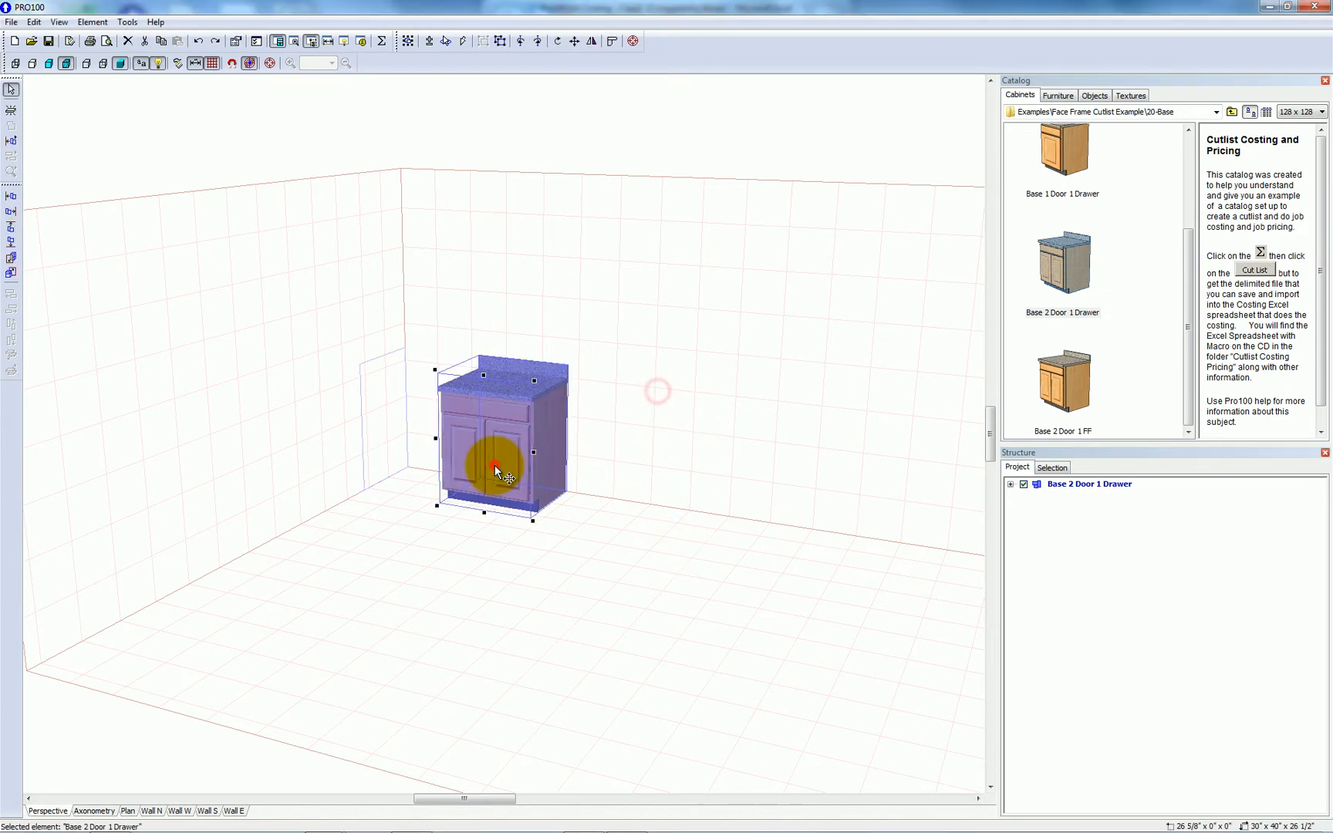
Step: Delete the old cabinet and place a Base 2 Door 1 Drawer cabinet from the catalog
{"action": "key", "text": "Delete"}
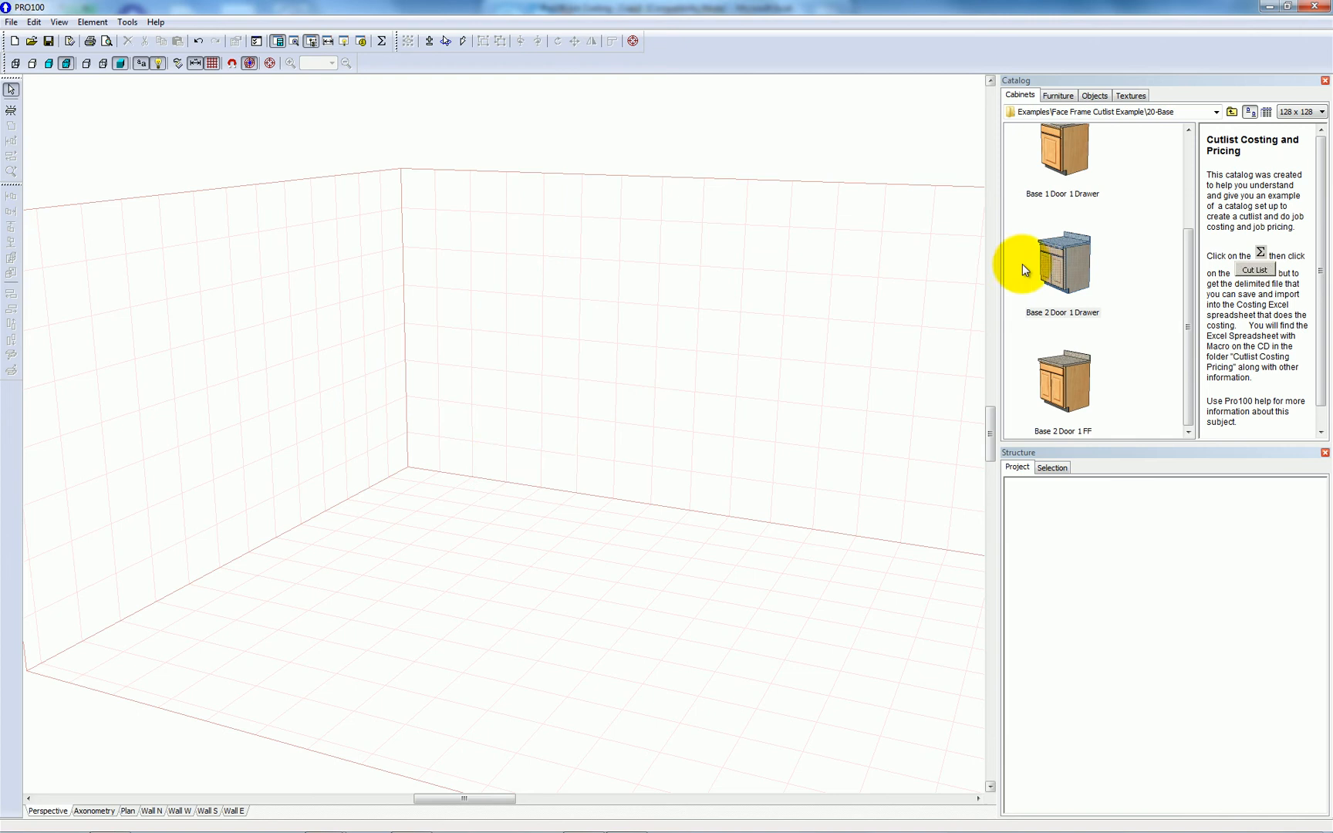
{"action": "left_click", "coordinate": [1063, 264]}
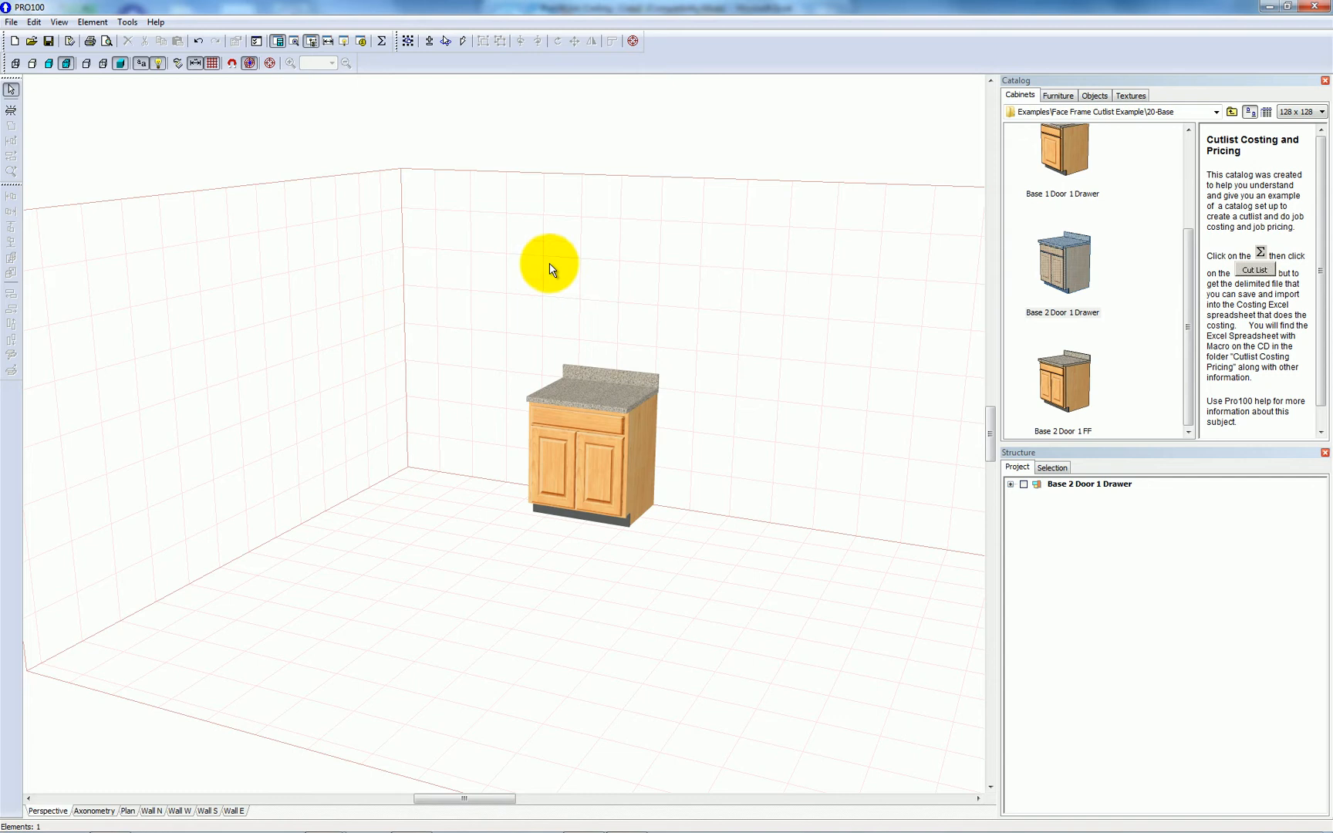
{"action": "mouse_move", "coordinate": [383, 40]}
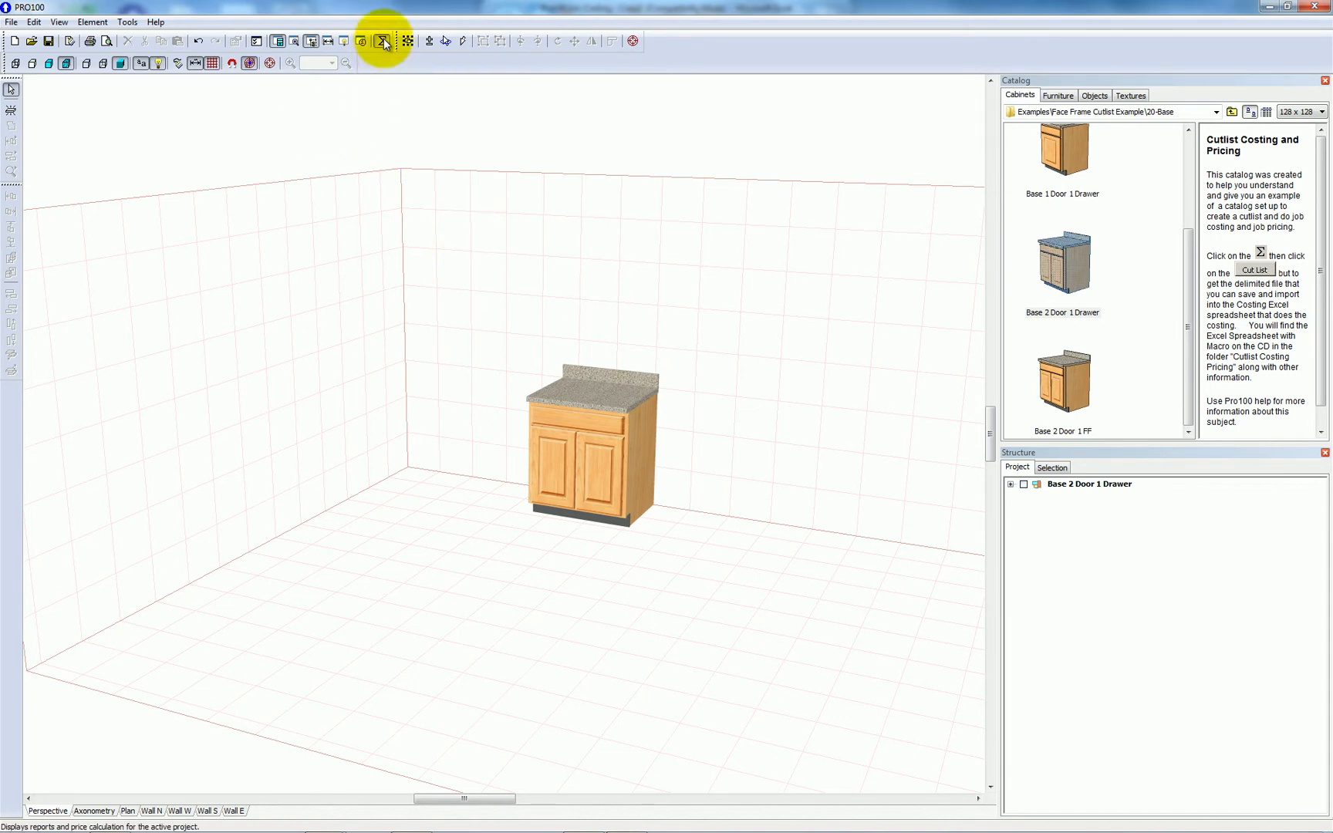
{"action": "left_click", "coordinate": [381, 42]}
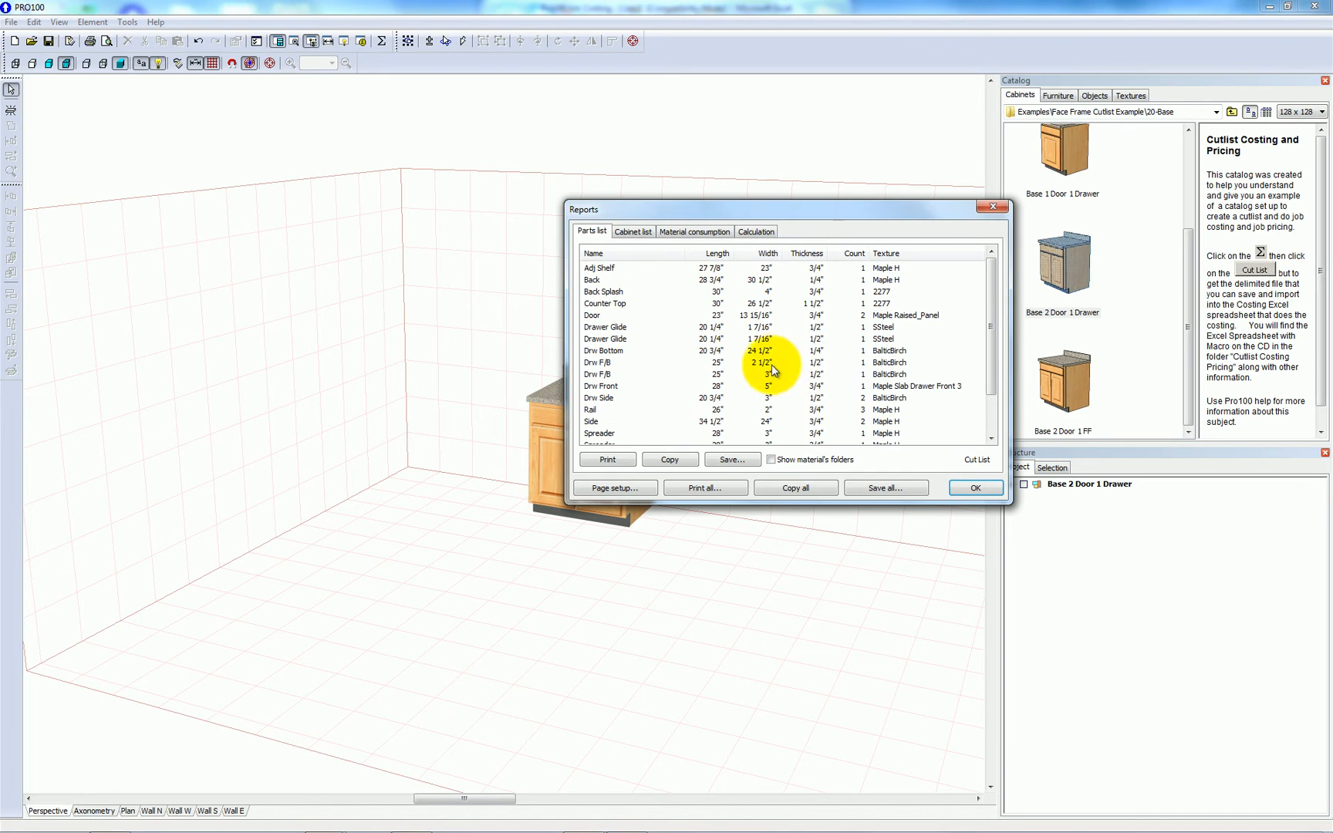
{"action": "mouse_move", "coordinate": [670, 332]}
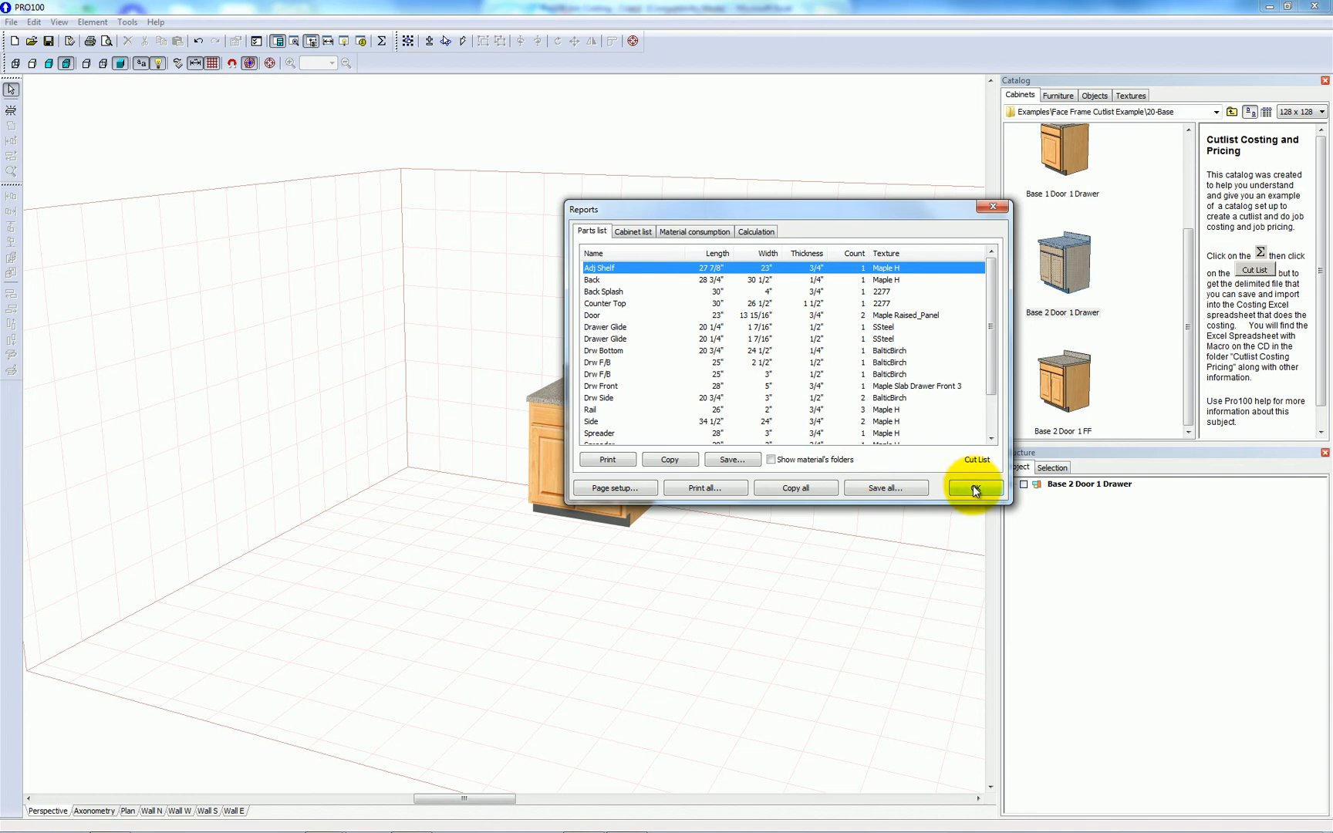
{"action": "left_click", "coordinate": [975, 488]}
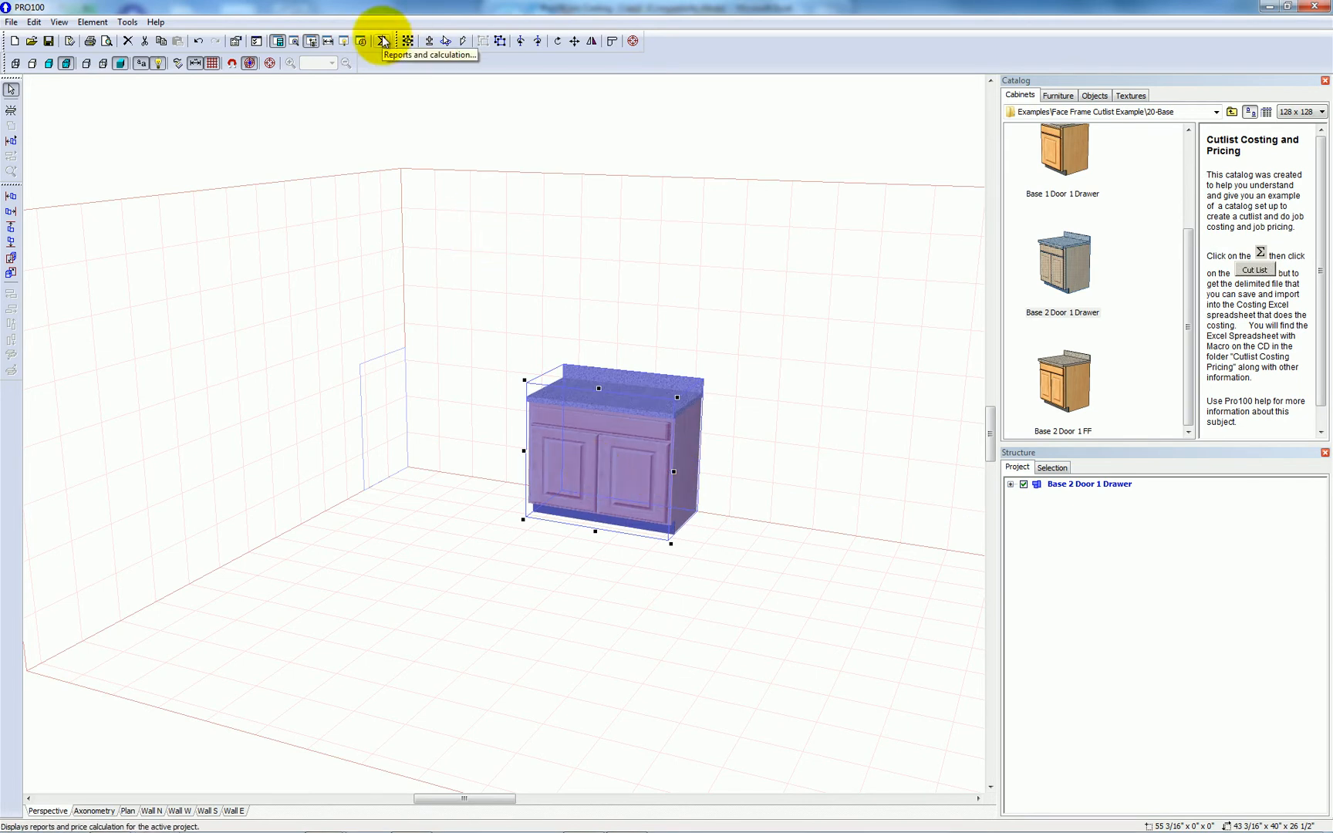
Step: Review the parts list of the 43 3/16-inch cabinet, then return its width to 30 inches
{"action": "left_click", "coordinate": [383, 40]}
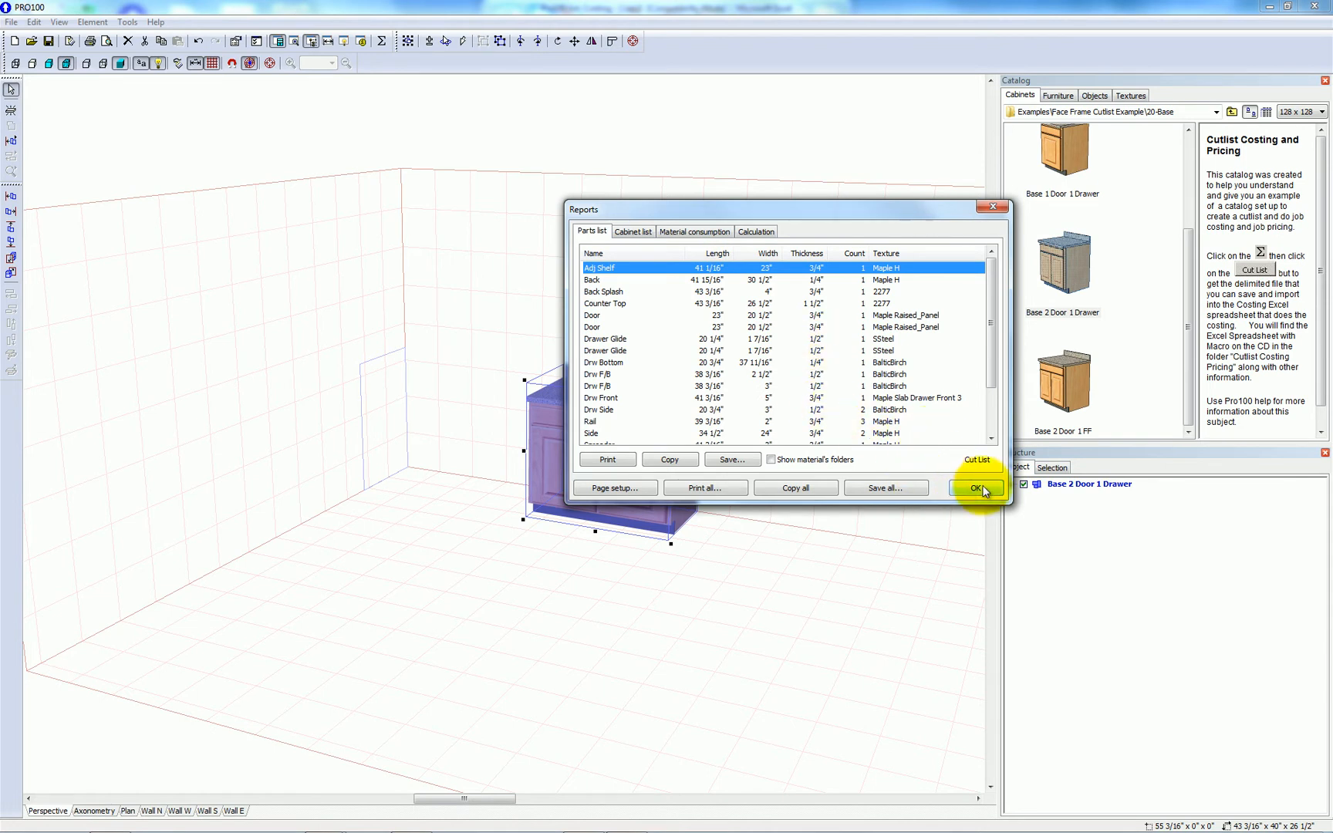
{"action": "left_click", "coordinate": [977, 488]}
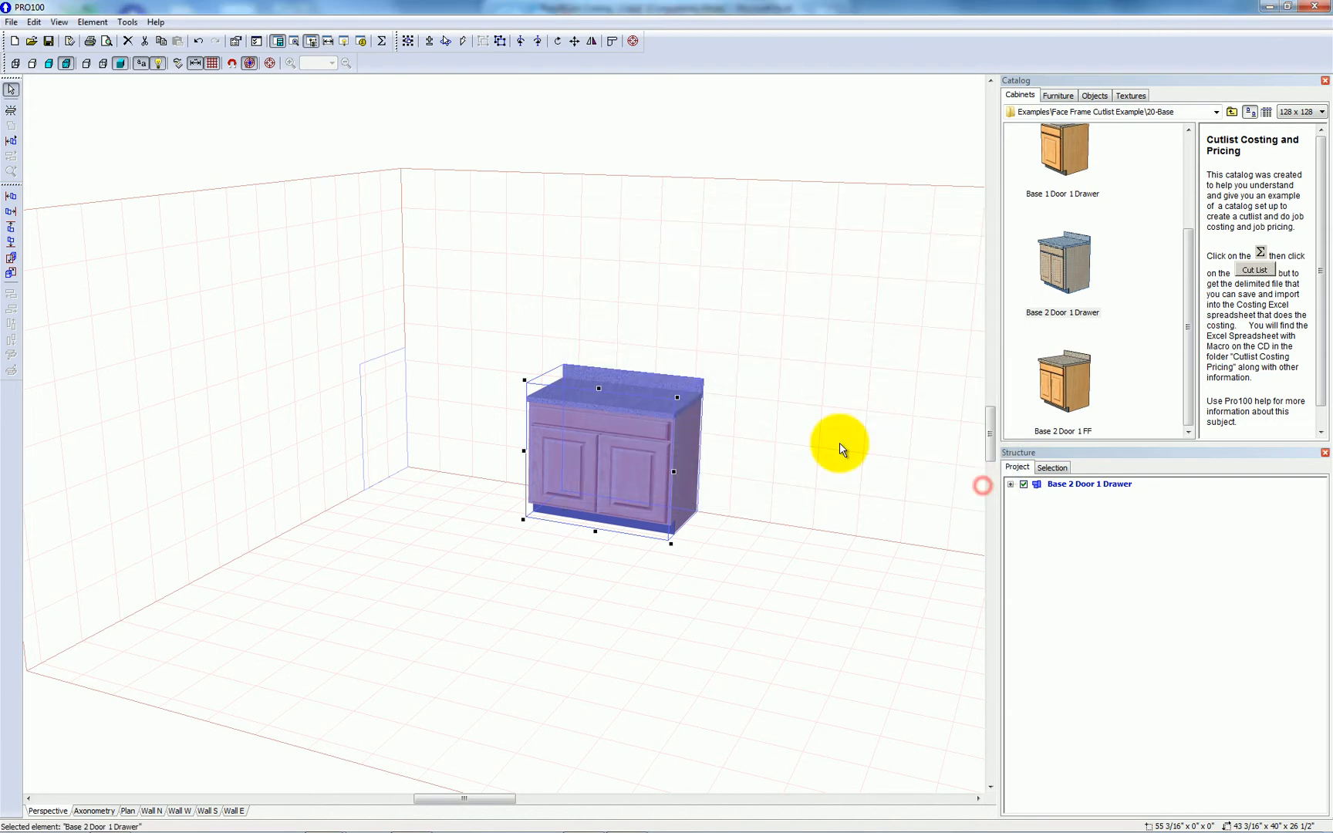
{"action": "left_click", "coordinate": [32, 22]}
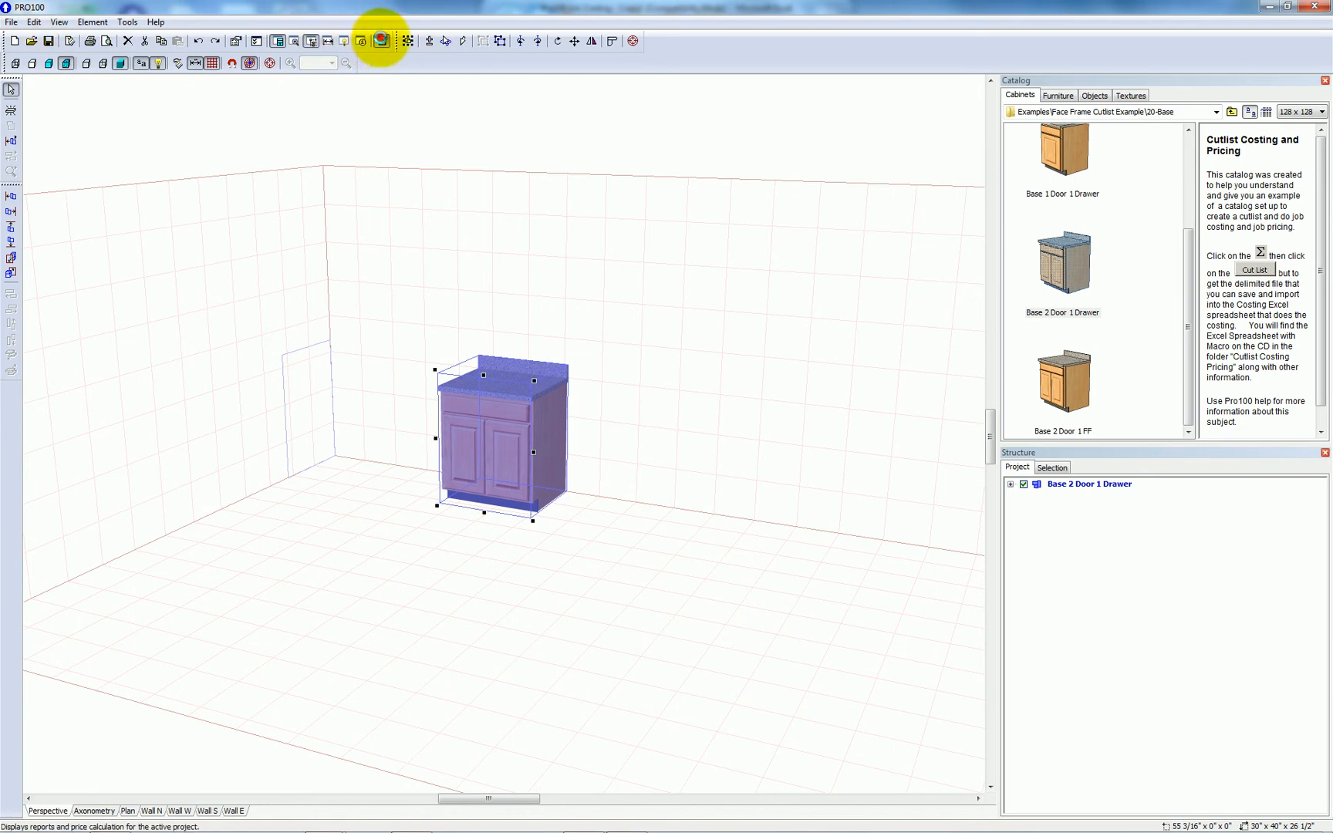
Step: Generate the 30-inch cabinet's cut list from Reports and calculation into Notepad
{"action": "left_click", "coordinate": [379, 41]}
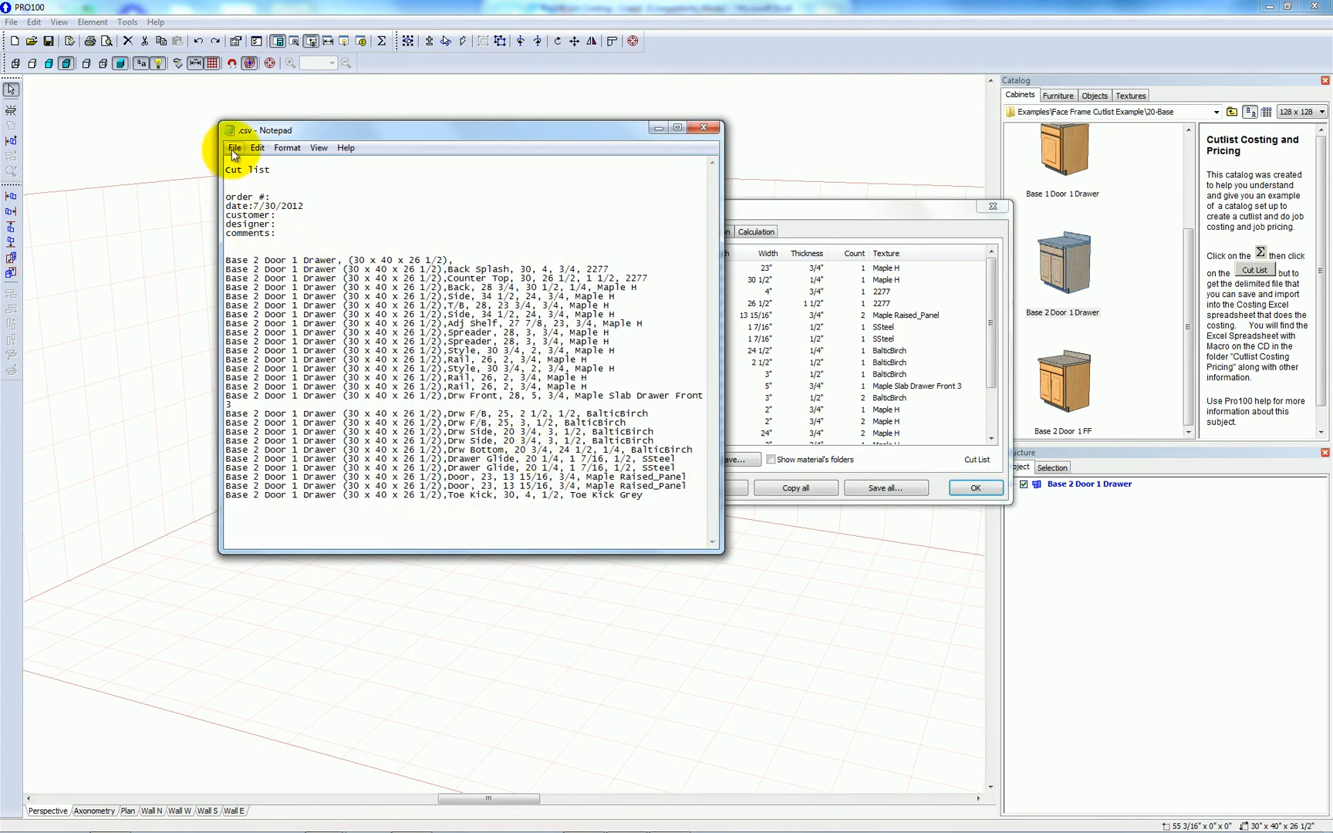
Step: Save the cut list over pro100 cut list.txt on the Desktop and close Notepad
{"action": "left_click", "coordinate": [235, 148]}
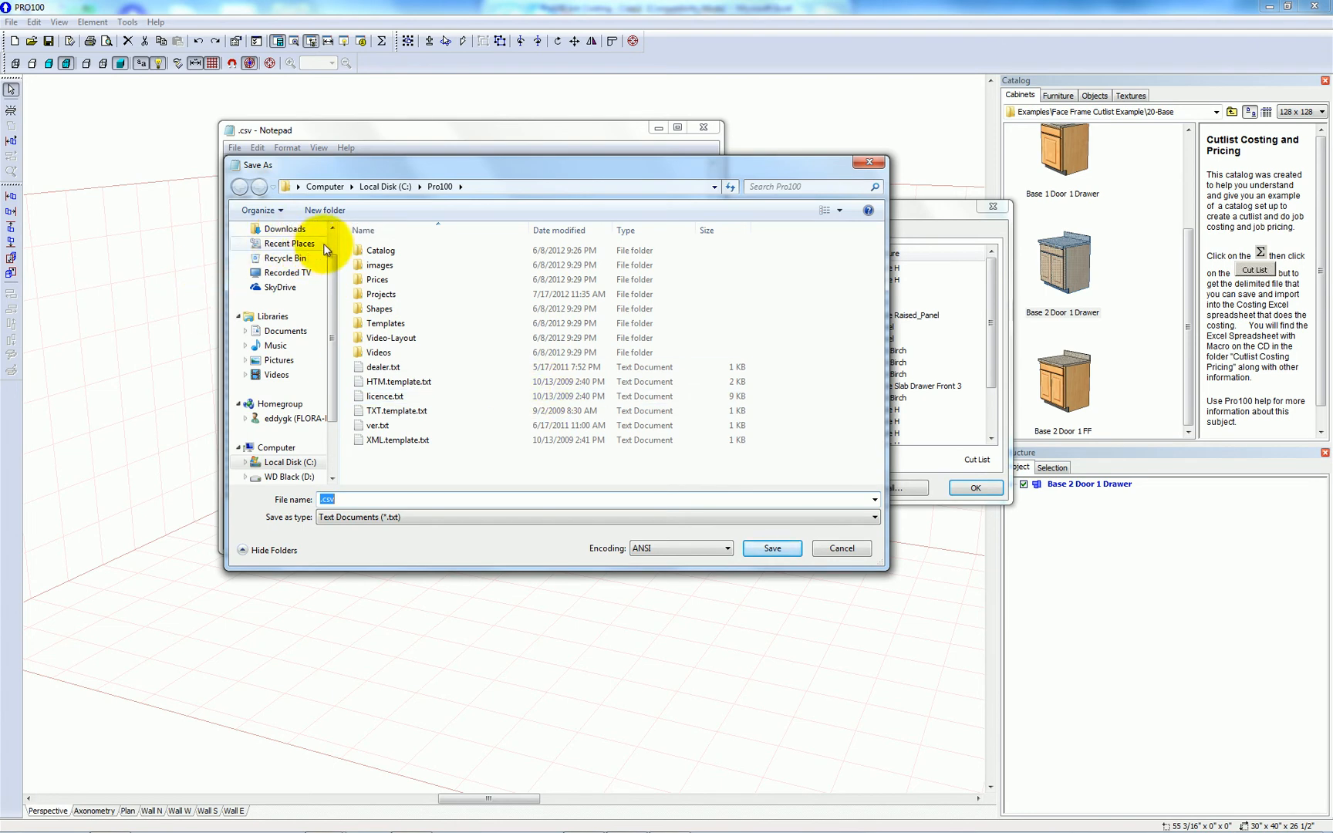
{"action": "left_click", "coordinate": [280, 250]}
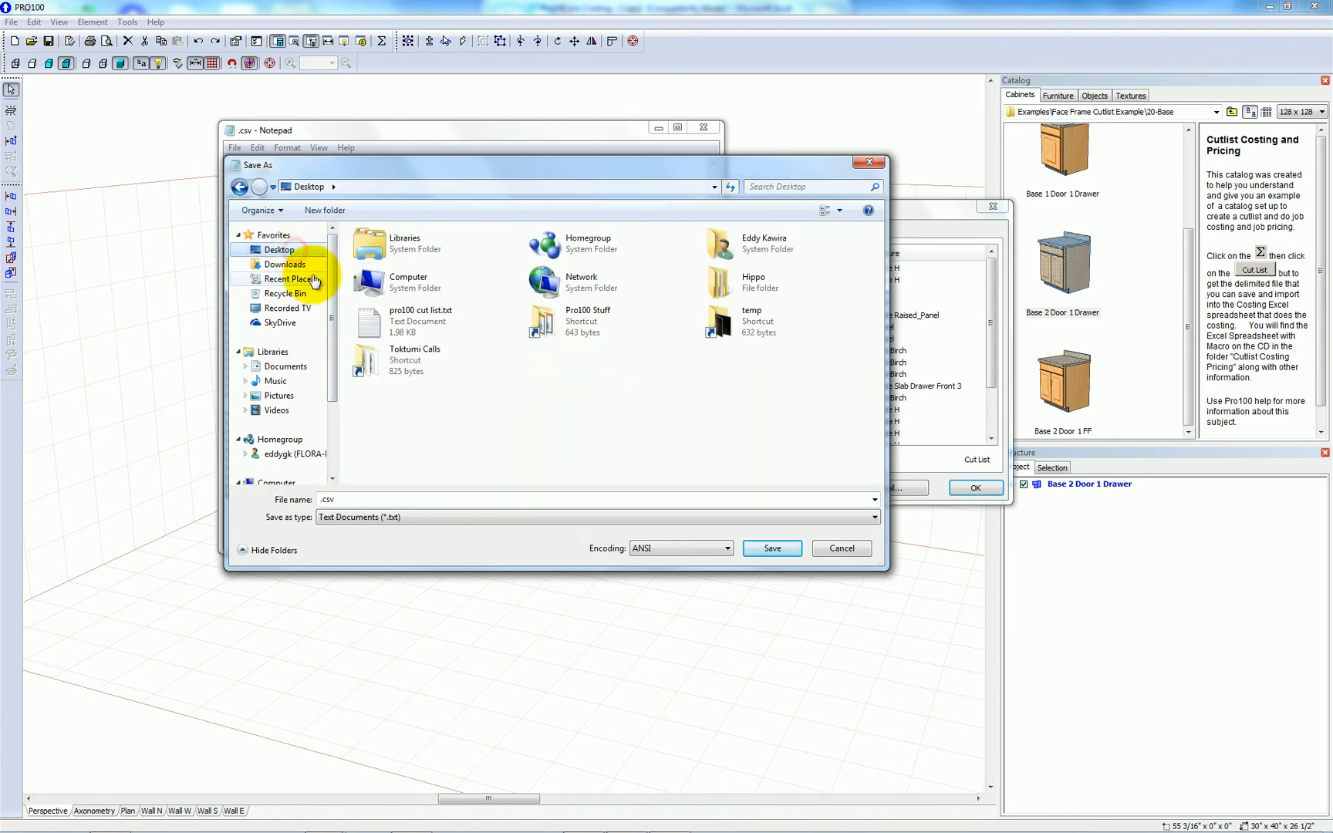
{"action": "left_click", "coordinate": [412, 321]}
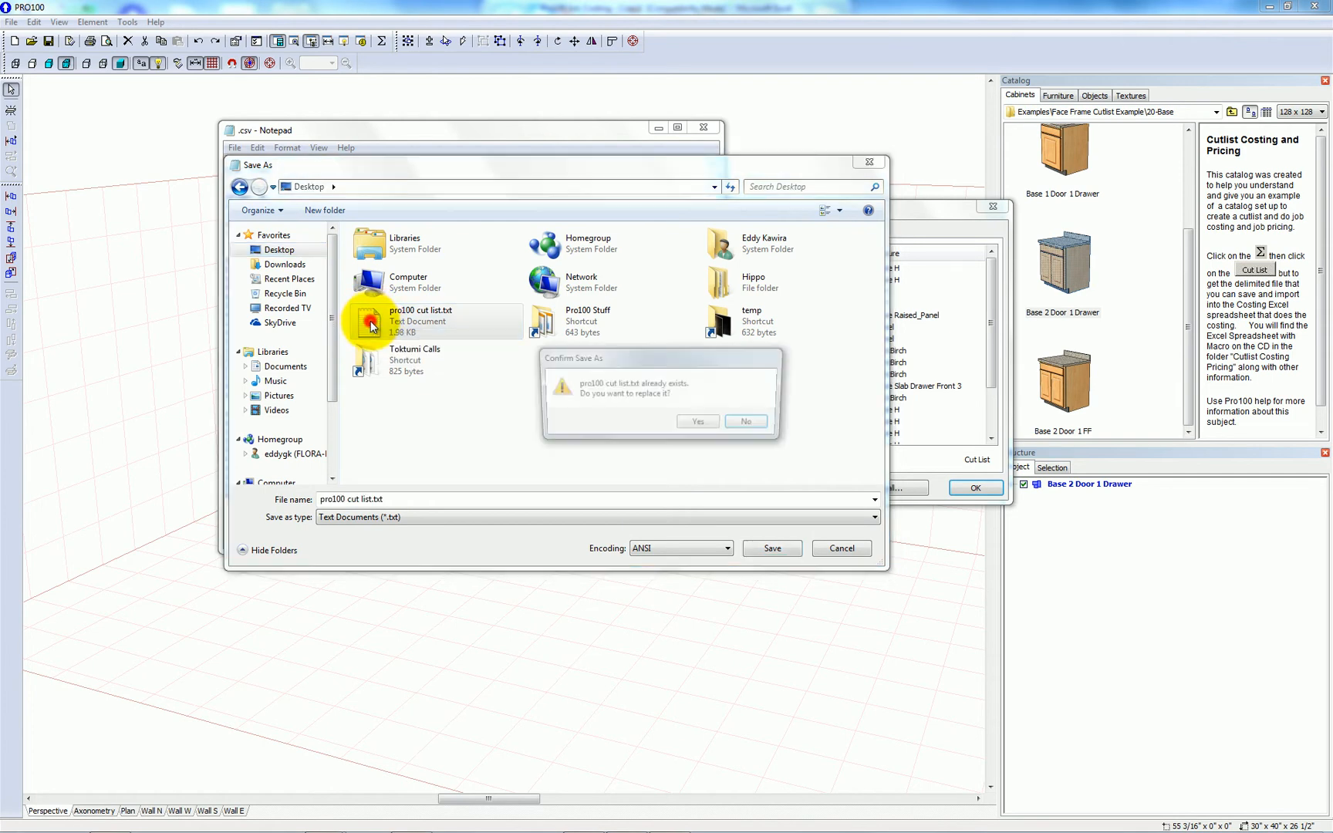
{"action": "left_click", "coordinate": [698, 422]}
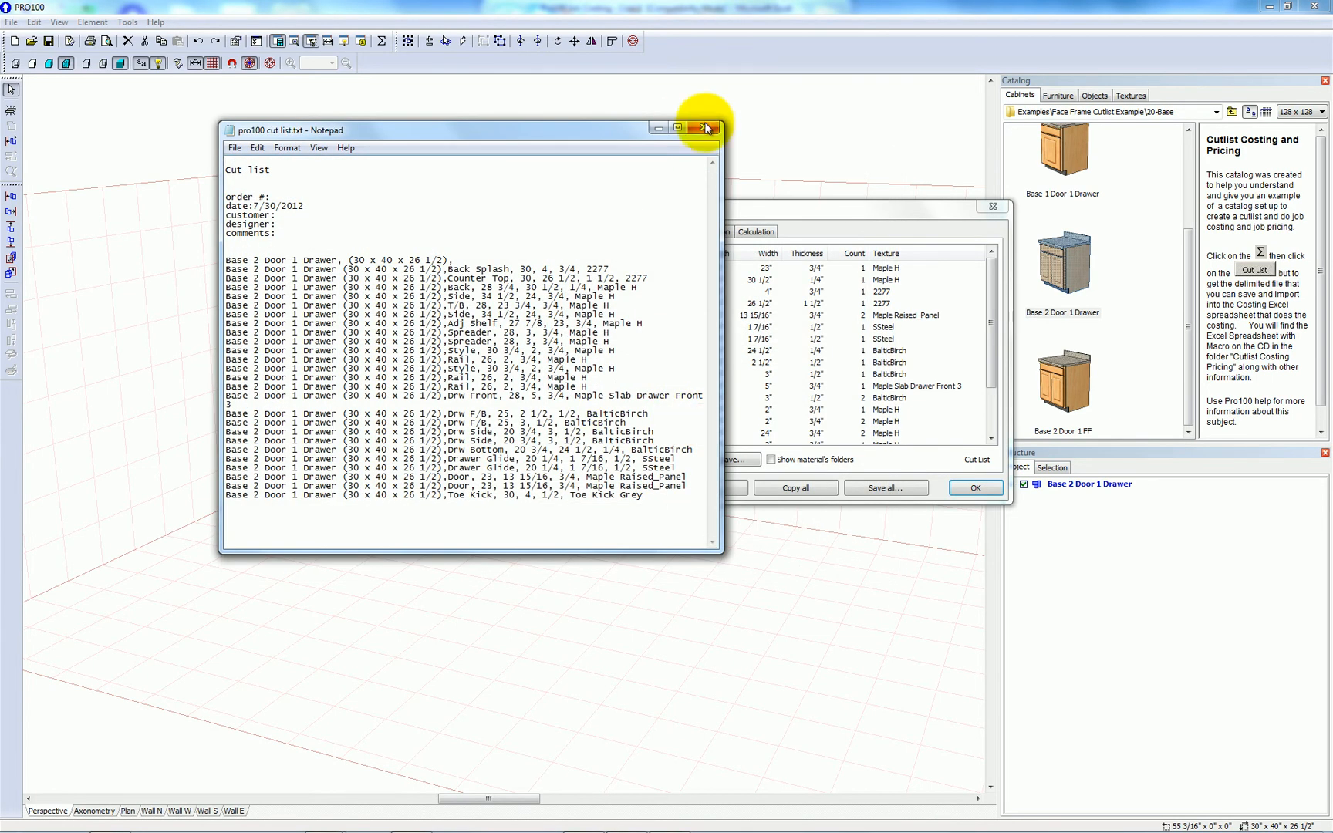
{"action": "left_click", "coordinate": [704, 126]}
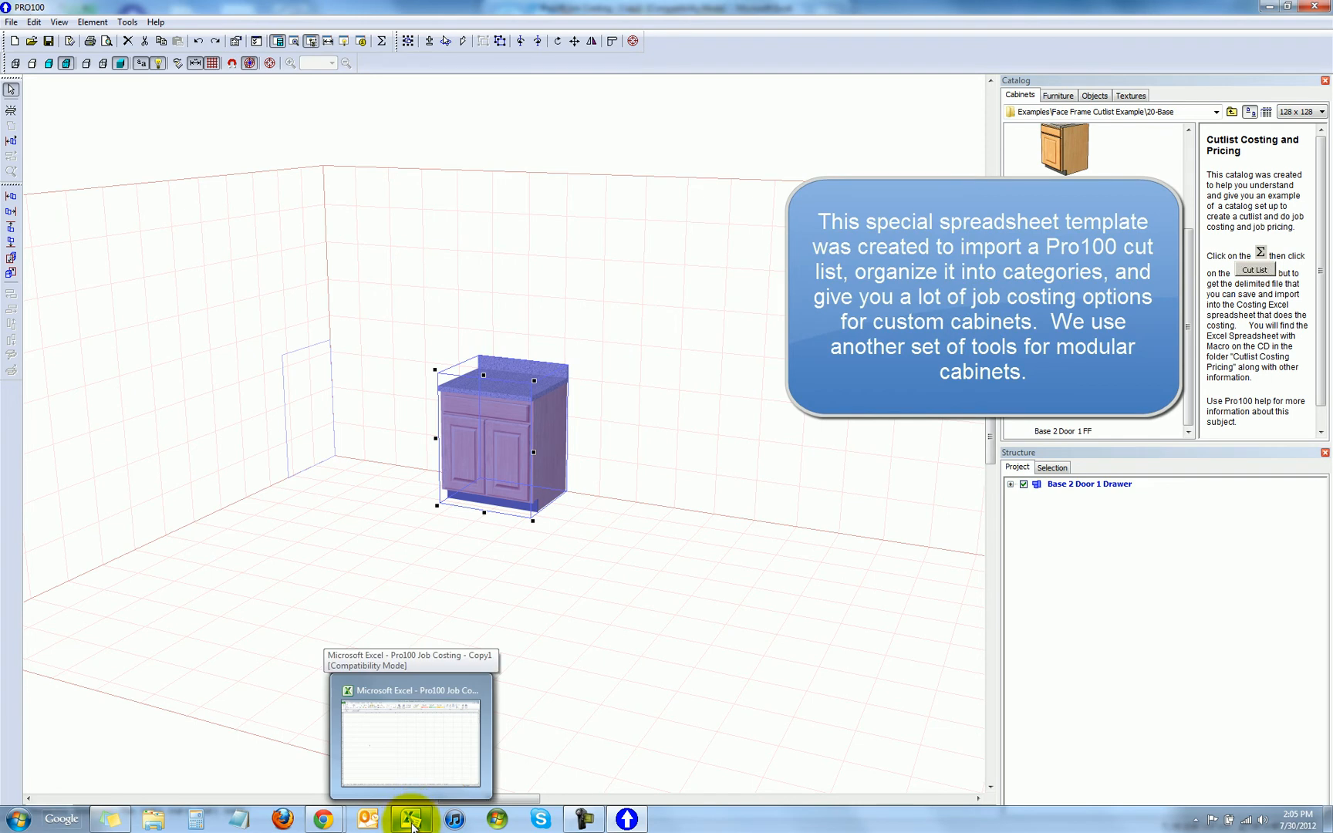
Step: Open the Pro100 Job Costing - Copy.xlt template from Excel's recent files
{"action": "right_click", "coordinate": [404, 818]}
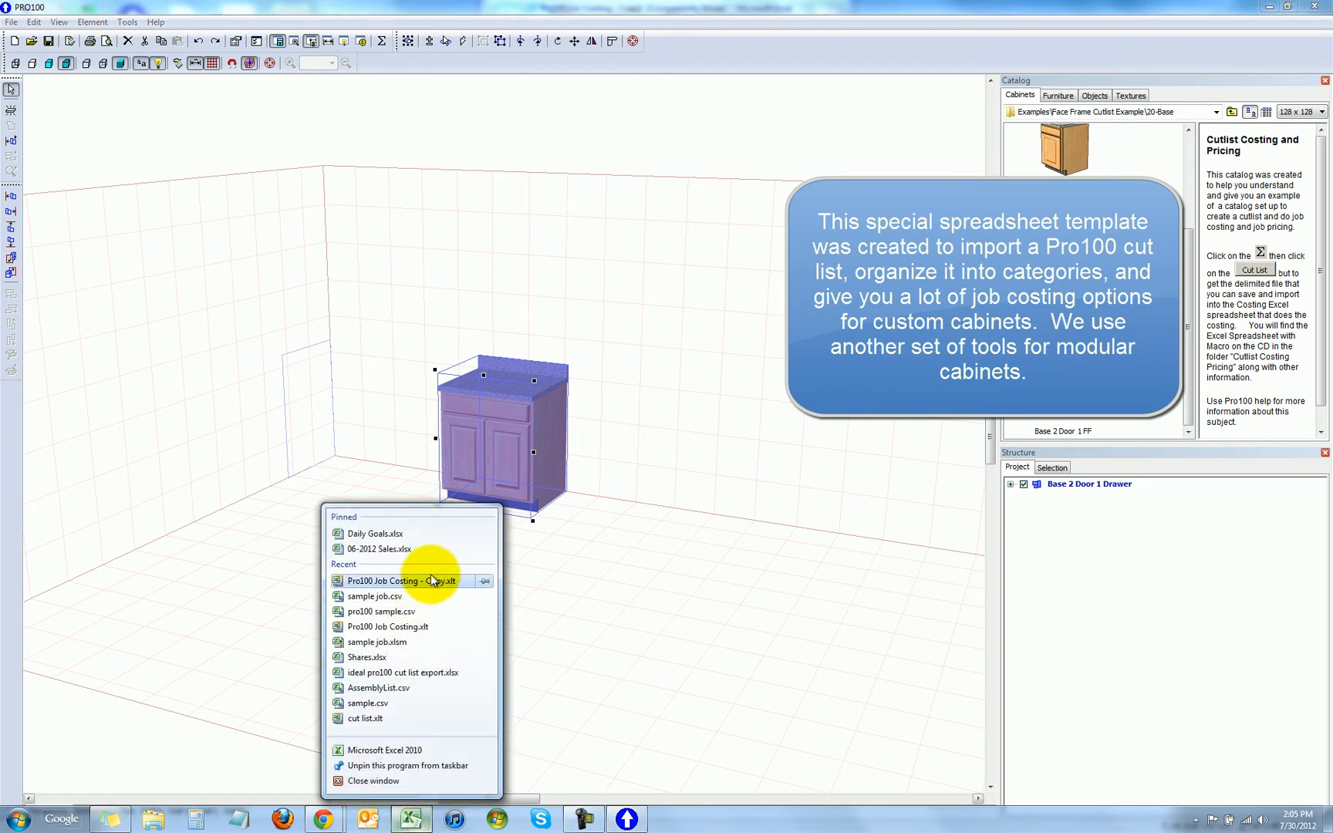
{"action": "mouse_move", "coordinate": [428, 582]}
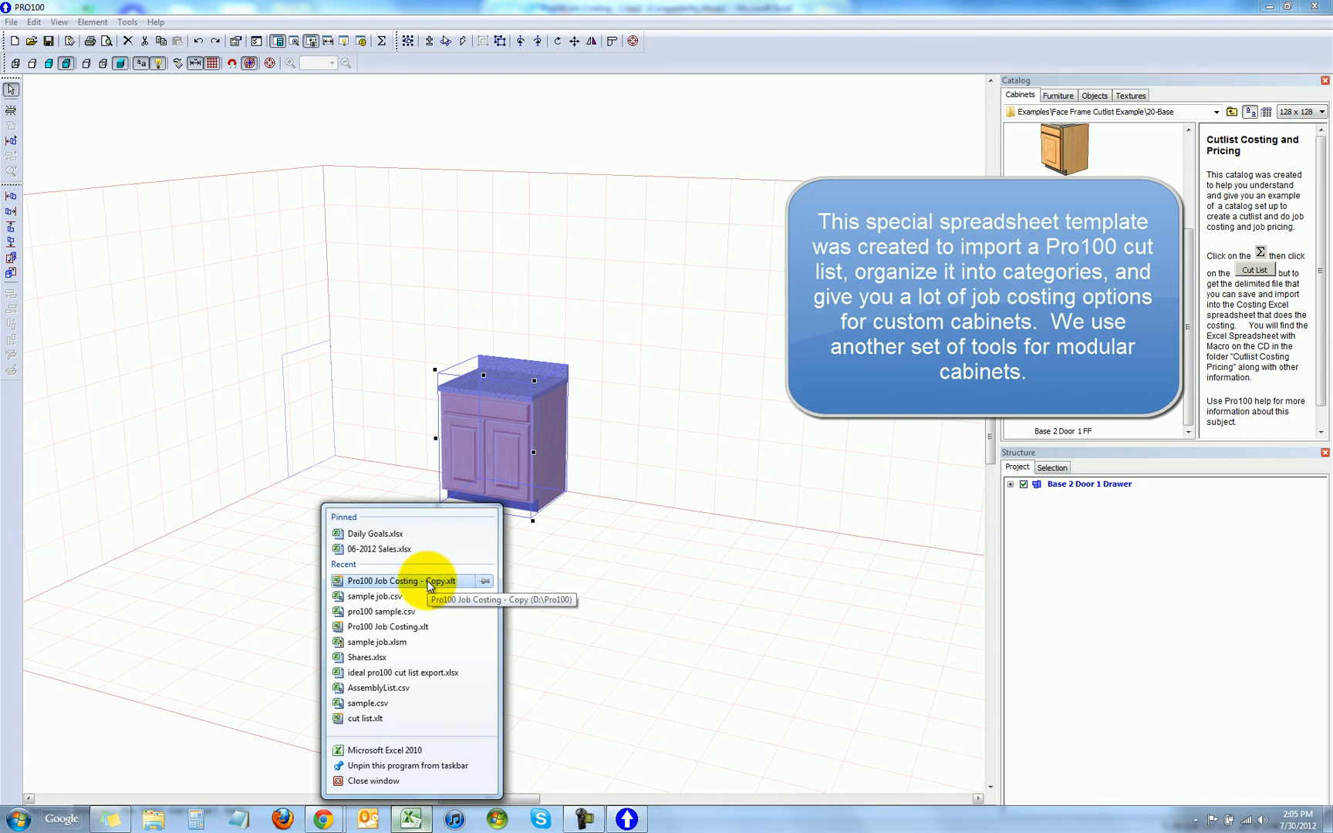
{"action": "mouse_move", "coordinate": [403, 595]}
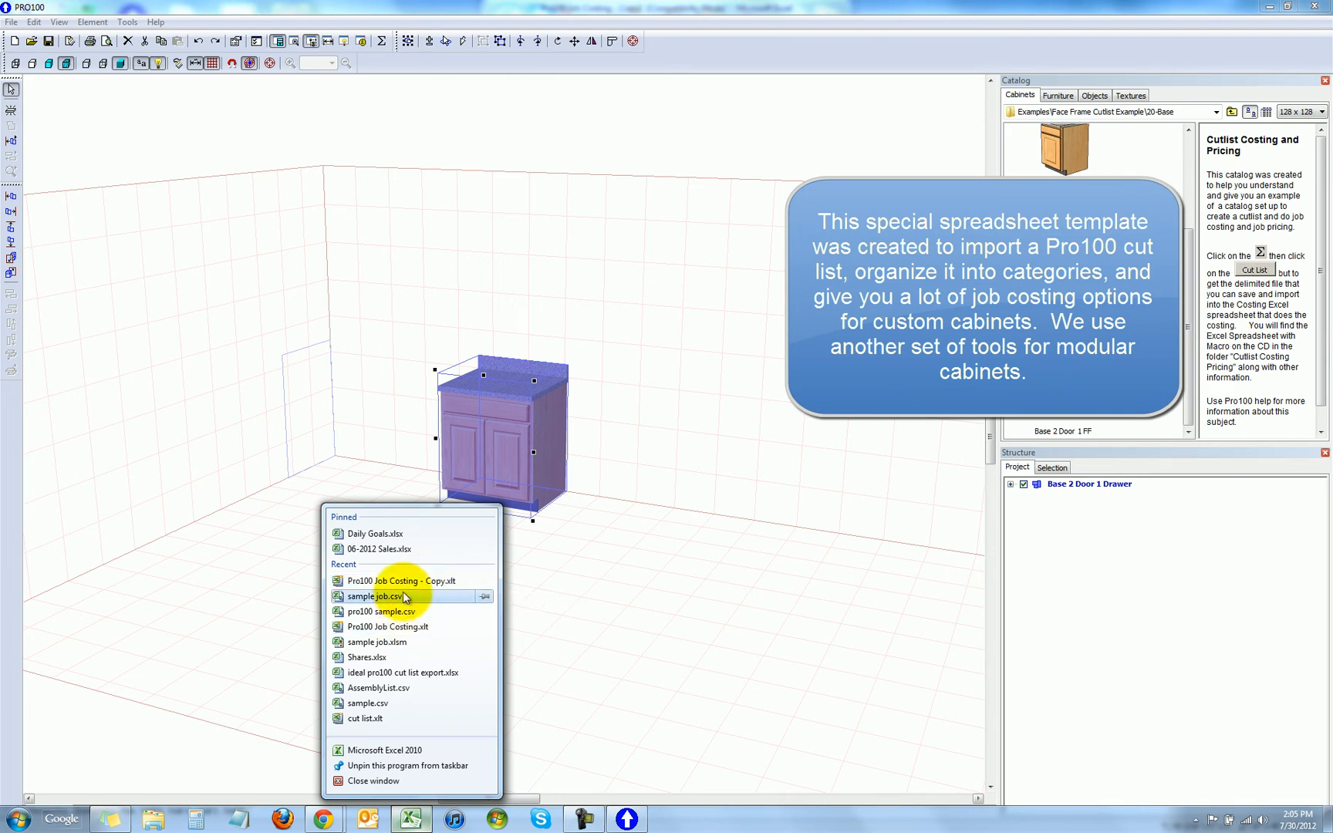
{"action": "mouse_move", "coordinate": [398, 581]}
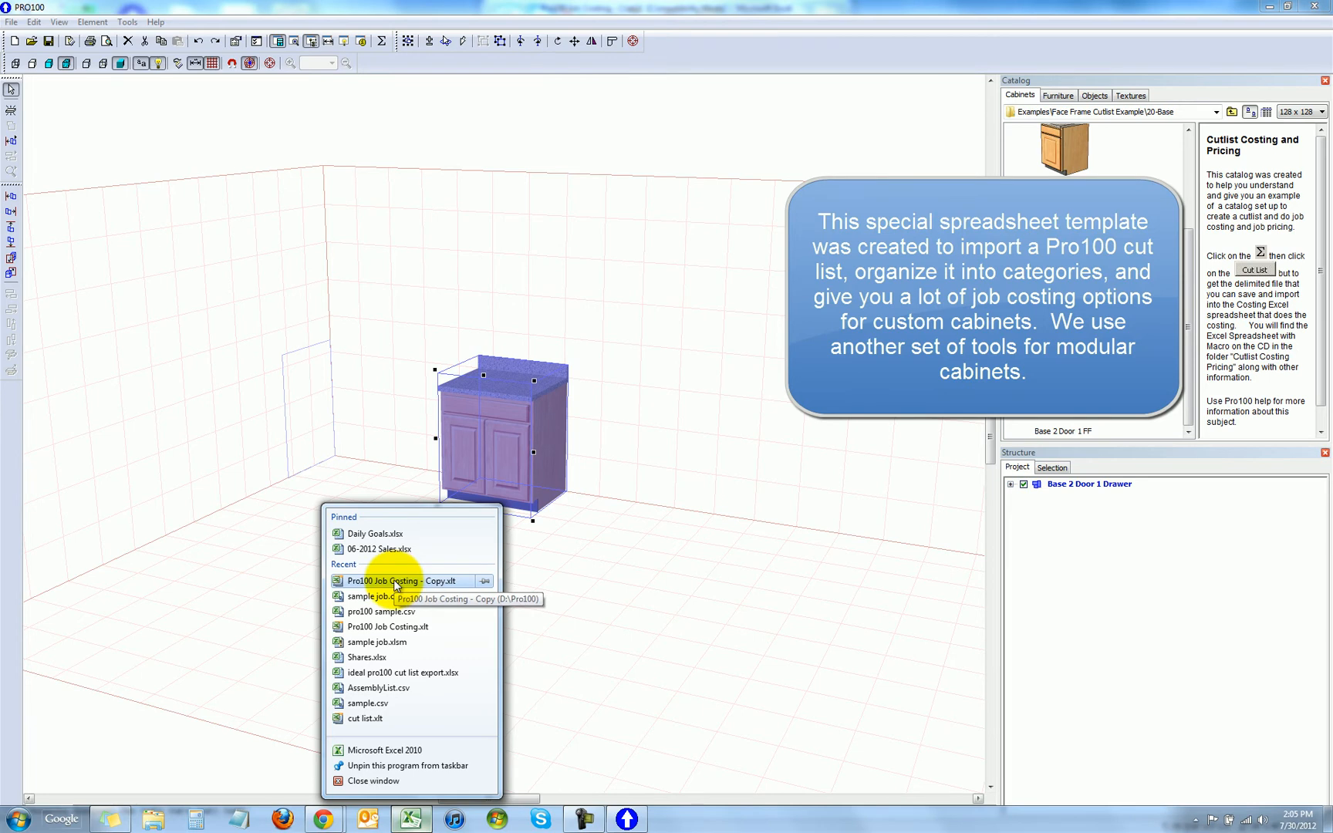
{"action": "left_click", "coordinate": [396, 581]}
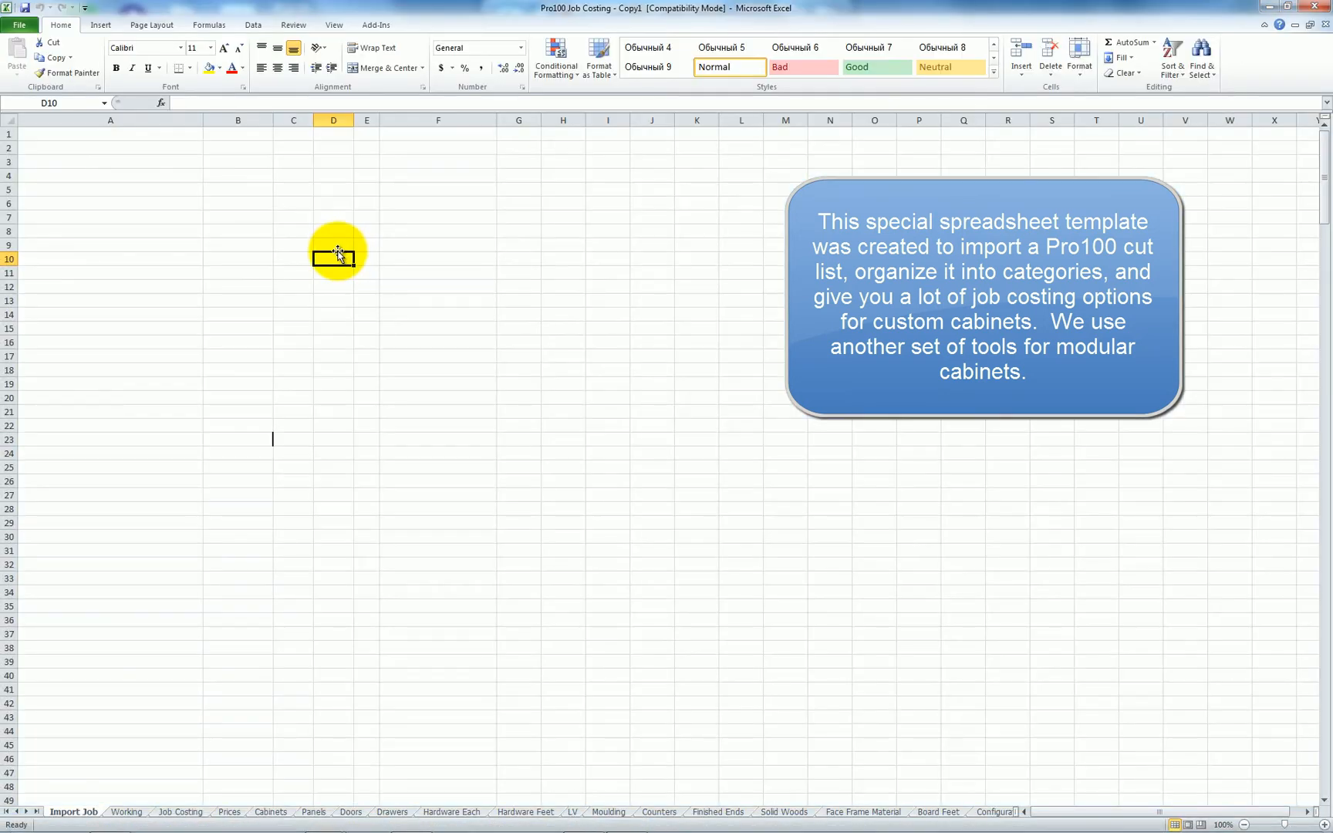
Step: Import pro100 cut list.txt as comma-delimited text starting at cell A1 of Import Job
{"action": "left_click", "coordinate": [108, 122]}
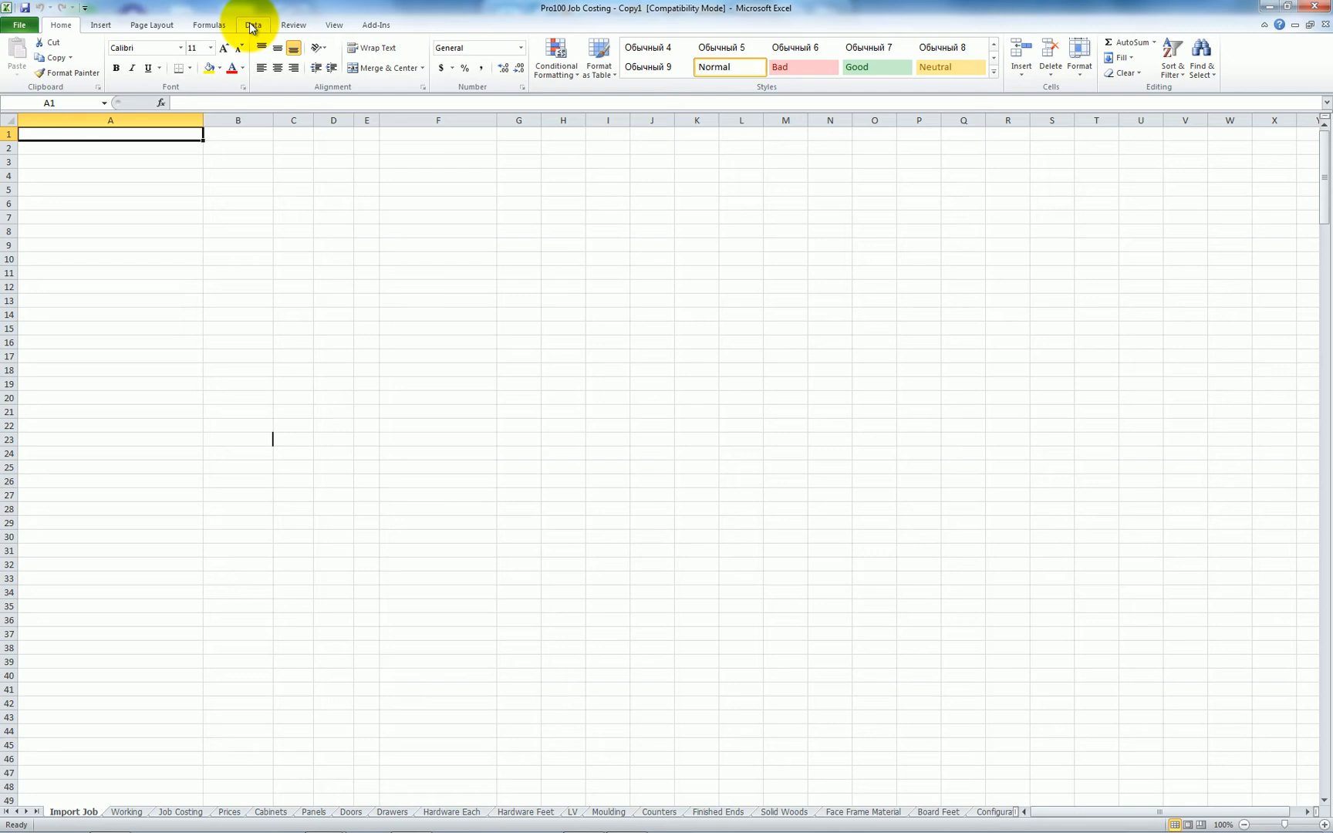
{"action": "left_click", "coordinate": [253, 25]}
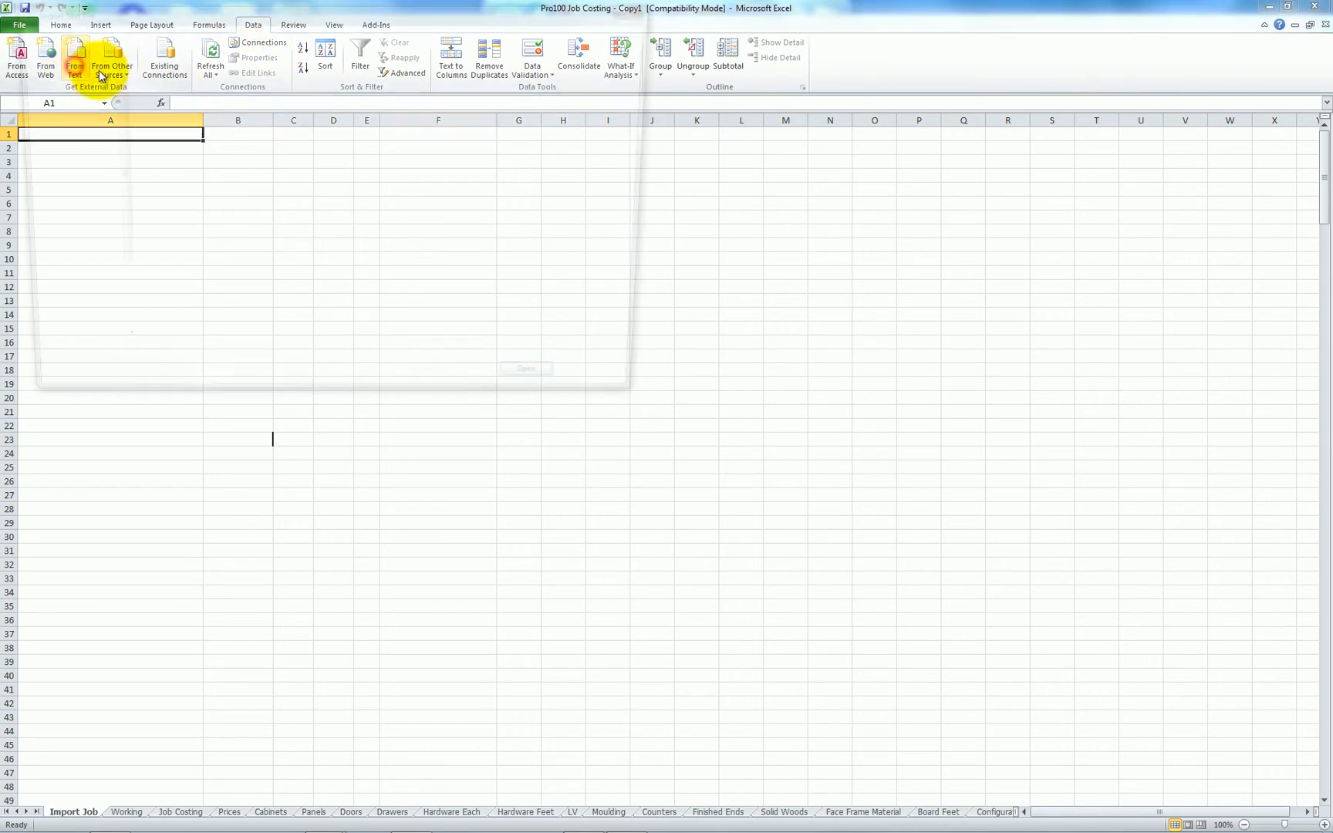
{"action": "left_click", "coordinate": [77, 59]}
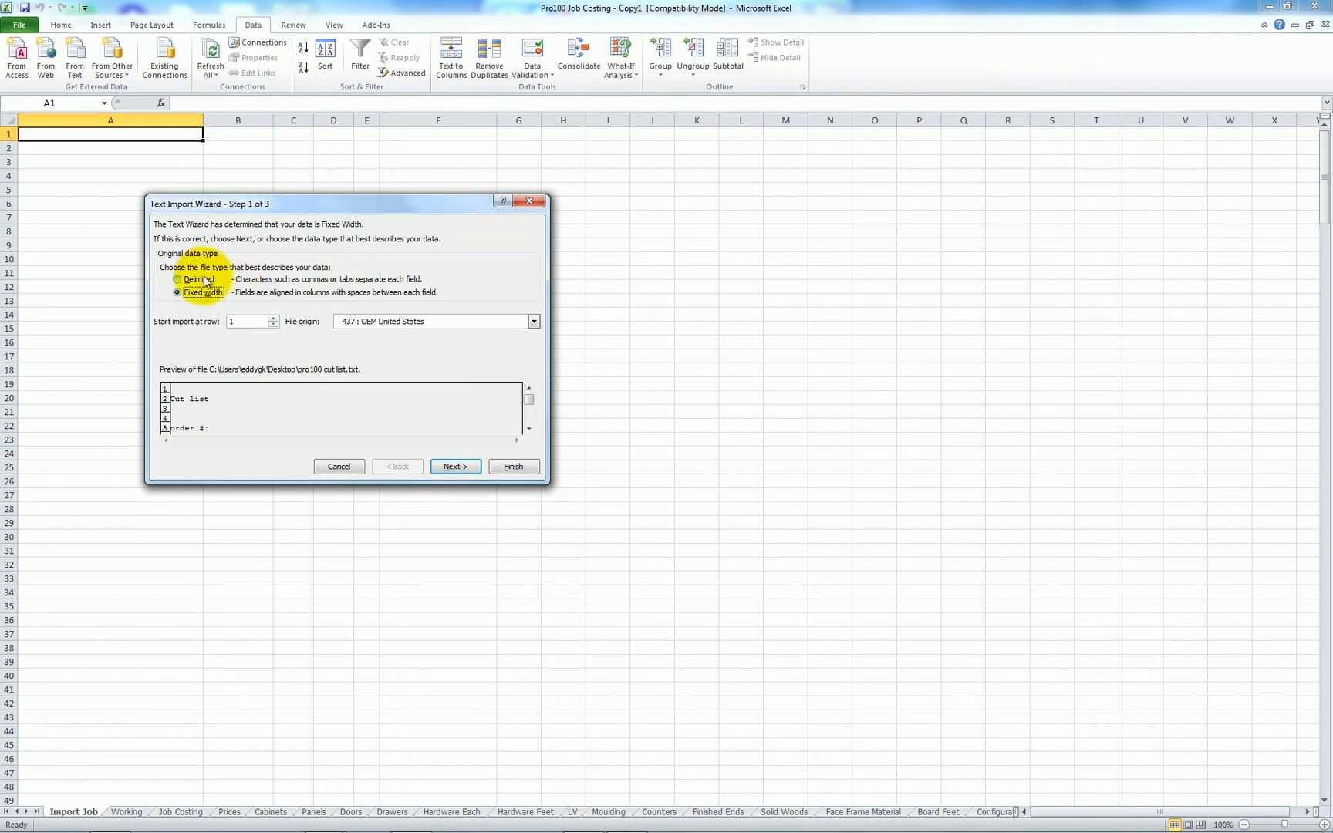
{"action": "left_click", "coordinate": [176, 280]}
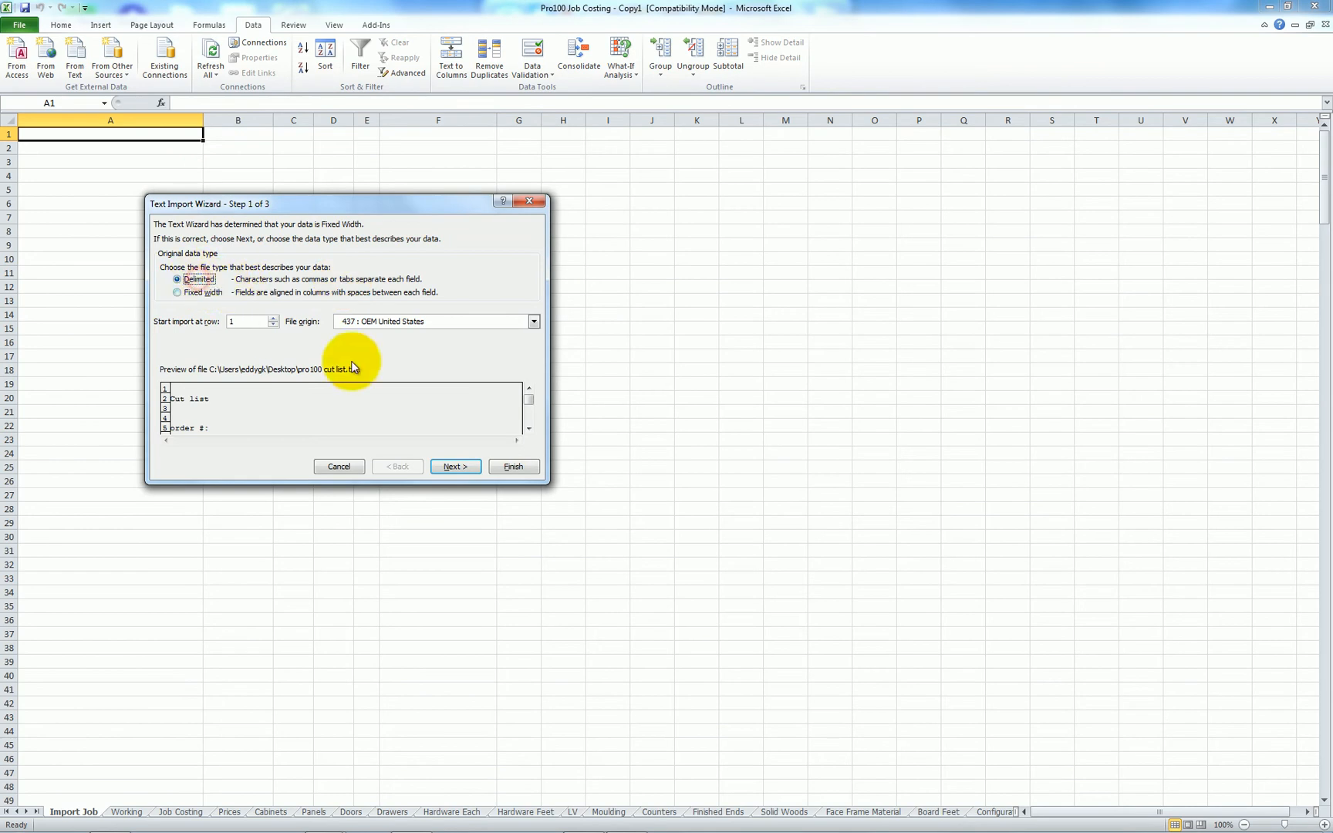
{"action": "left_click", "coordinate": [455, 466]}
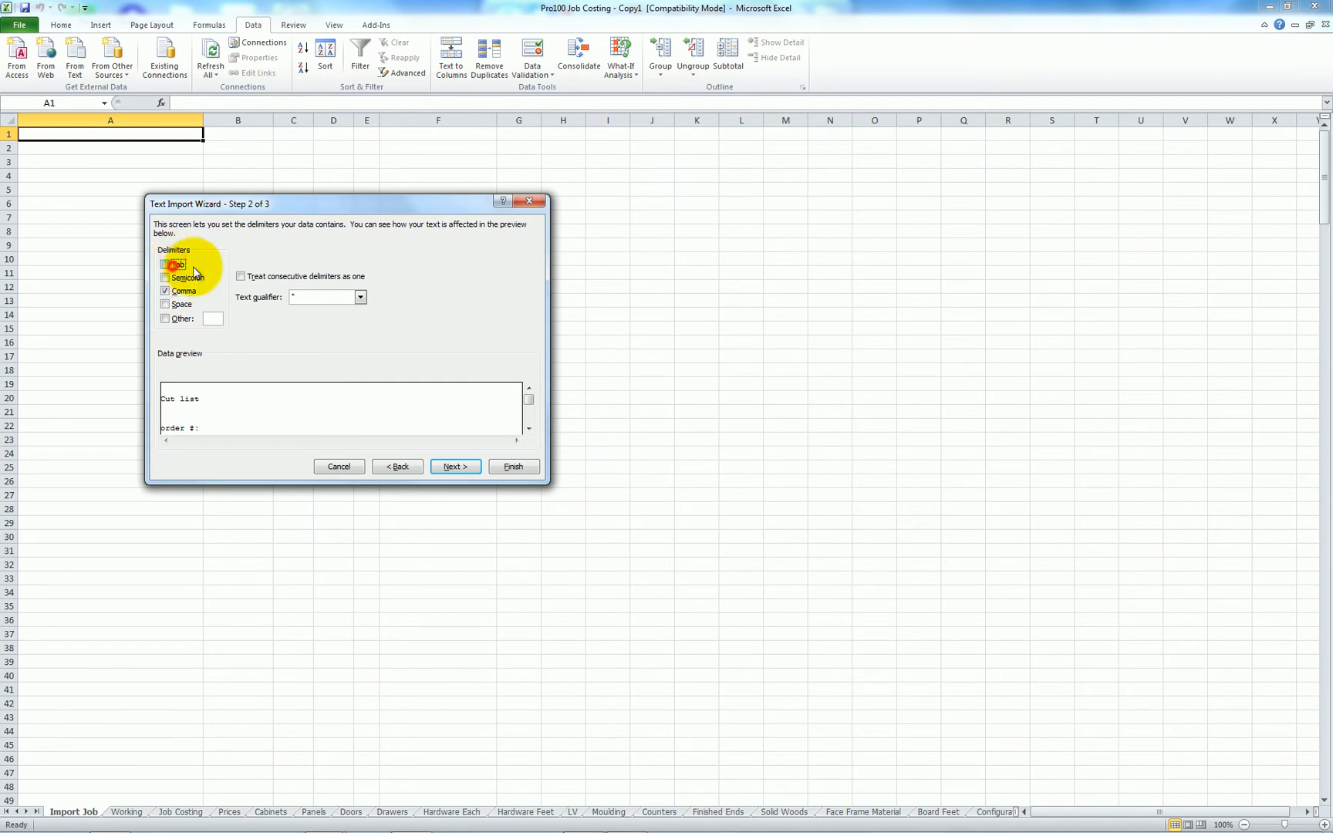
{"action": "left_click", "coordinate": [513, 466]}
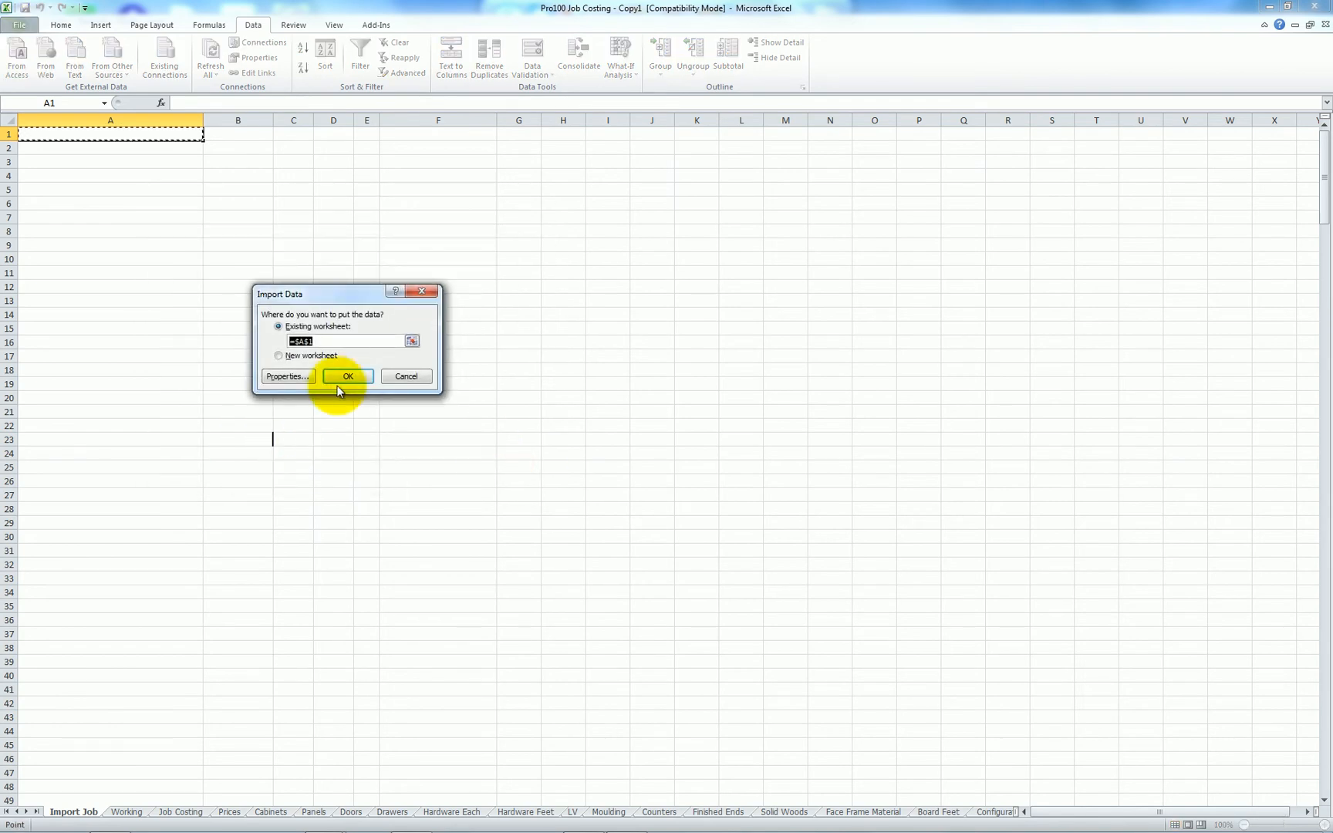
Step: Place the cut list at A1 and run the Working sheet macro to fill the part sheets
{"action": "left_click", "coordinate": [349, 376]}
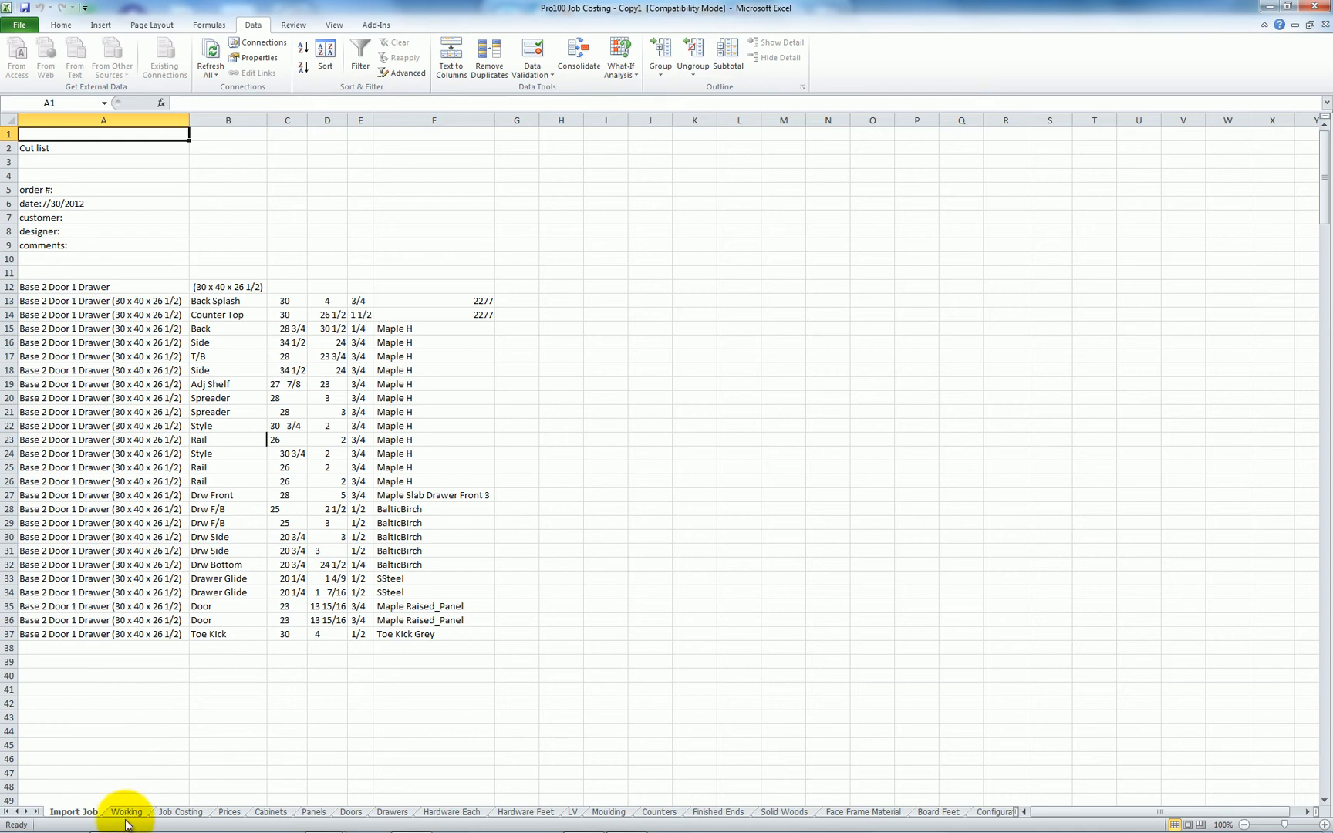
{"action": "left_click", "coordinate": [128, 812]}
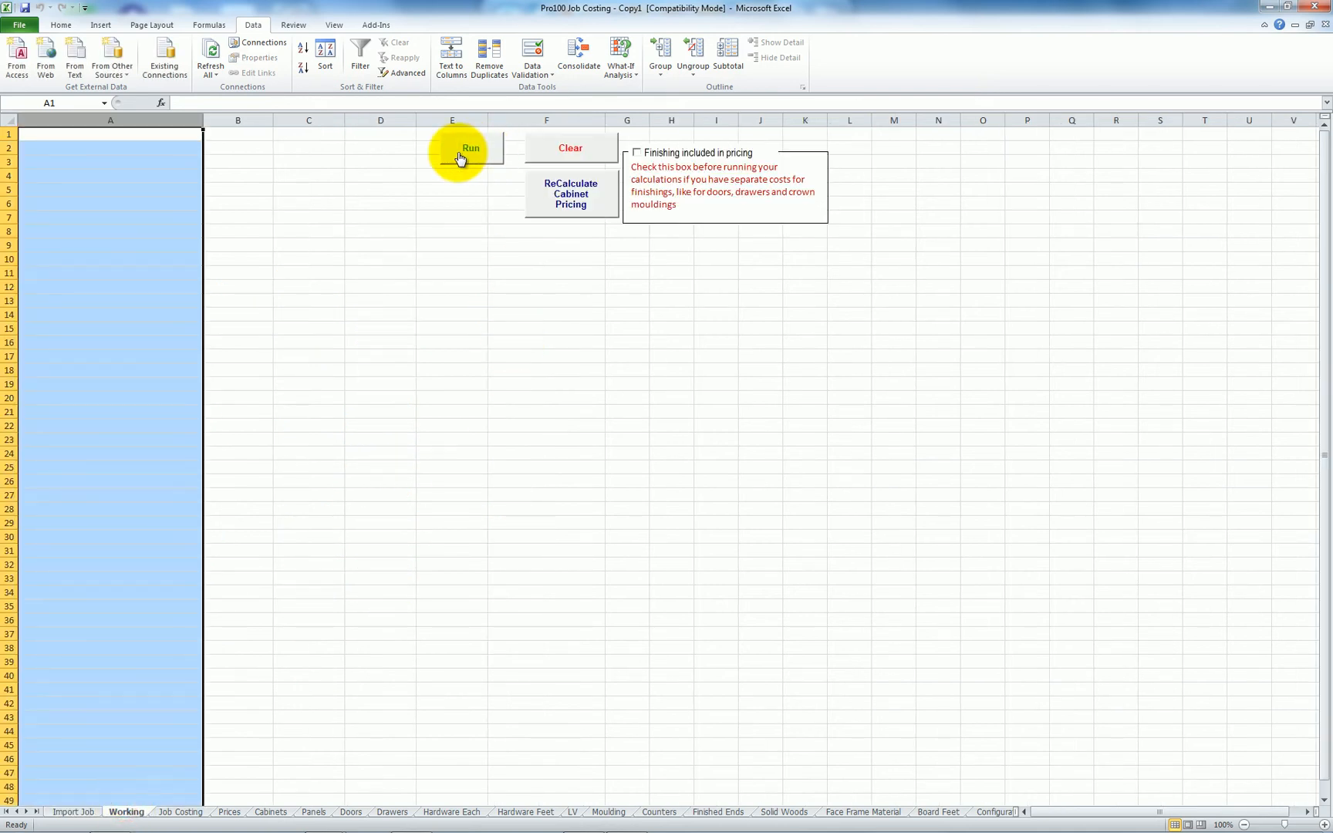
{"action": "mouse_move", "coordinate": [469, 158]}
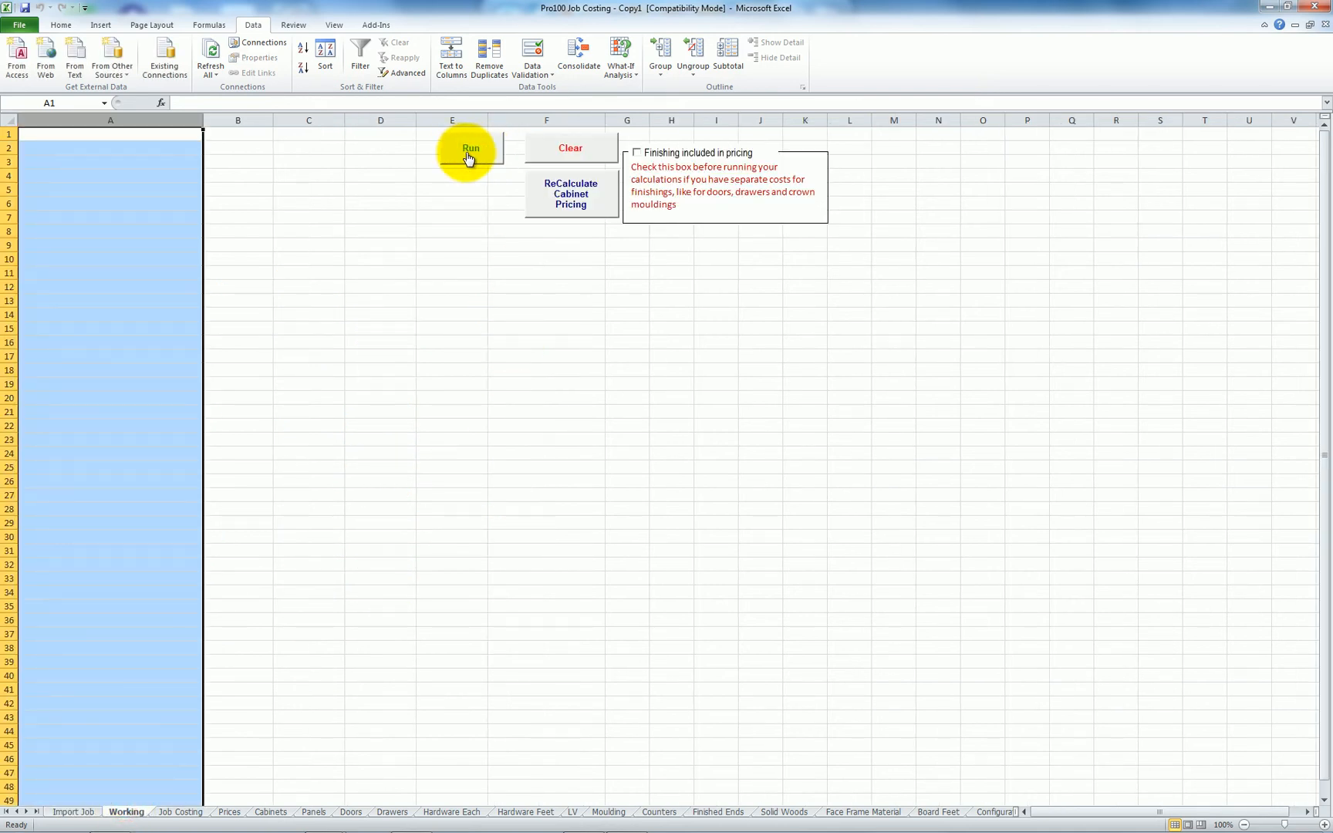
{"action": "left_click", "coordinate": [469, 148]}
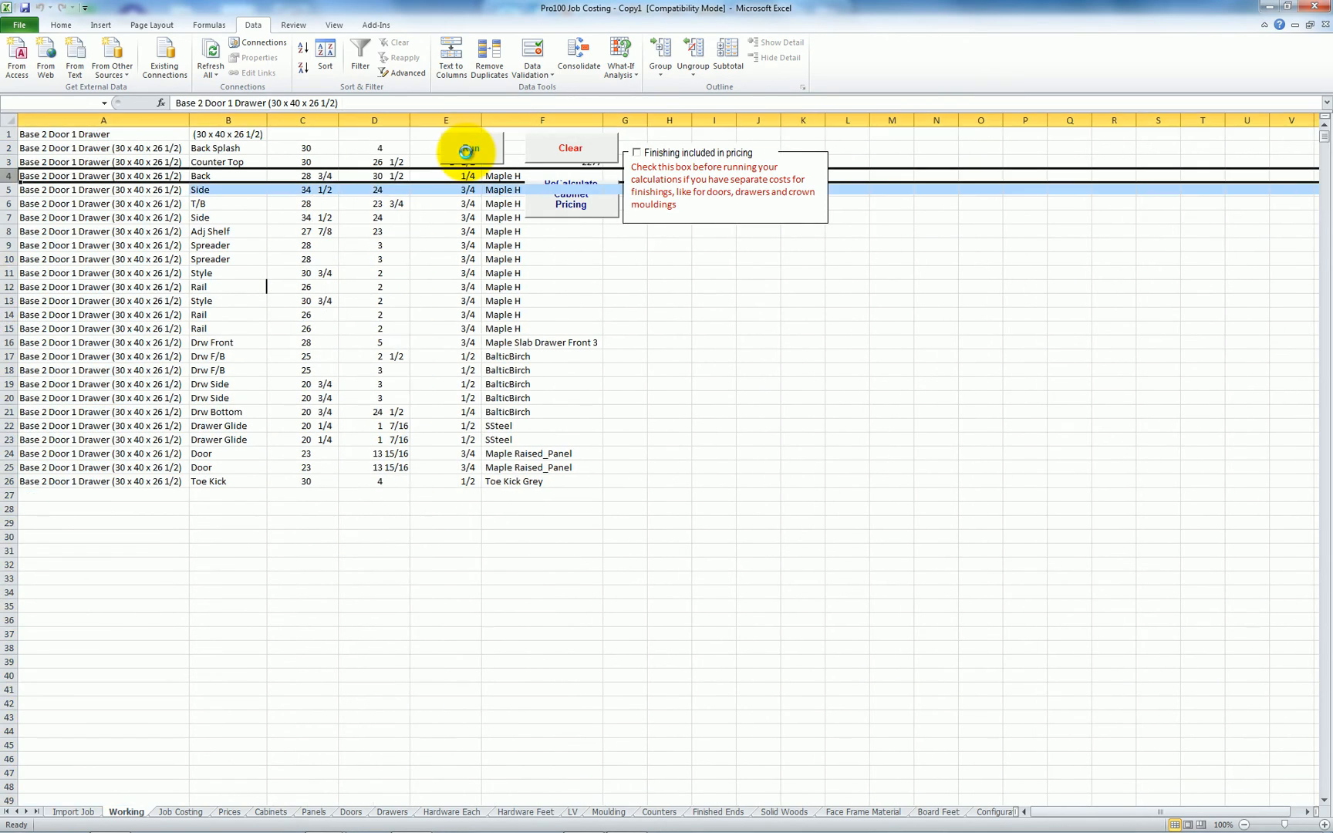
{"action": "left_click", "coordinate": [354, 812]}
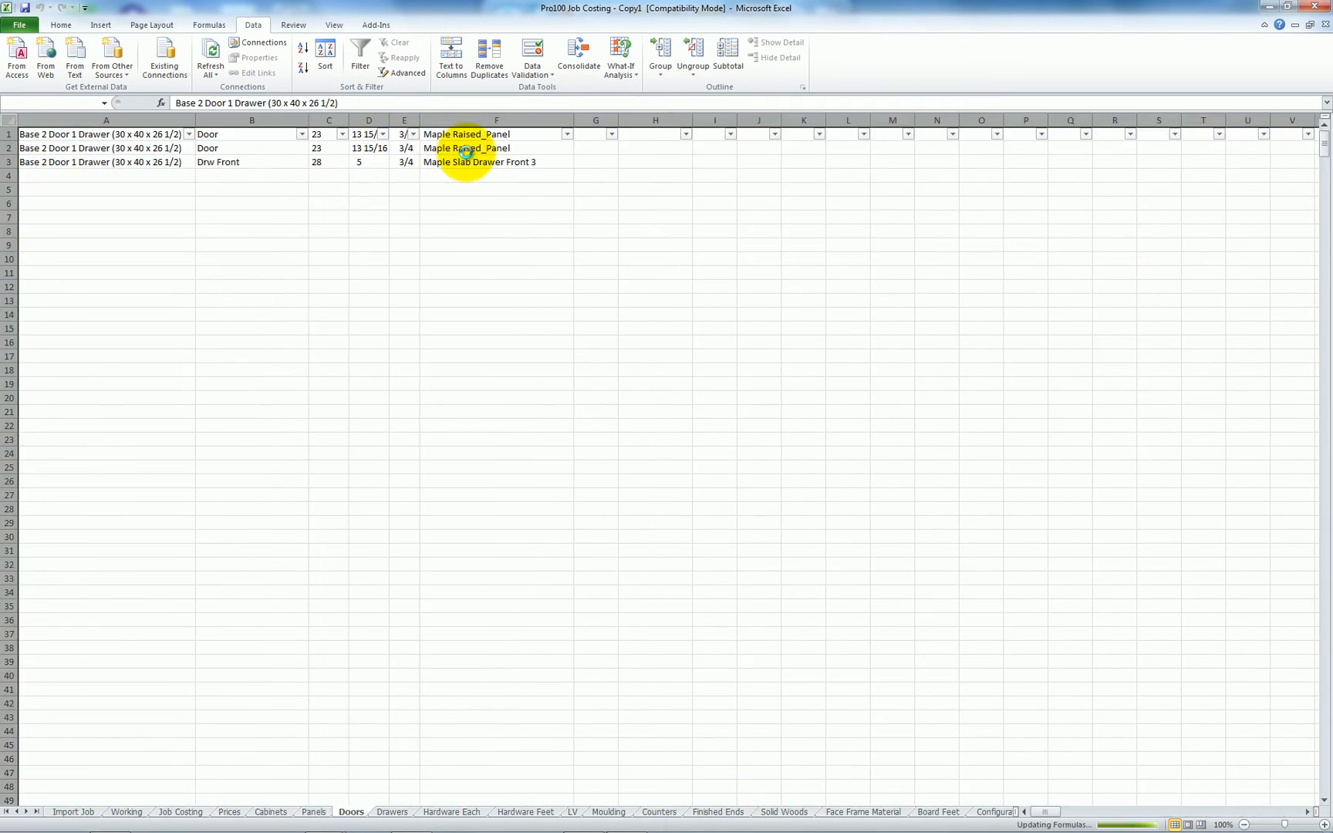
{"action": "left_click", "coordinate": [451, 812]}
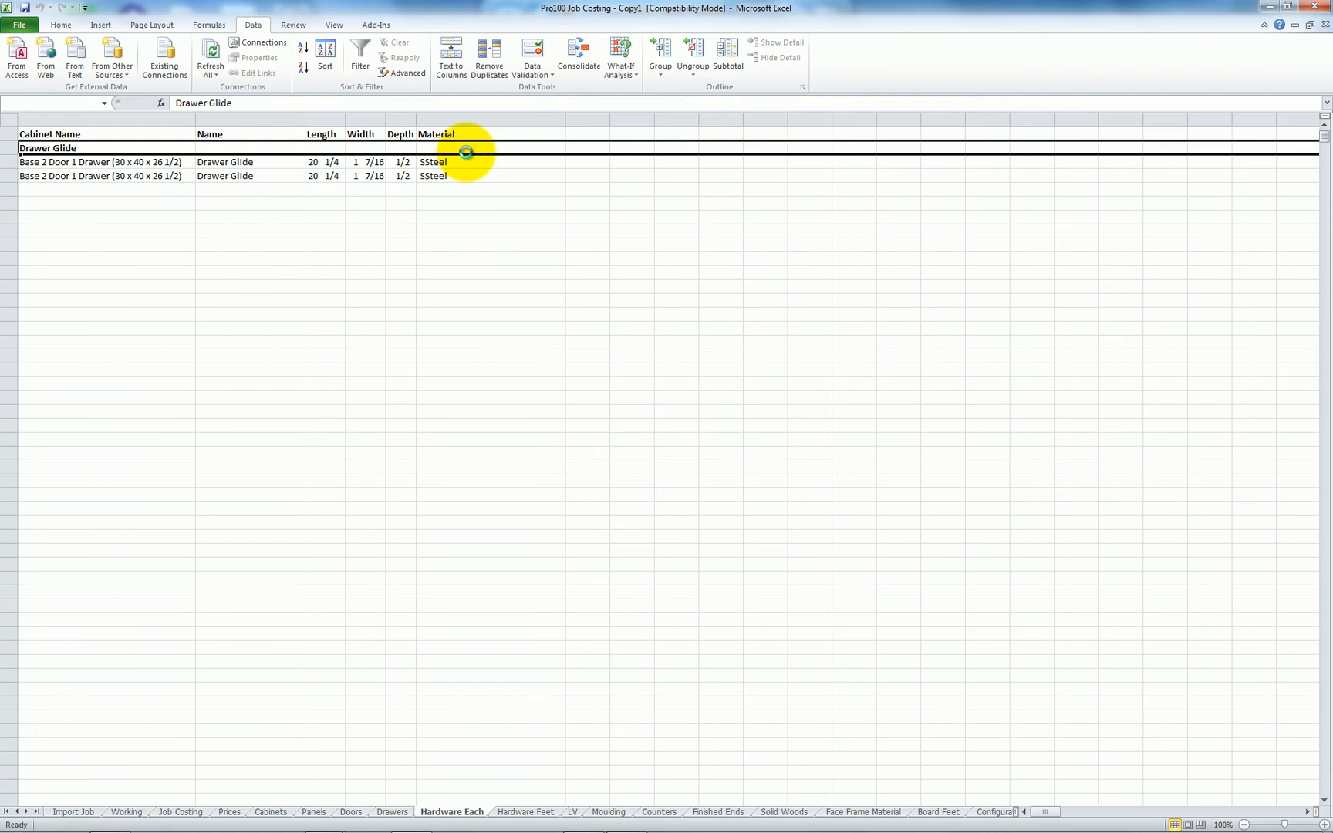
{"action": "left_click", "coordinate": [316, 811]}
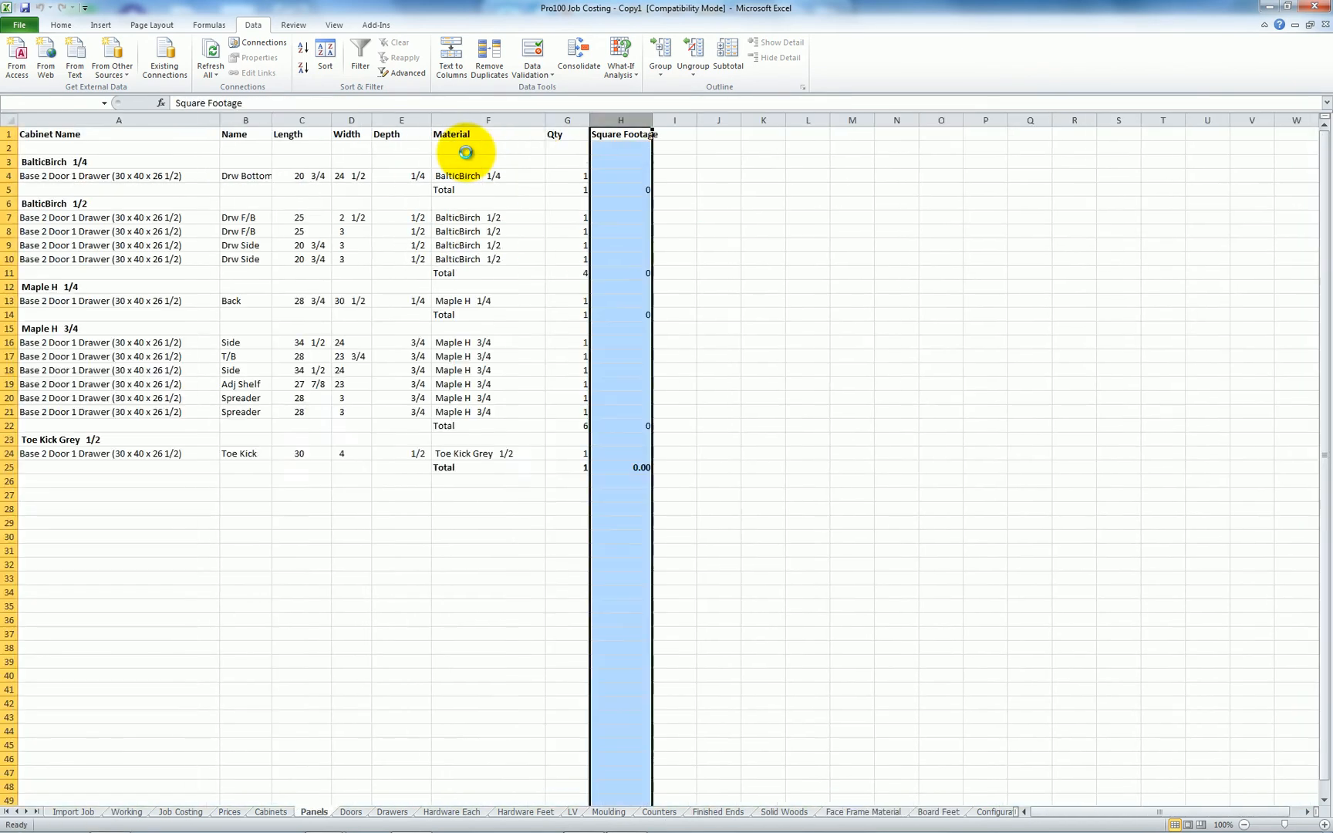
{"action": "left_click", "coordinate": [130, 812]}
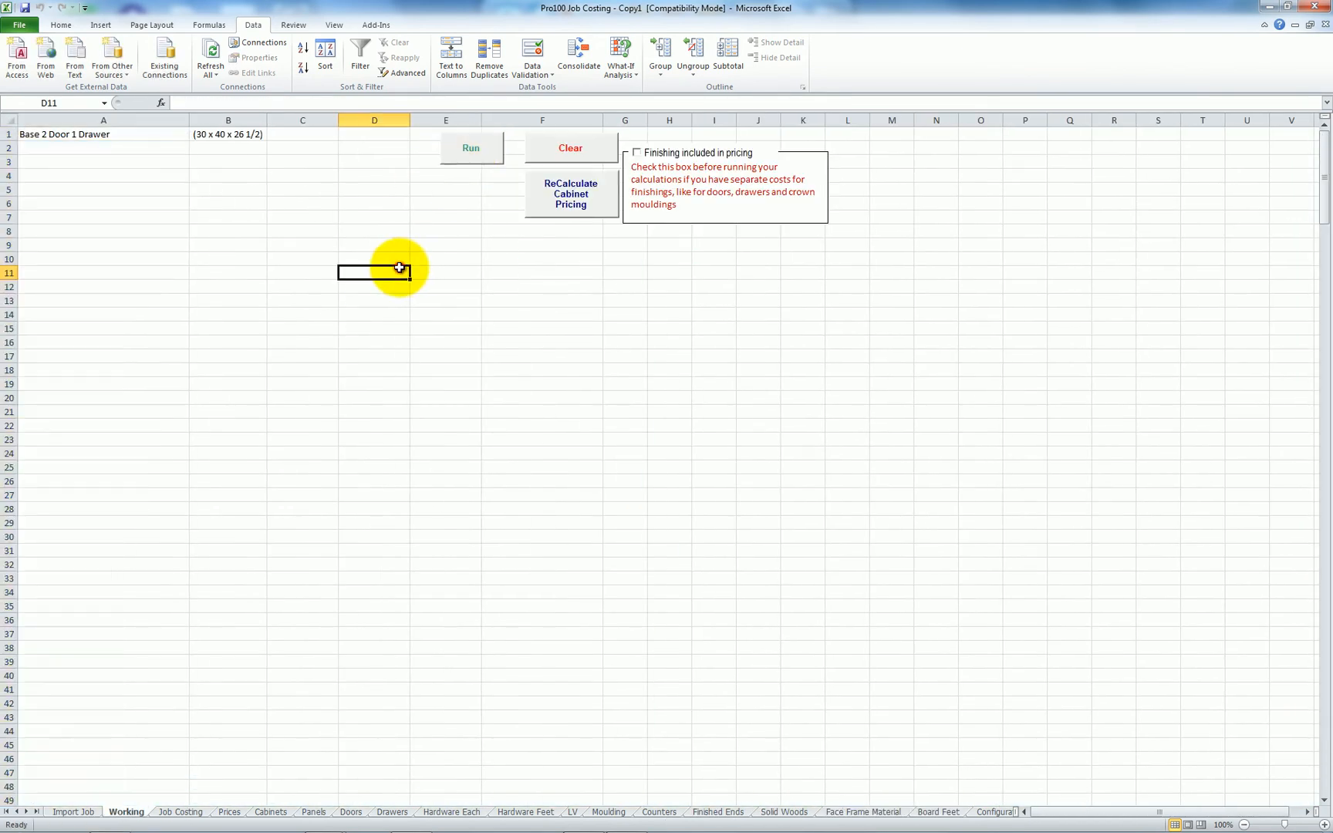
{"action": "mouse_move", "coordinate": [191, 765]}
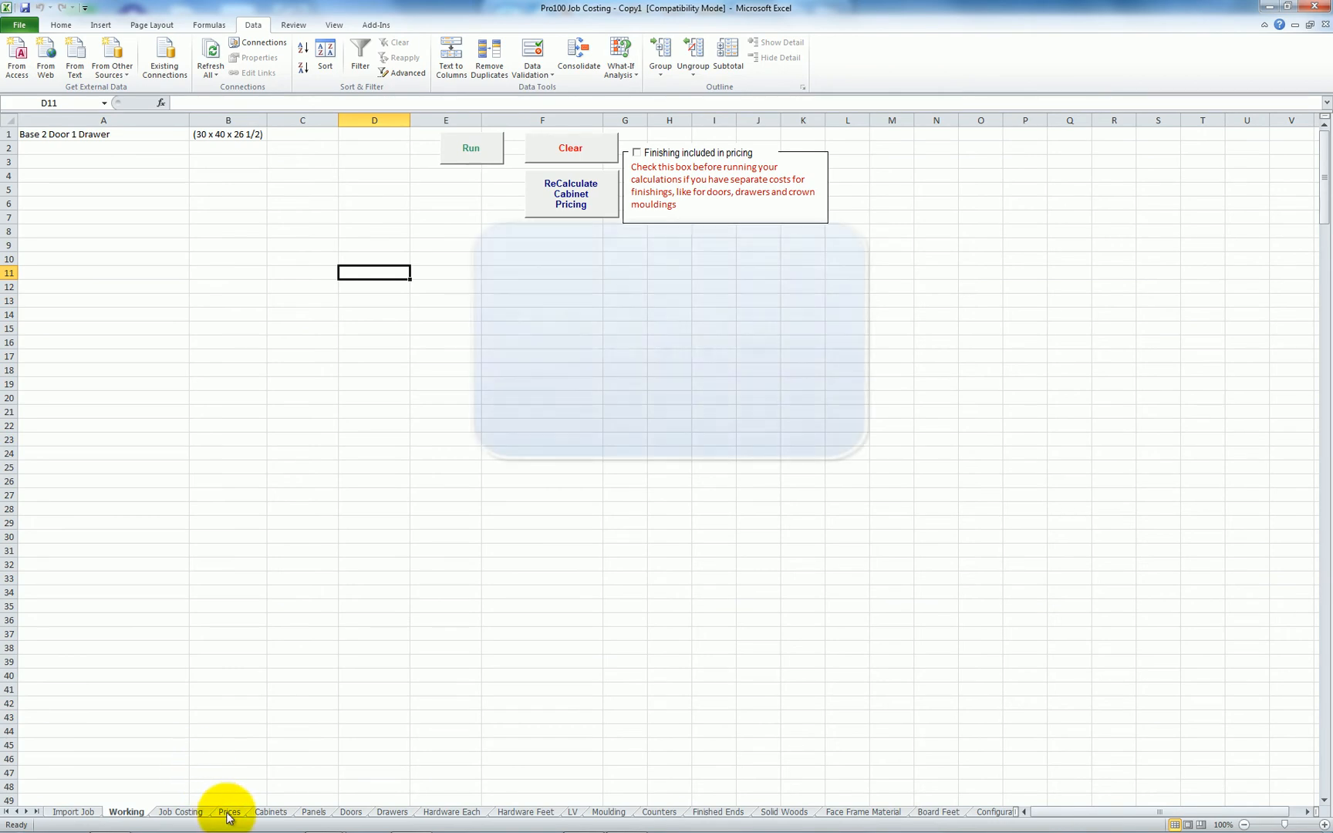
Step: Review the Prices sheet costs for Counter Up, Back Splash, Counter top and BalticBirch 1/2 and 1/4
{"action": "left_click", "coordinate": [229, 812]}
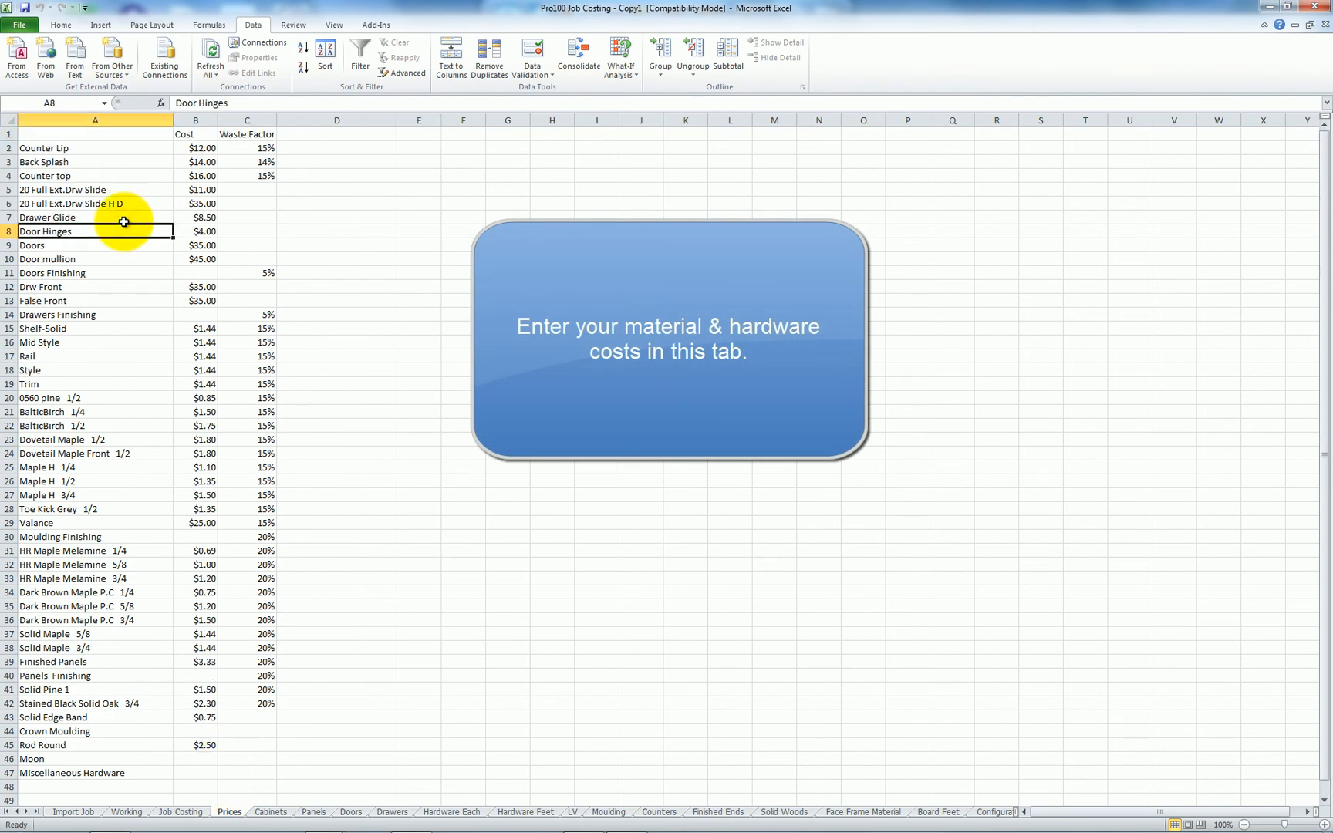
{"action": "left_click", "coordinate": [195, 148]}
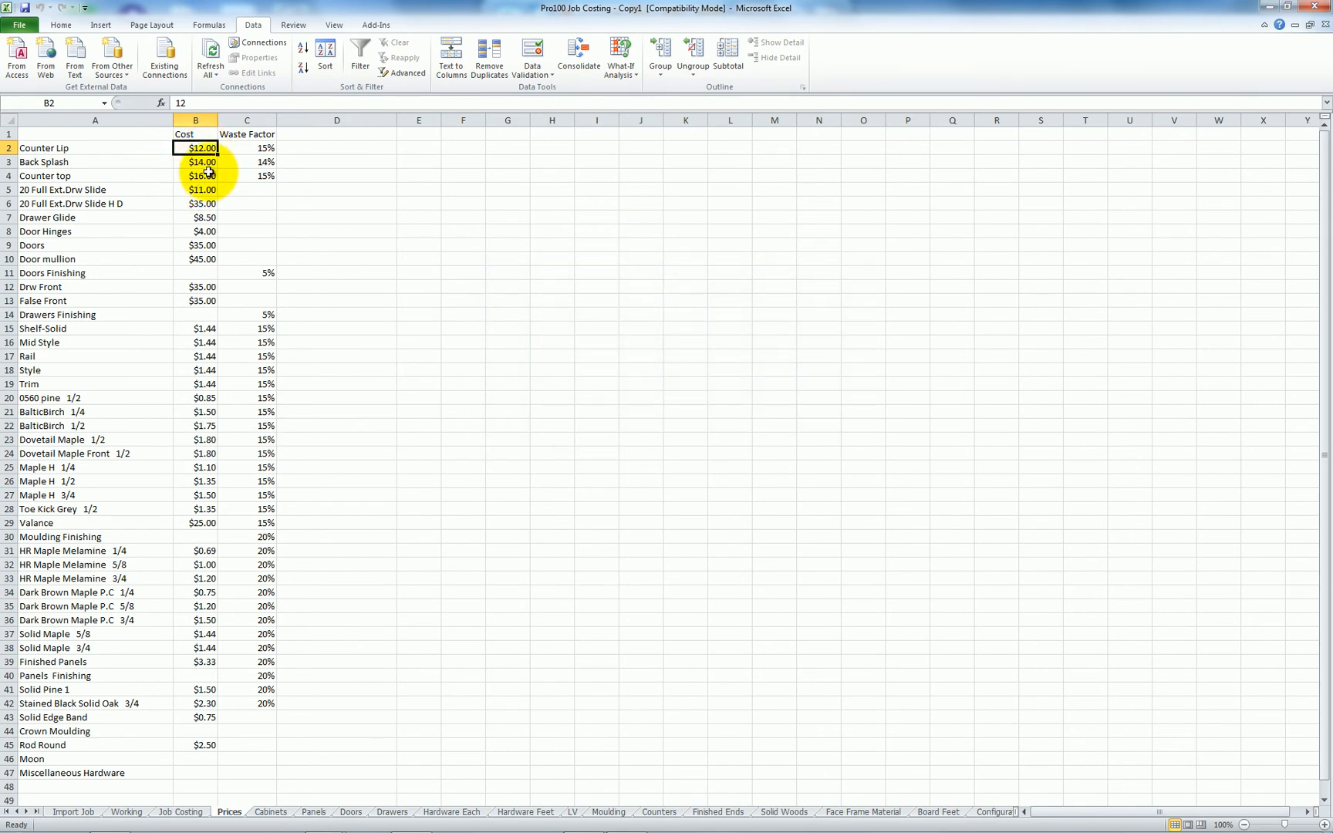
{"action": "left_click", "coordinate": [196, 162]}
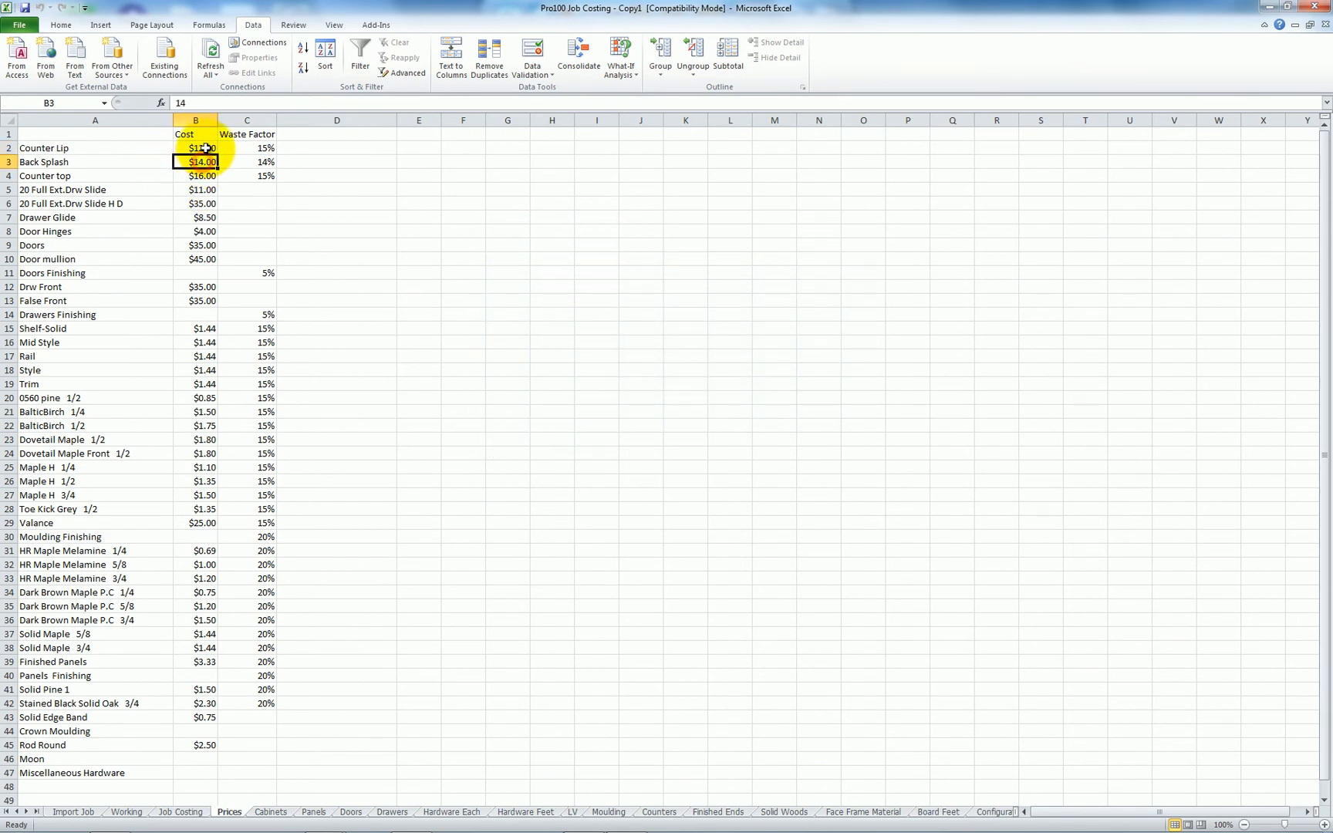
{"action": "left_click", "coordinate": [195, 148]}
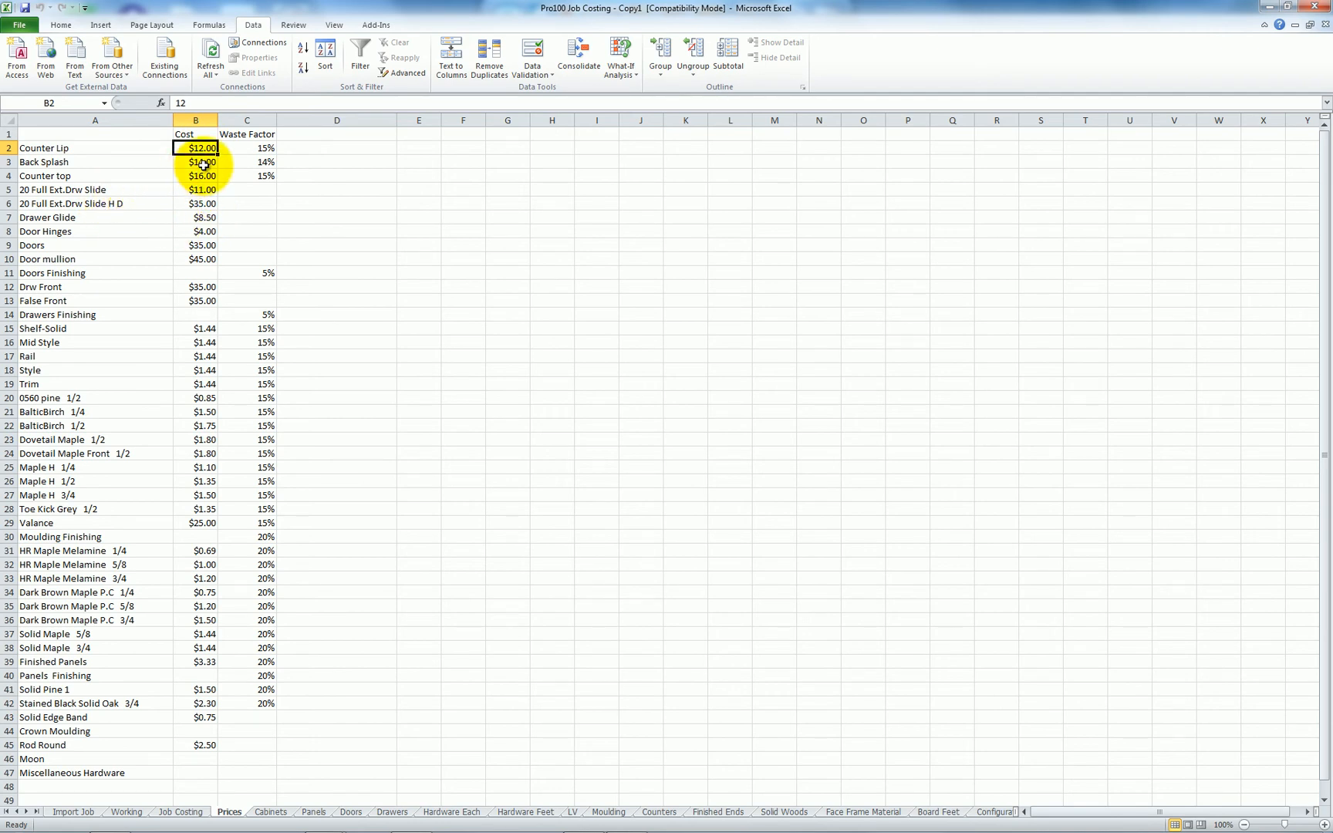
{"action": "left_click", "coordinate": [195, 176]}
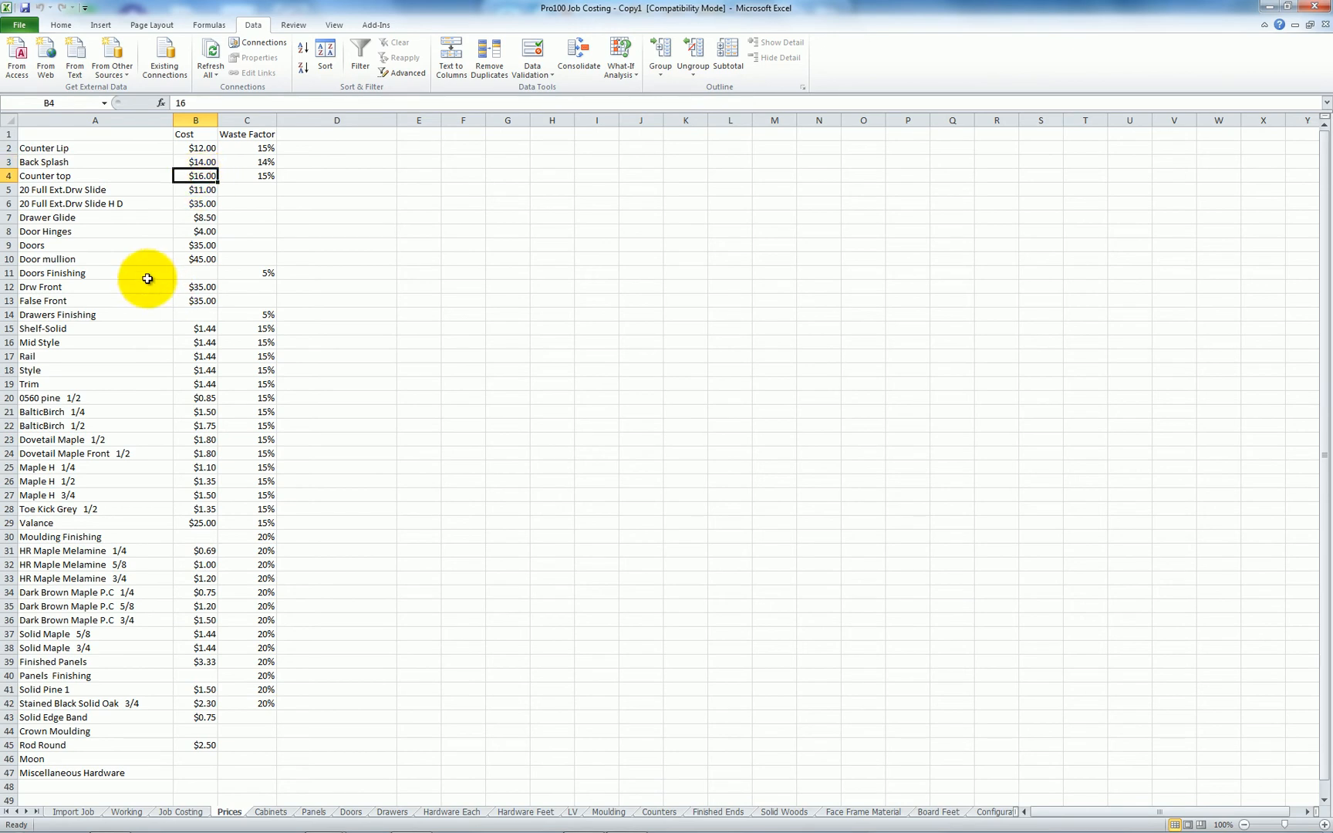
{"action": "scroll", "scroll_direction": "down", "scroll_amount": 3}
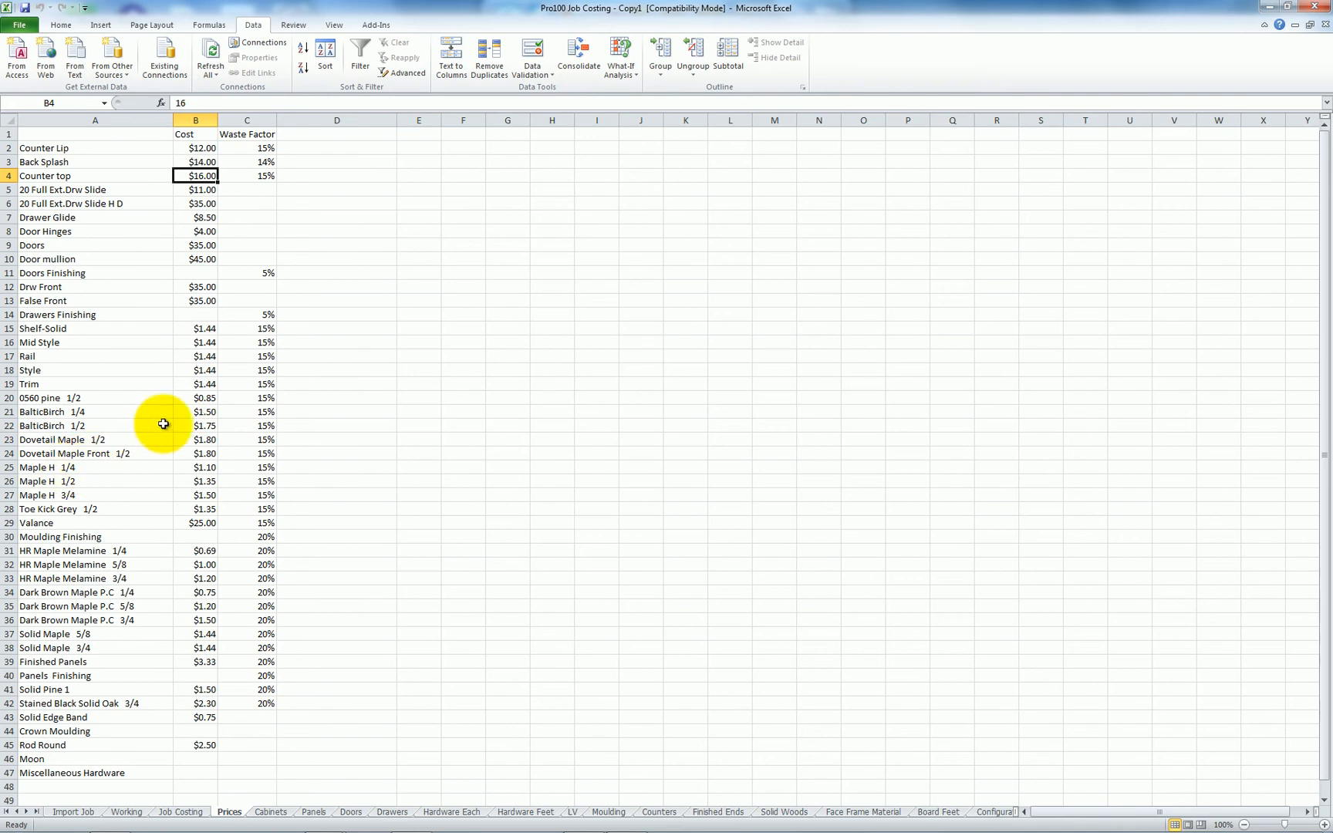
{"action": "left_click", "coordinate": [195, 426]}
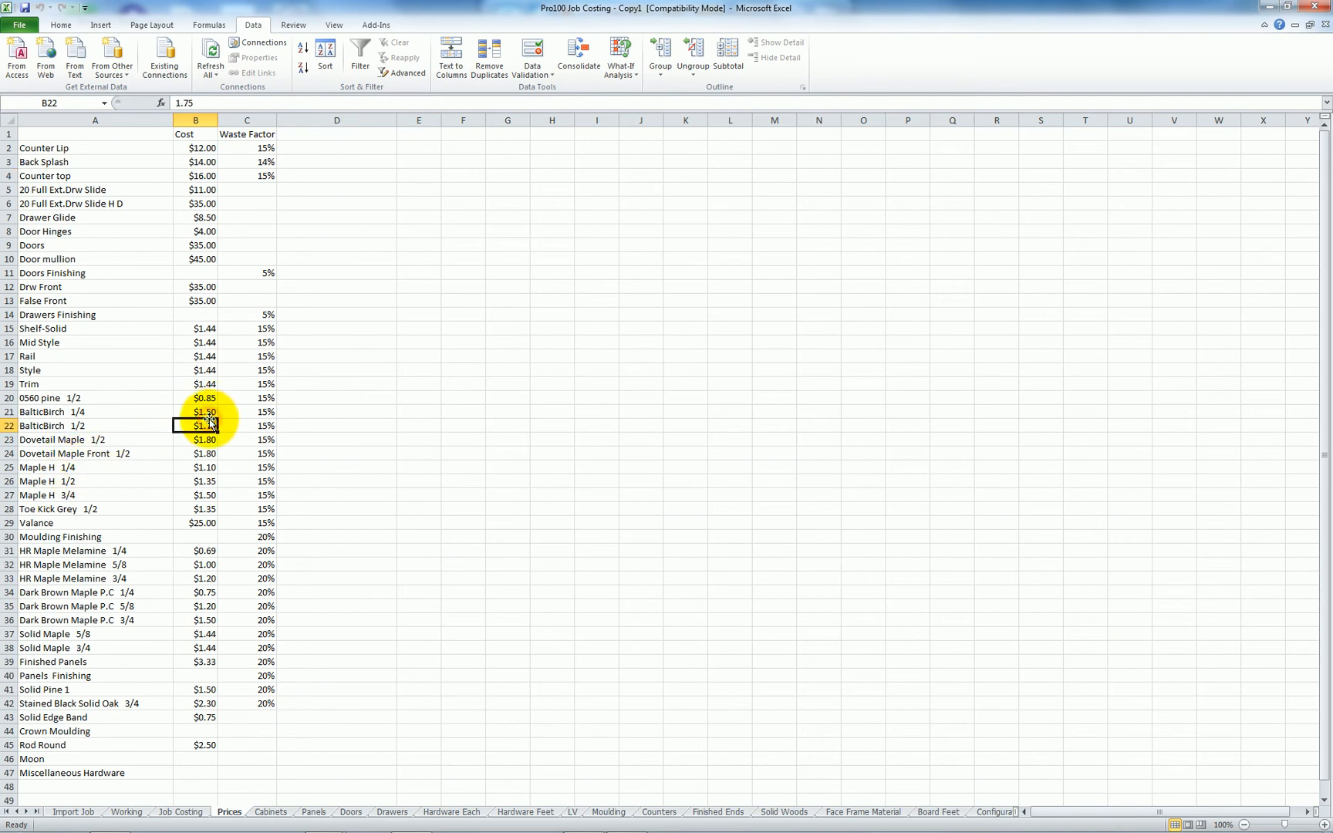
{"action": "left_click", "coordinate": [196, 412]}
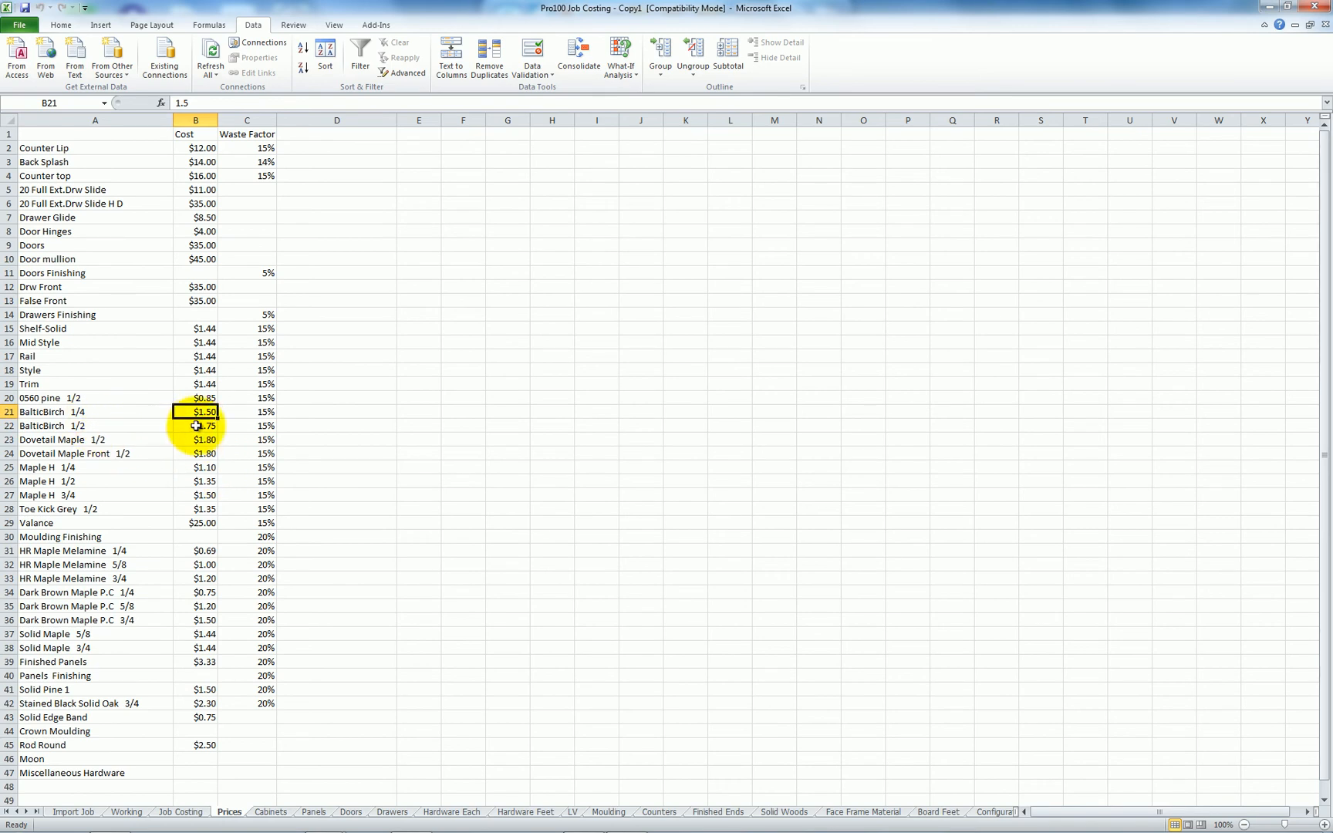
{"action": "left_click", "coordinate": [196, 426]}
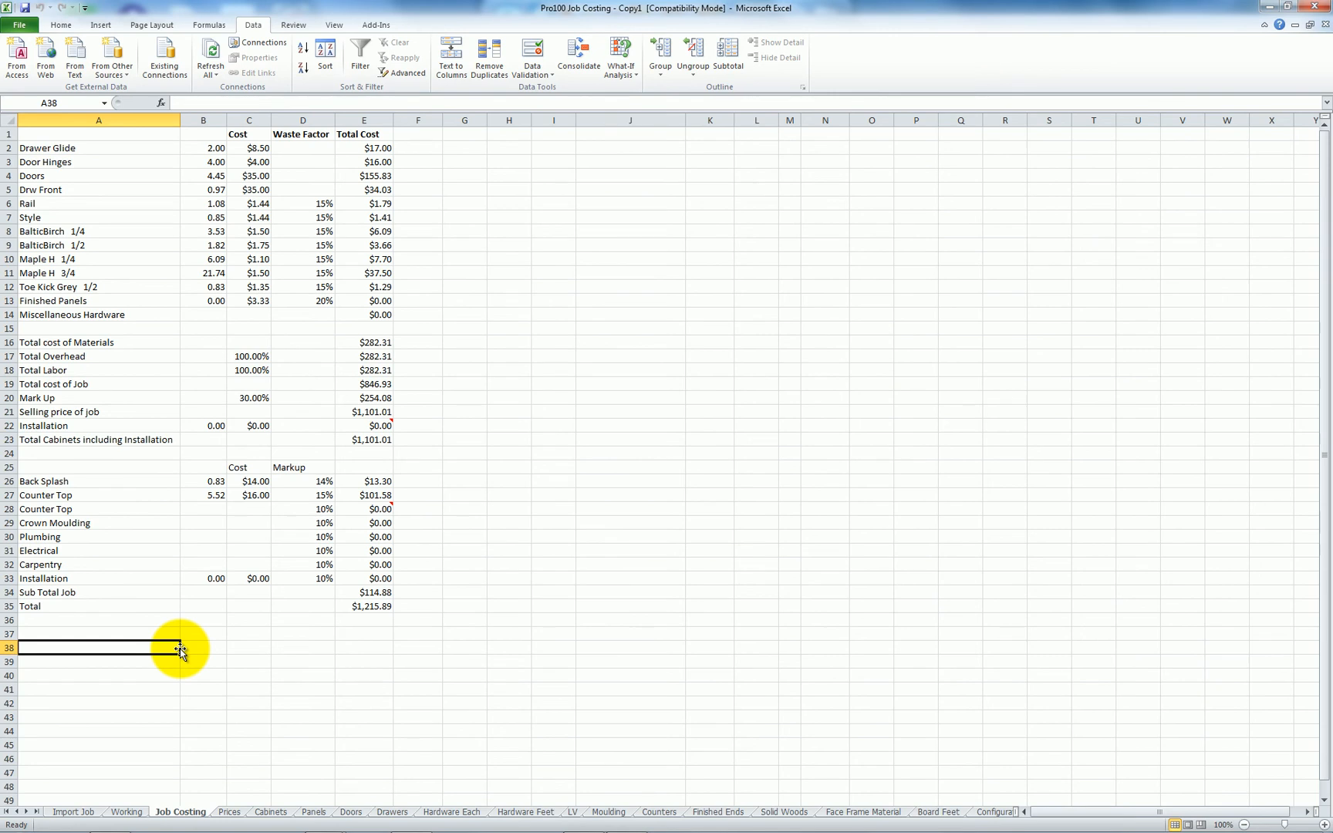
{"action": "mouse_move", "coordinate": [210, 157]}
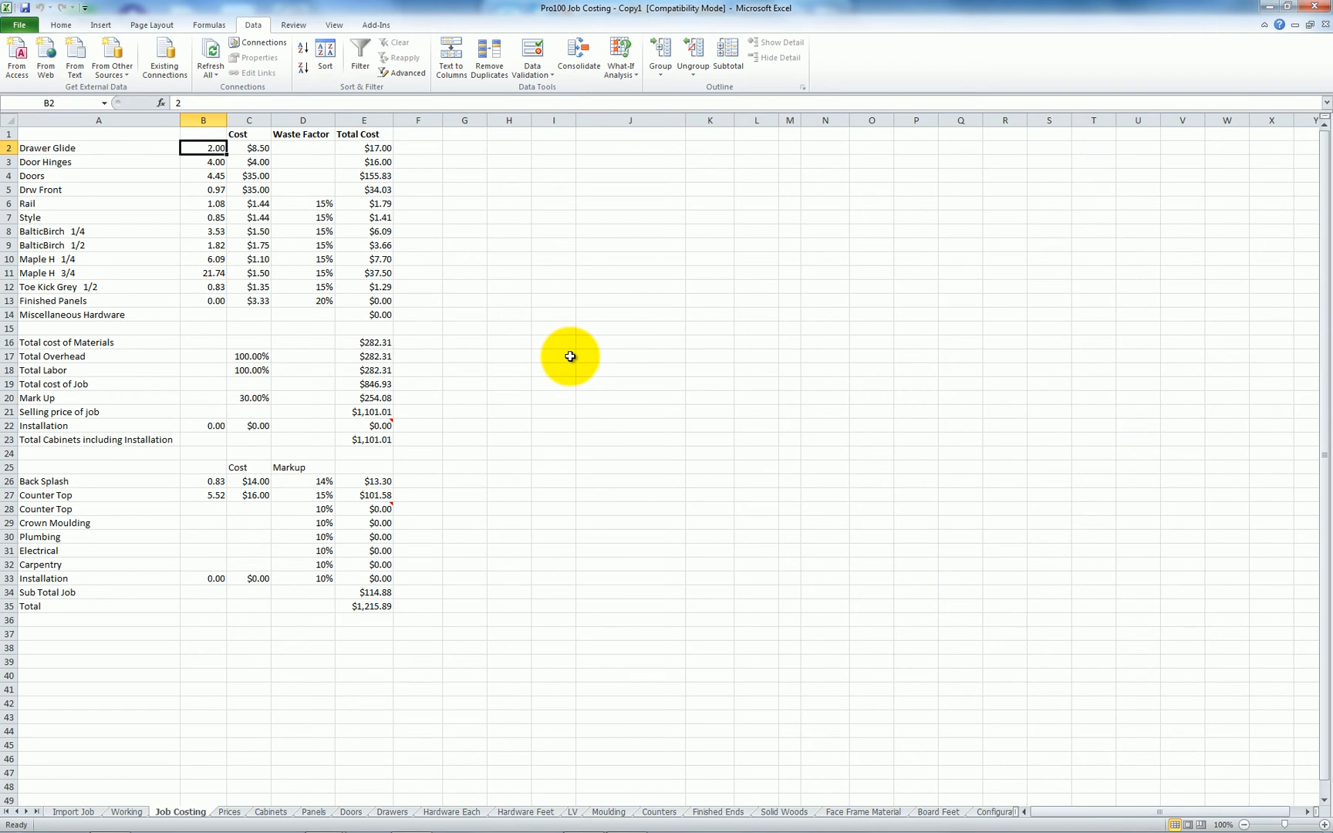
{"action": "mouse_move", "coordinate": [216, 199]}
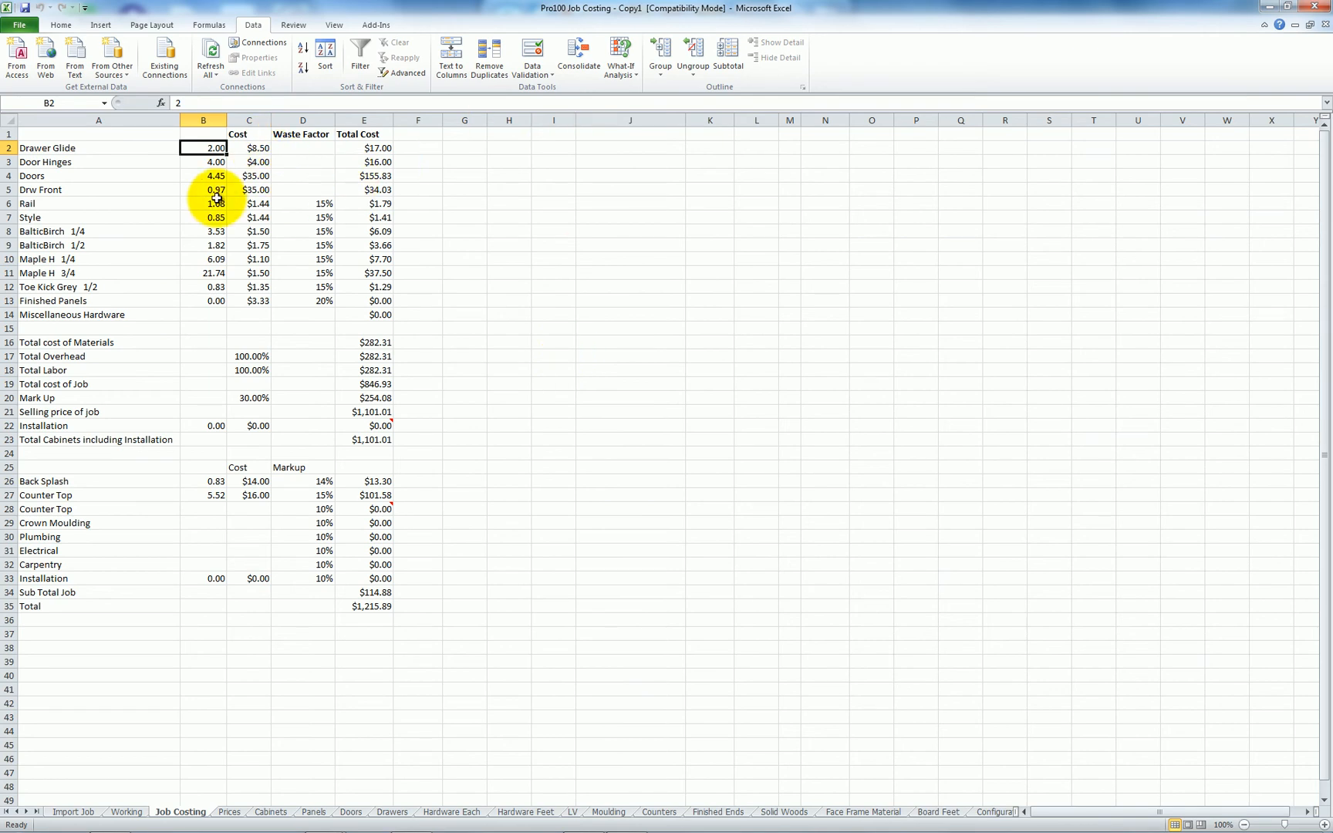
{"action": "left_click", "coordinate": [204, 148]}
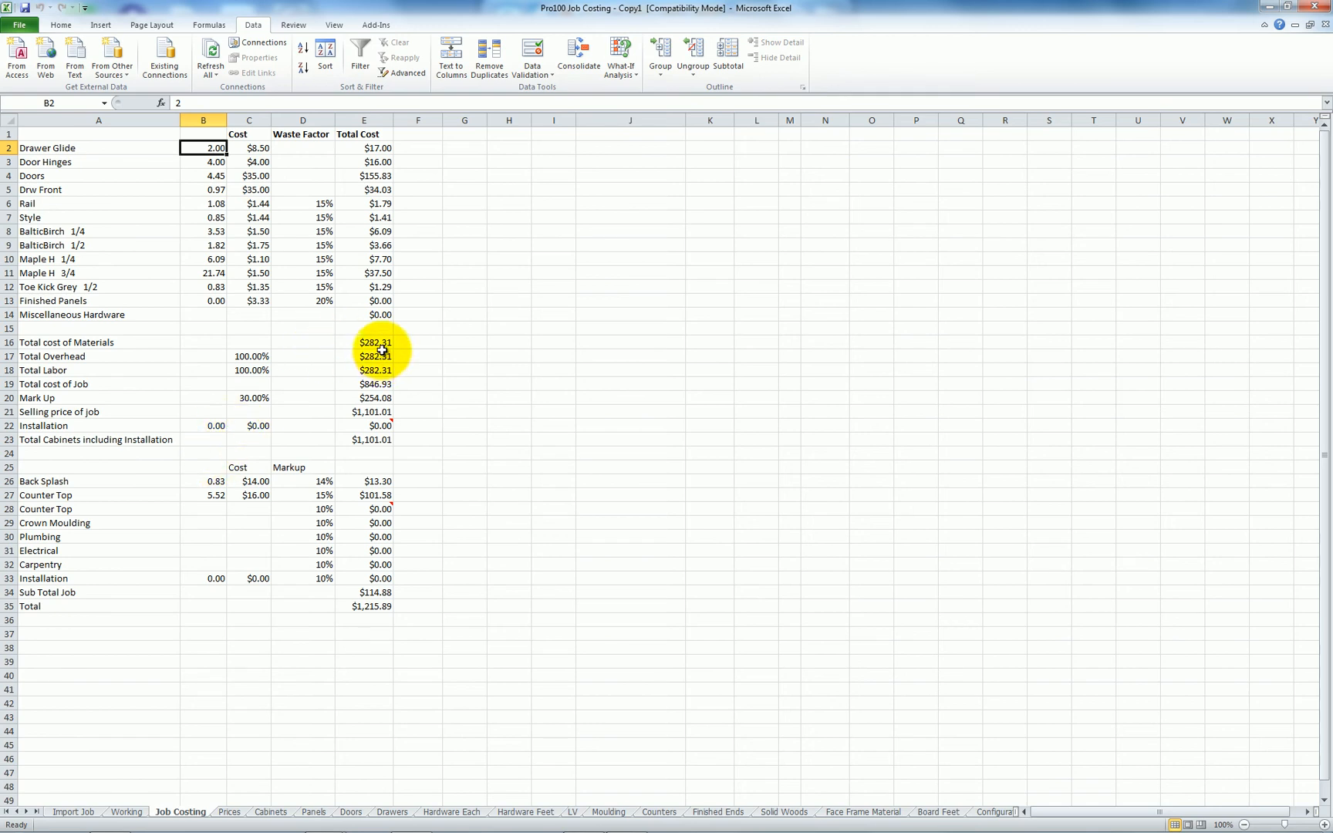
{"action": "left_click", "coordinate": [364, 343]}
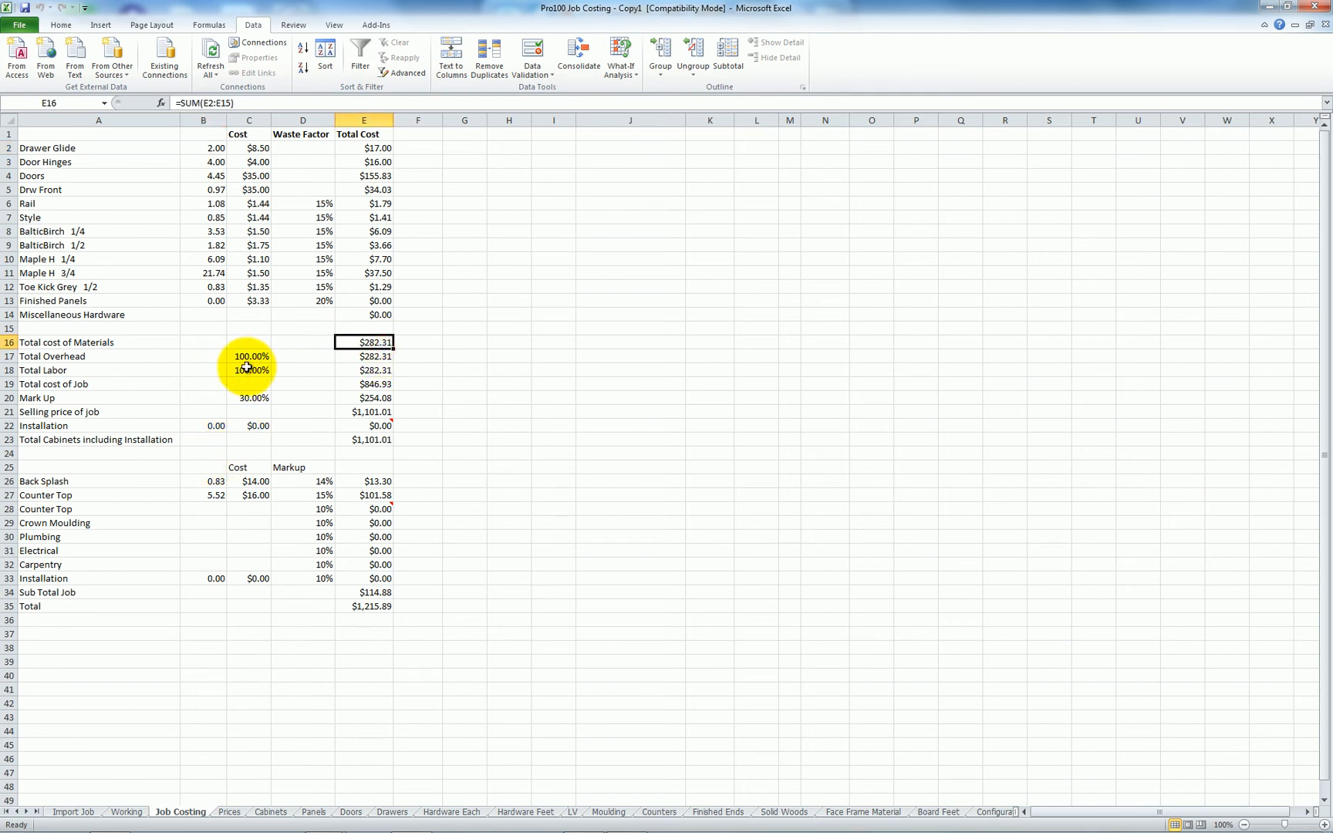
{"action": "left_click", "coordinate": [248, 355]}
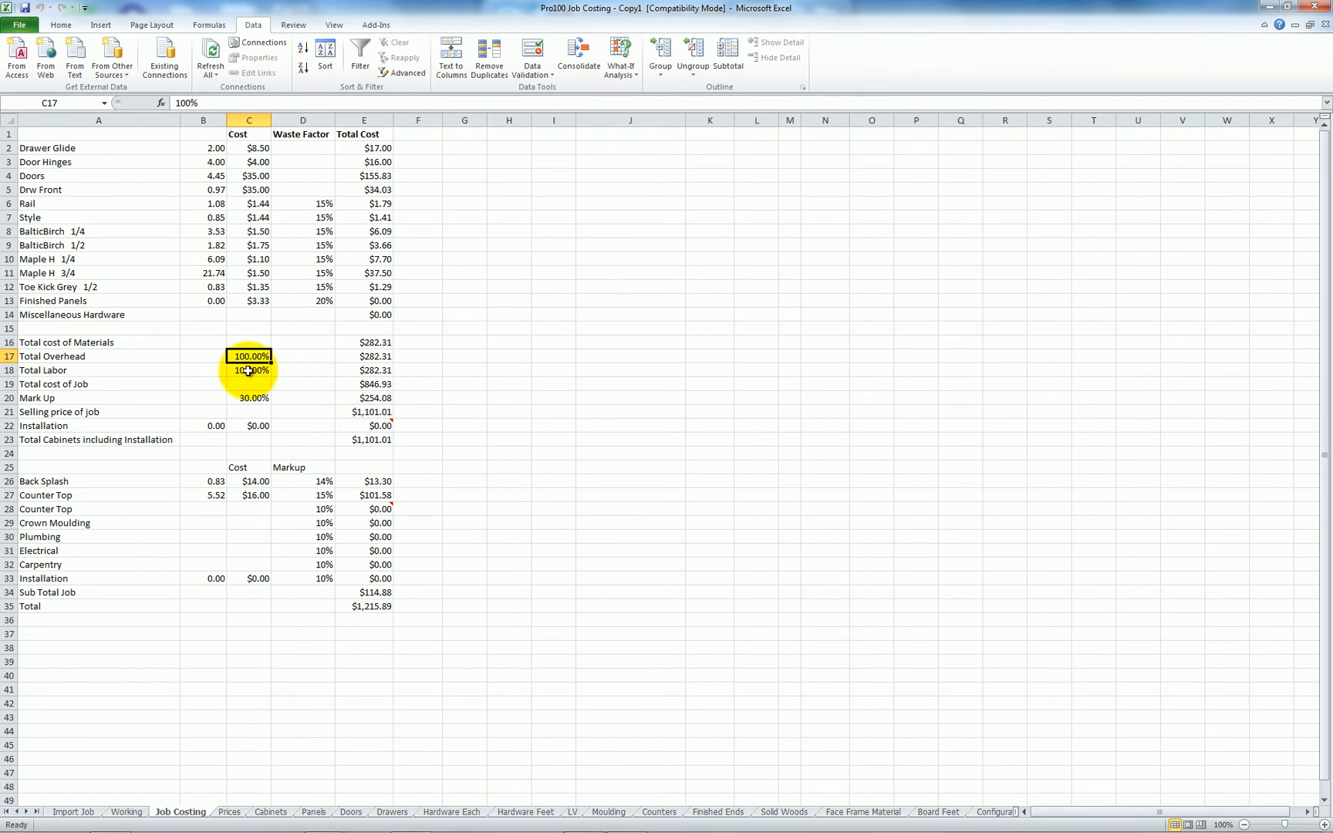
Step: Enter 80% for Total Overhead and 50% for Total Labor on the Job Costing sheet
{"action": "left_click", "coordinate": [249, 370]}
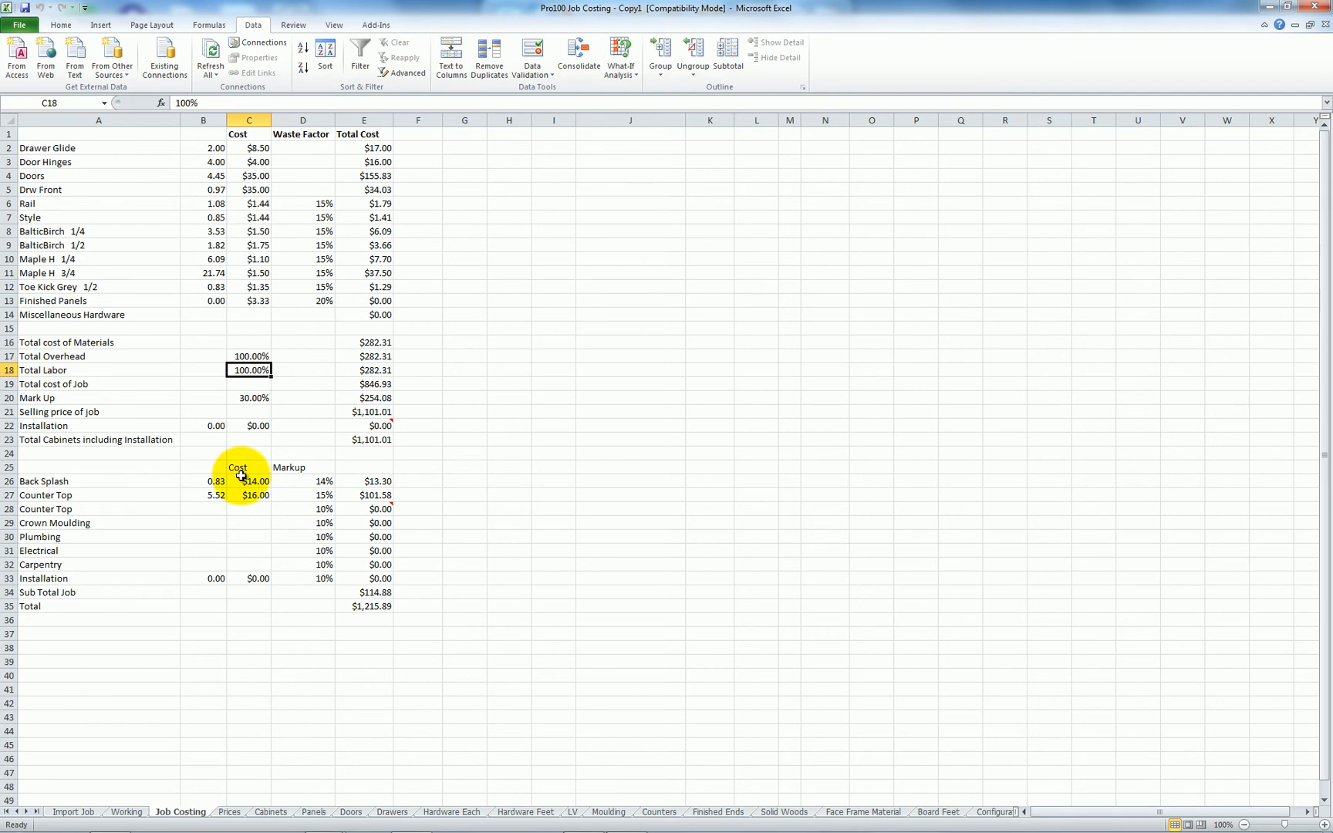
{"action": "mouse_move", "coordinate": [114, 490]}
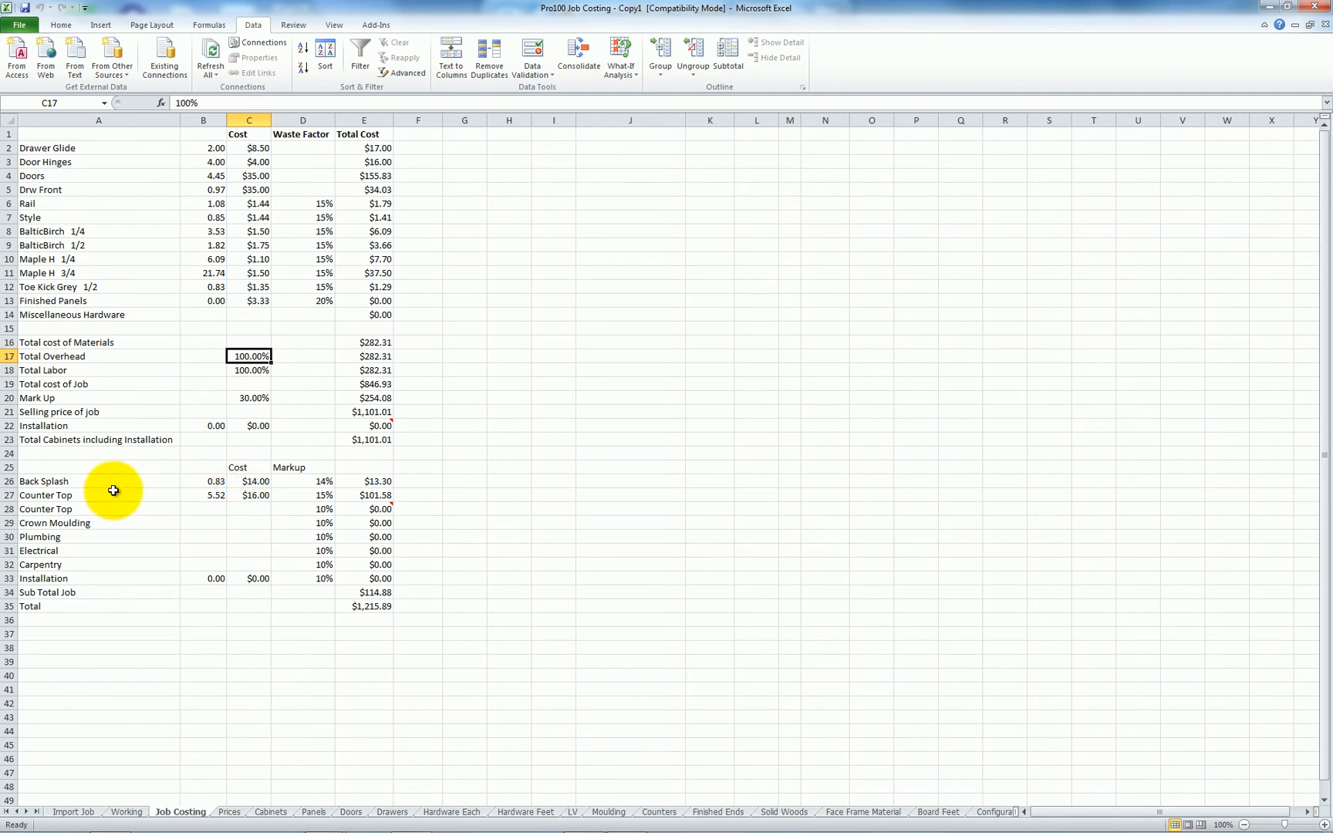
{"action": "type", "text": "80%"}
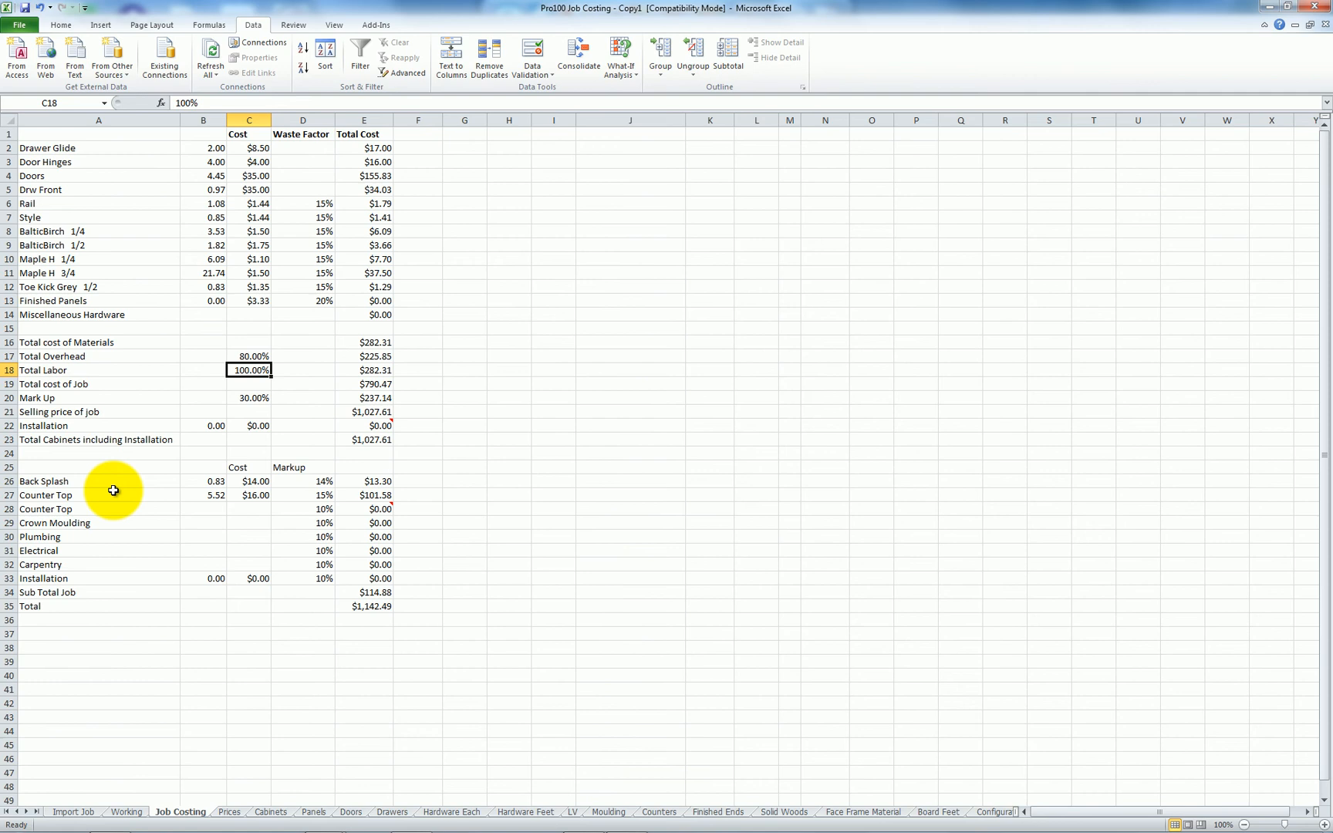
{"action": "type", "text": "50%"}
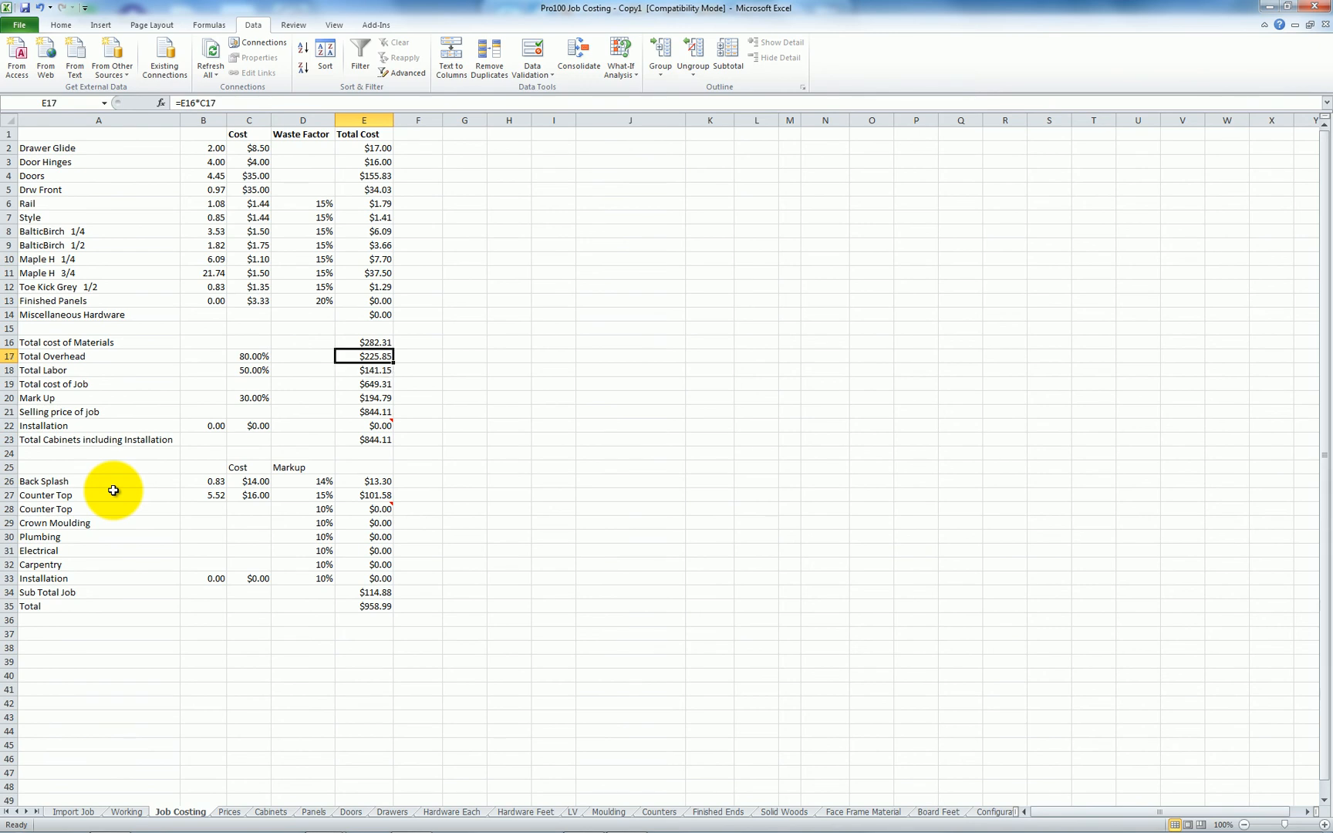
{"action": "left_click", "coordinate": [365, 385]}
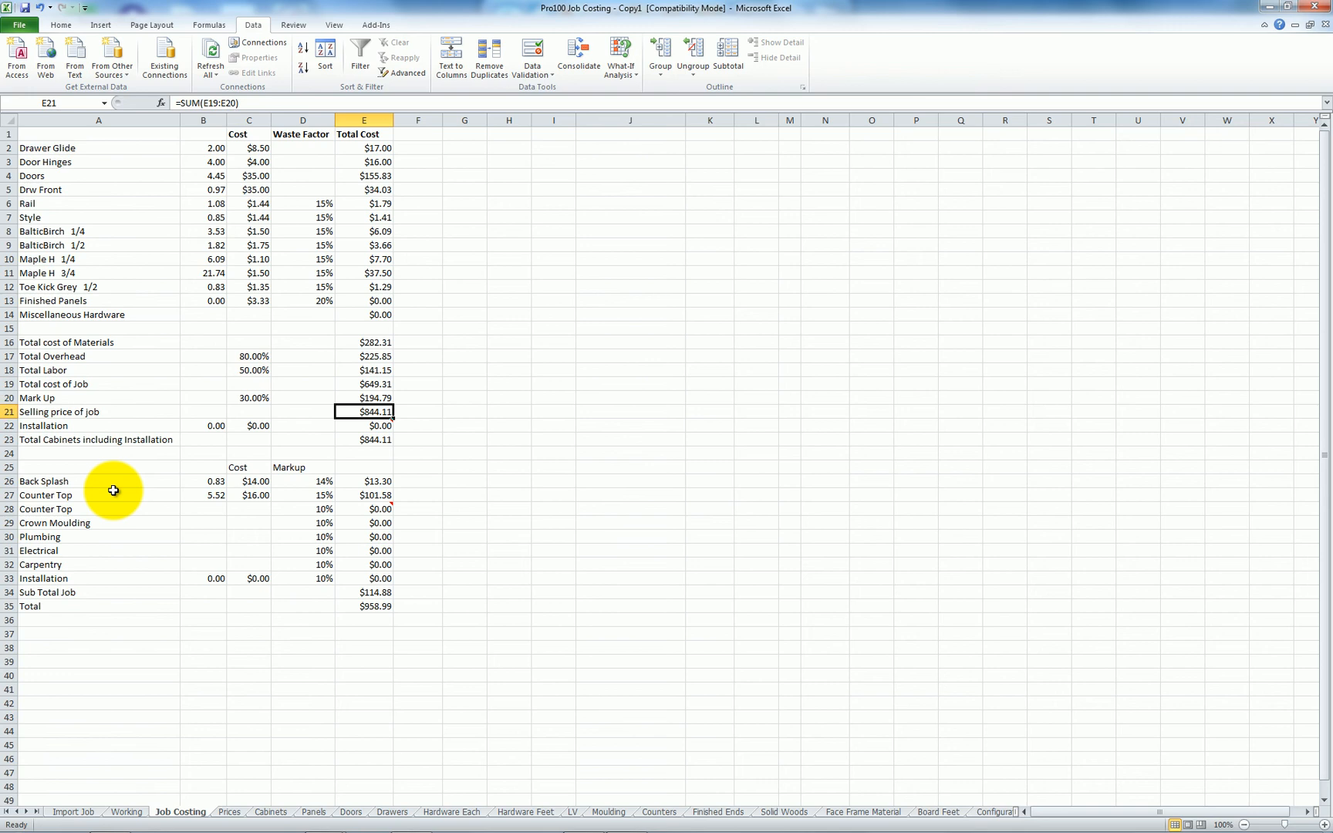
{"action": "left_click", "coordinate": [364, 426]}
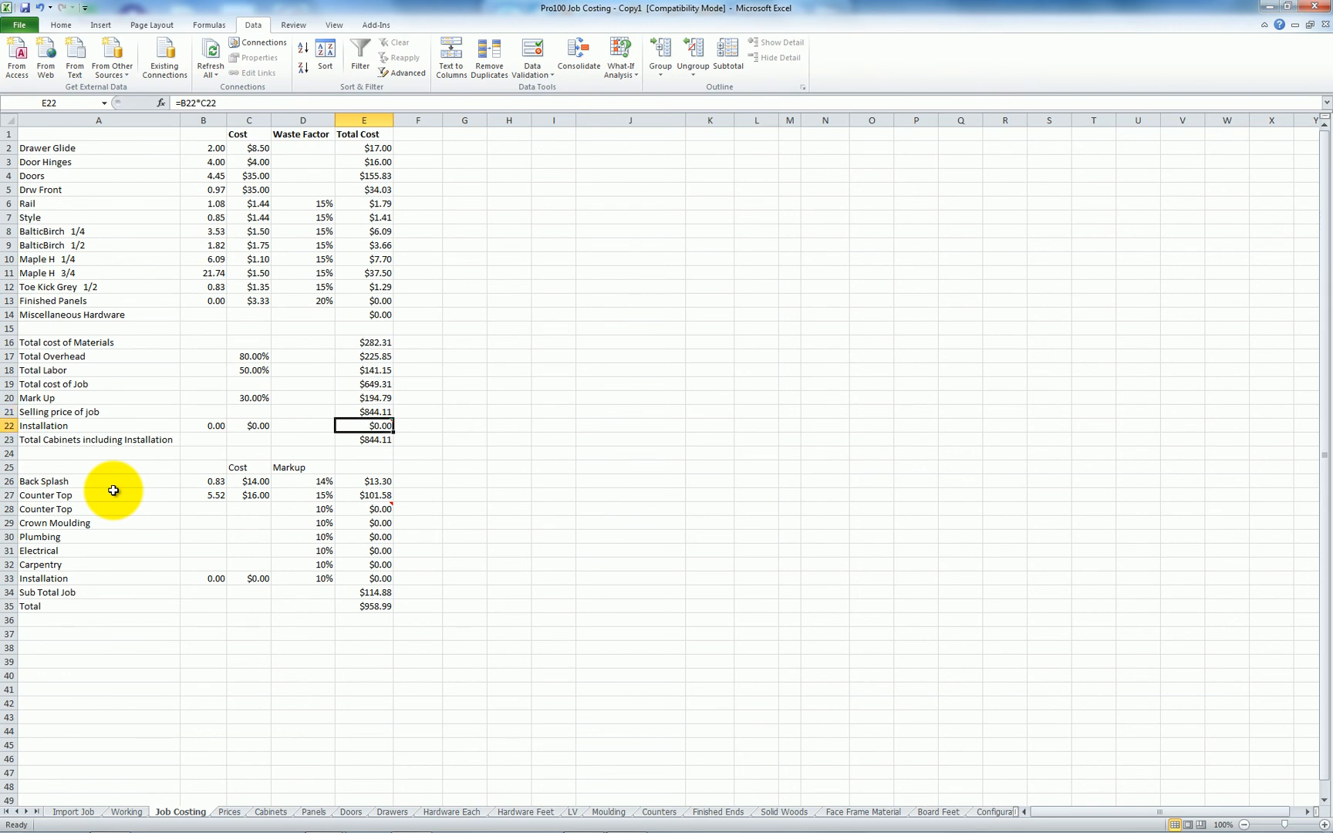
{"action": "left_click", "coordinate": [364, 440]}
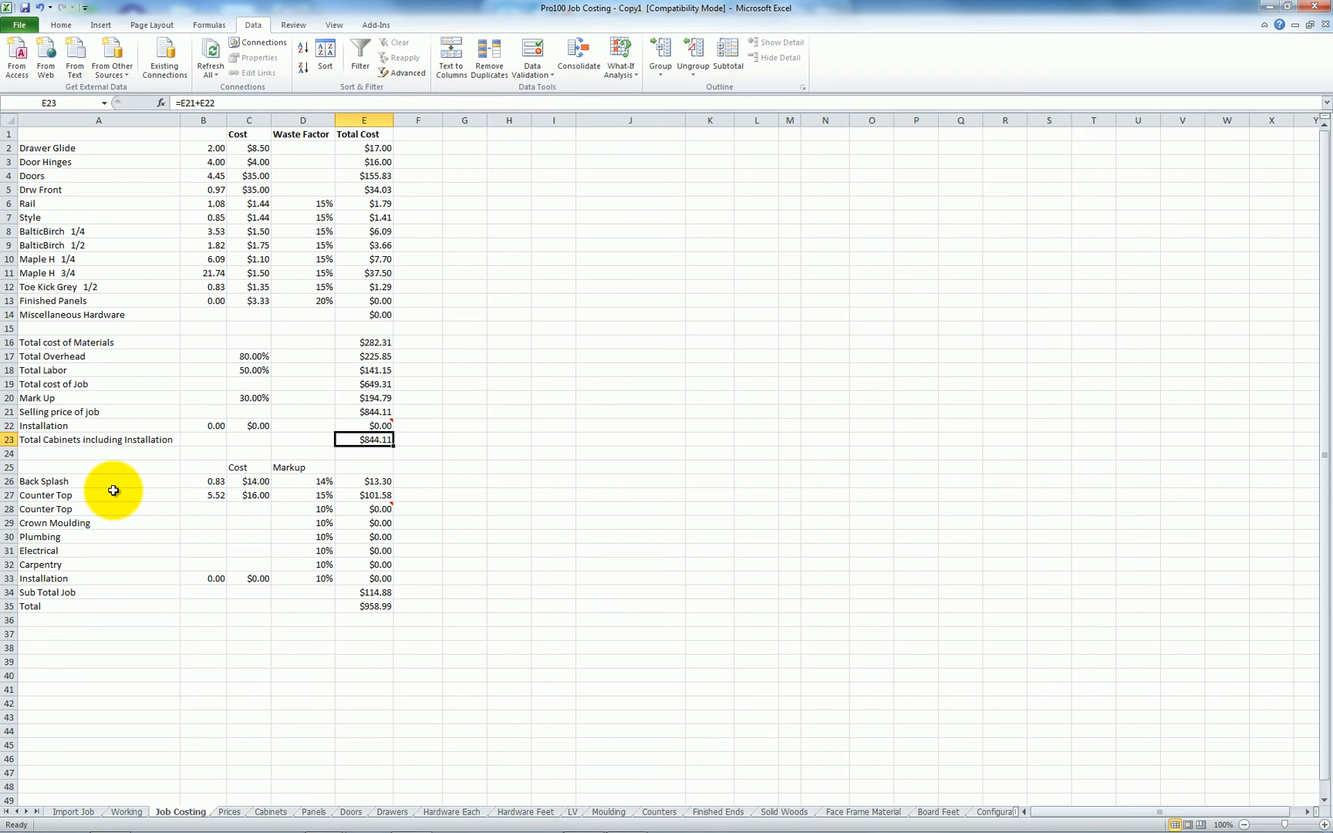
{"action": "left_click", "coordinate": [363, 466]}
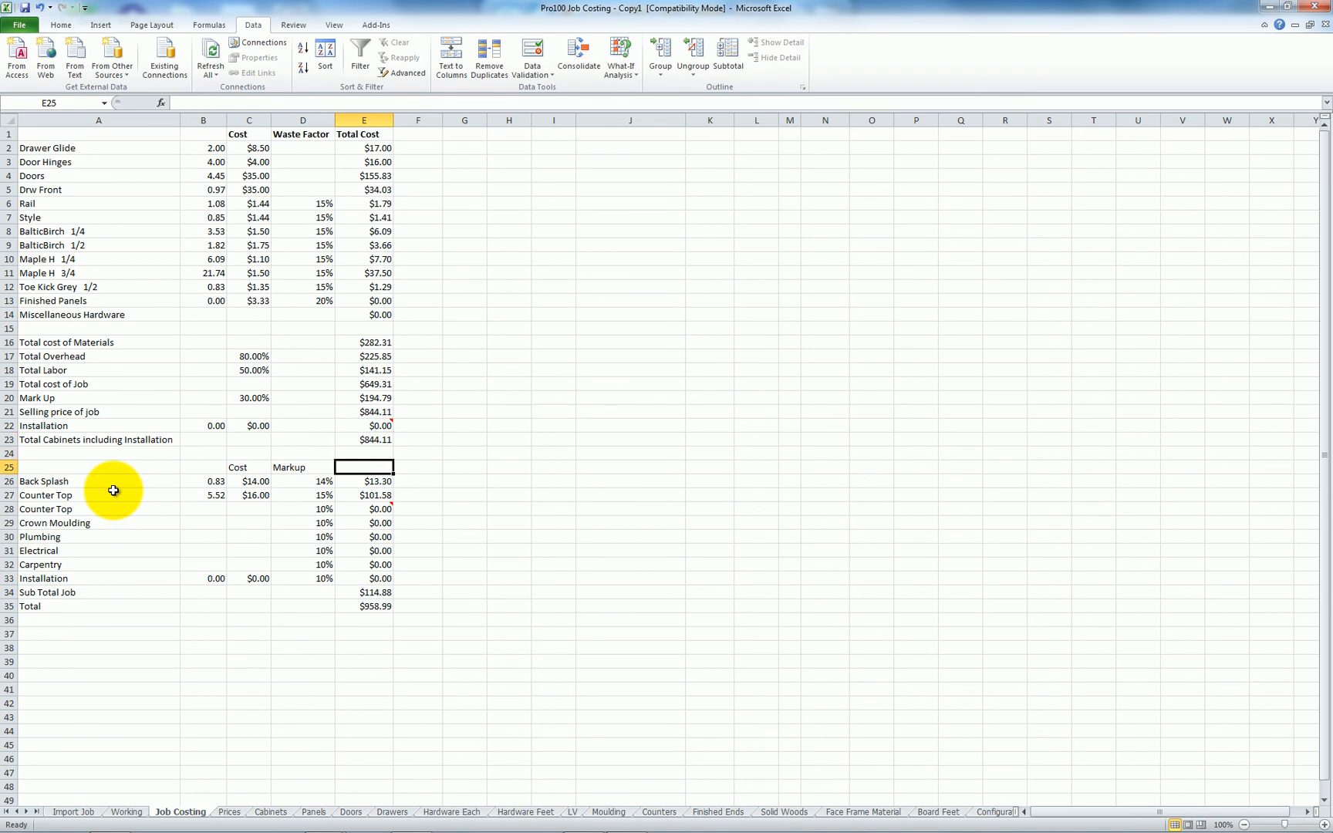
{"action": "left_click", "coordinate": [365, 494]}
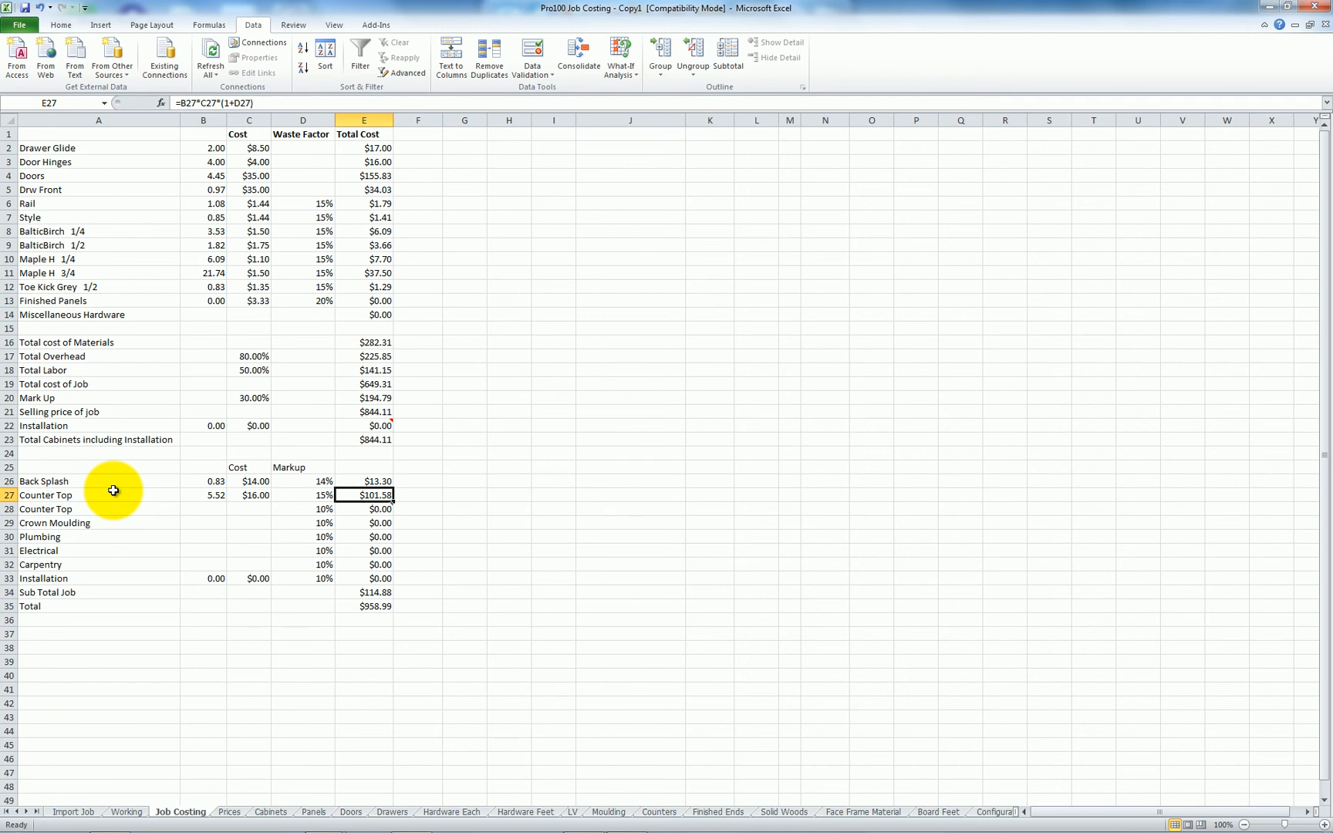
{"action": "mouse_move", "coordinate": [492, 614]}
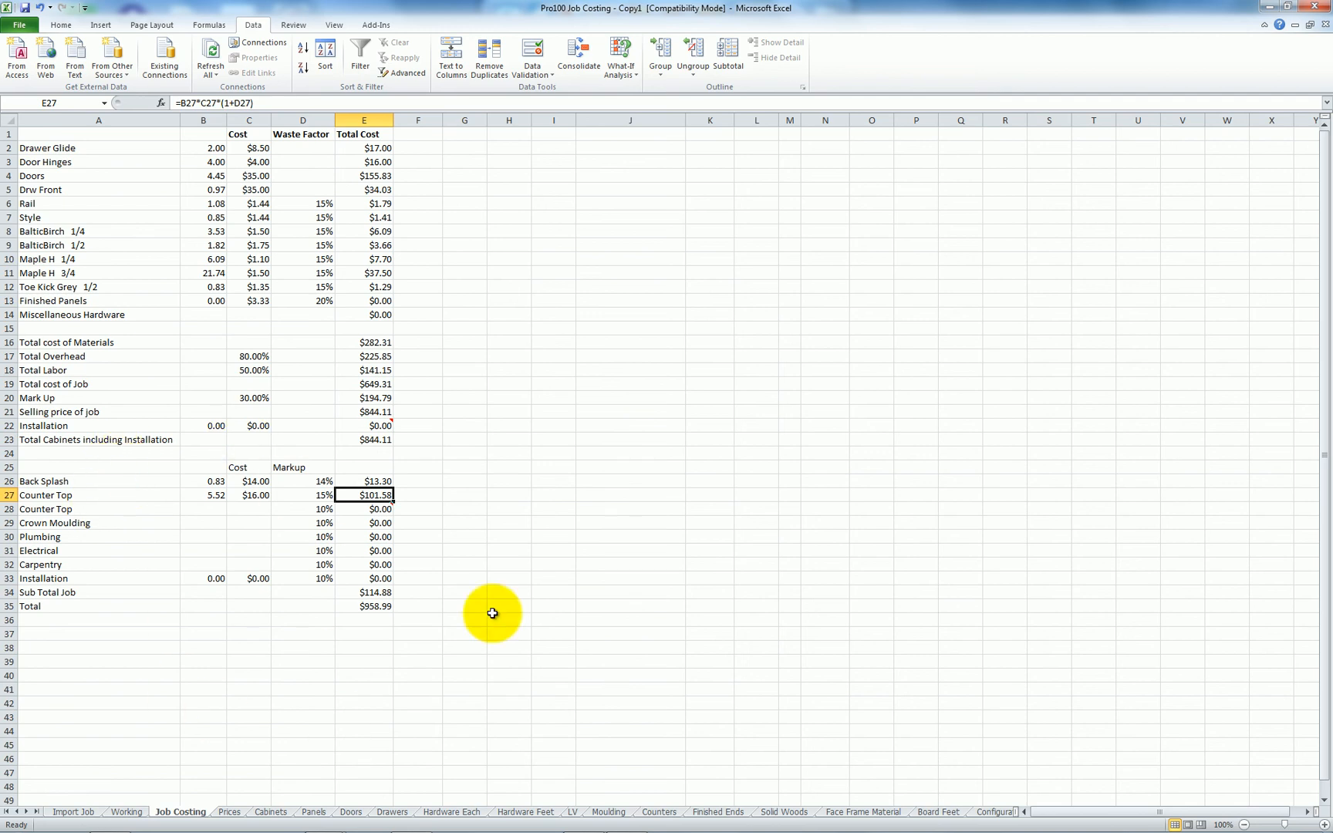
{"action": "mouse_move", "coordinate": [80, 497]}
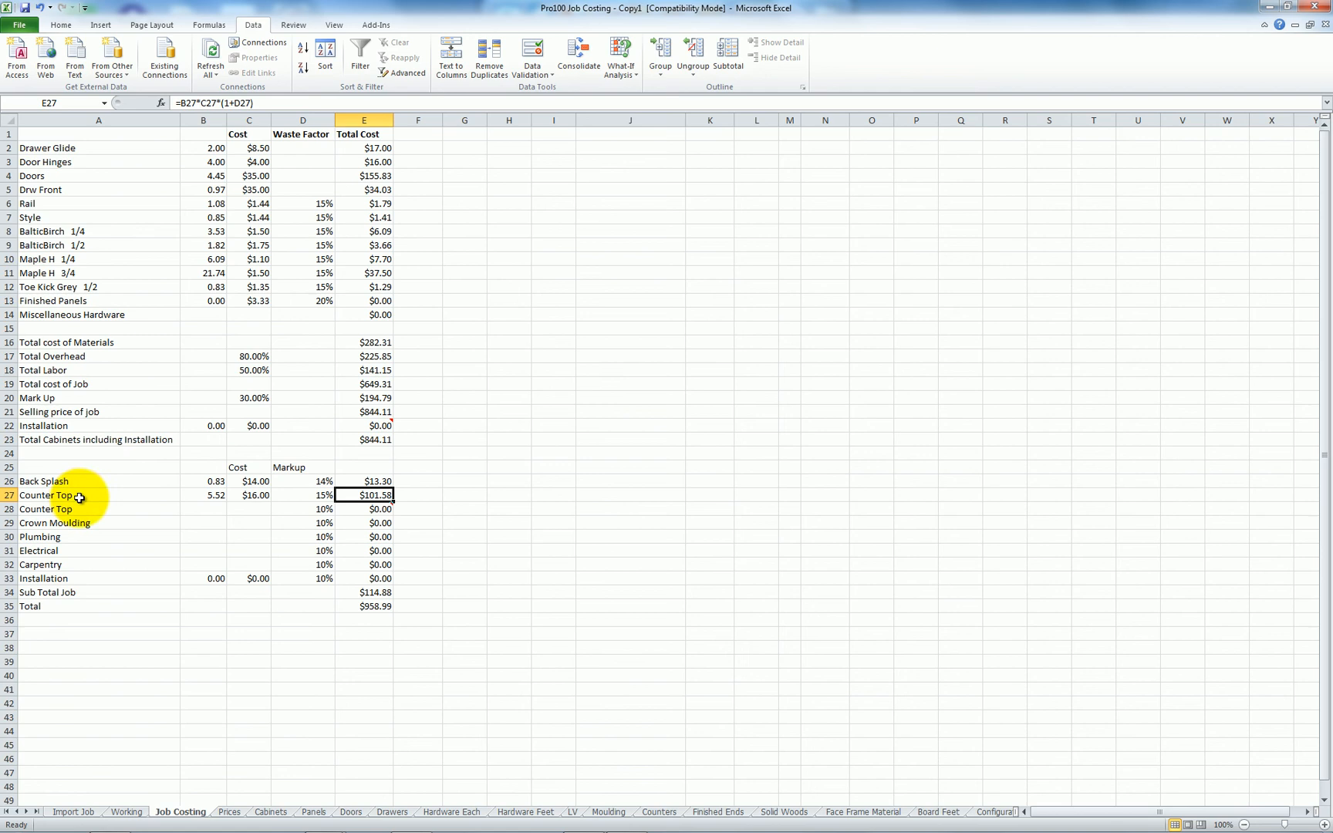
{"action": "mouse_move", "coordinate": [85, 545]}
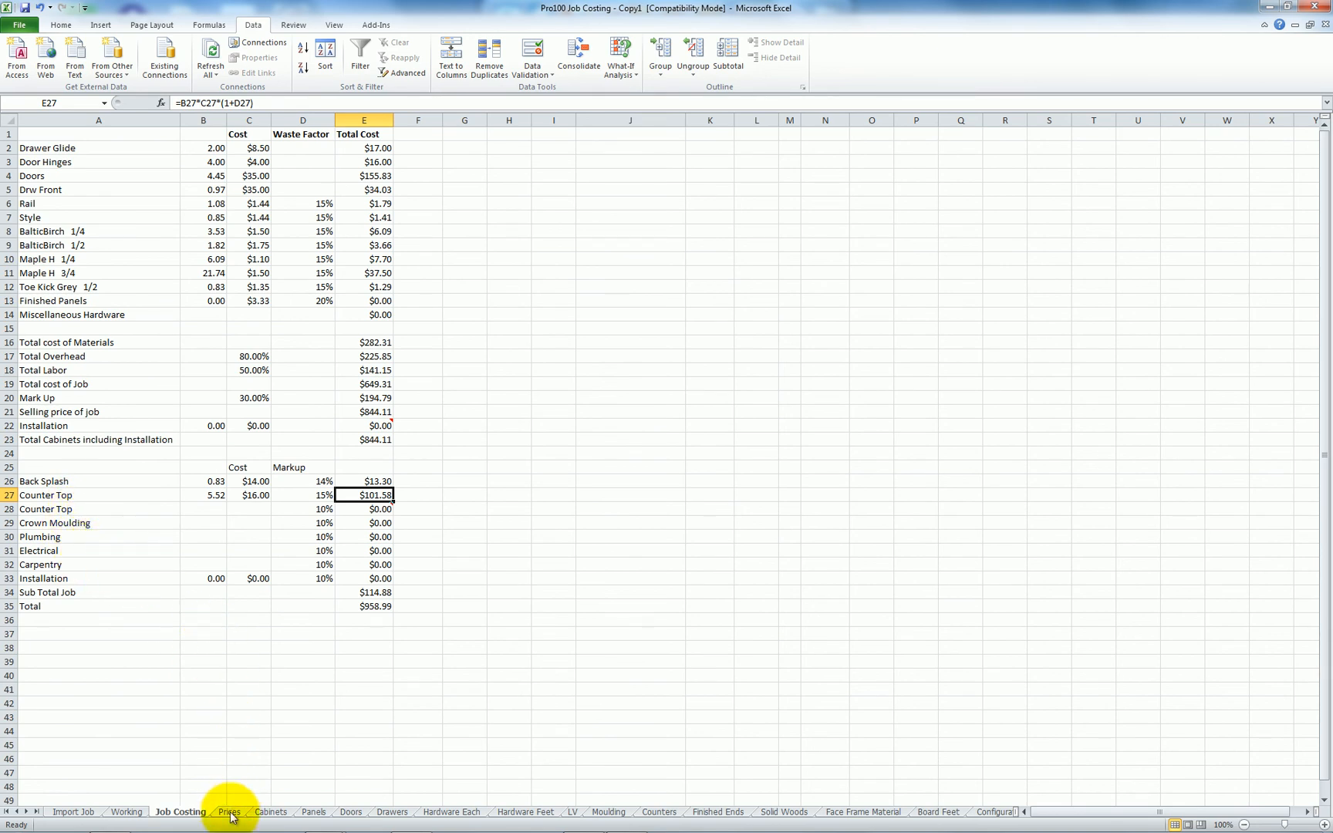
{"action": "mouse_move", "coordinate": [271, 811]}
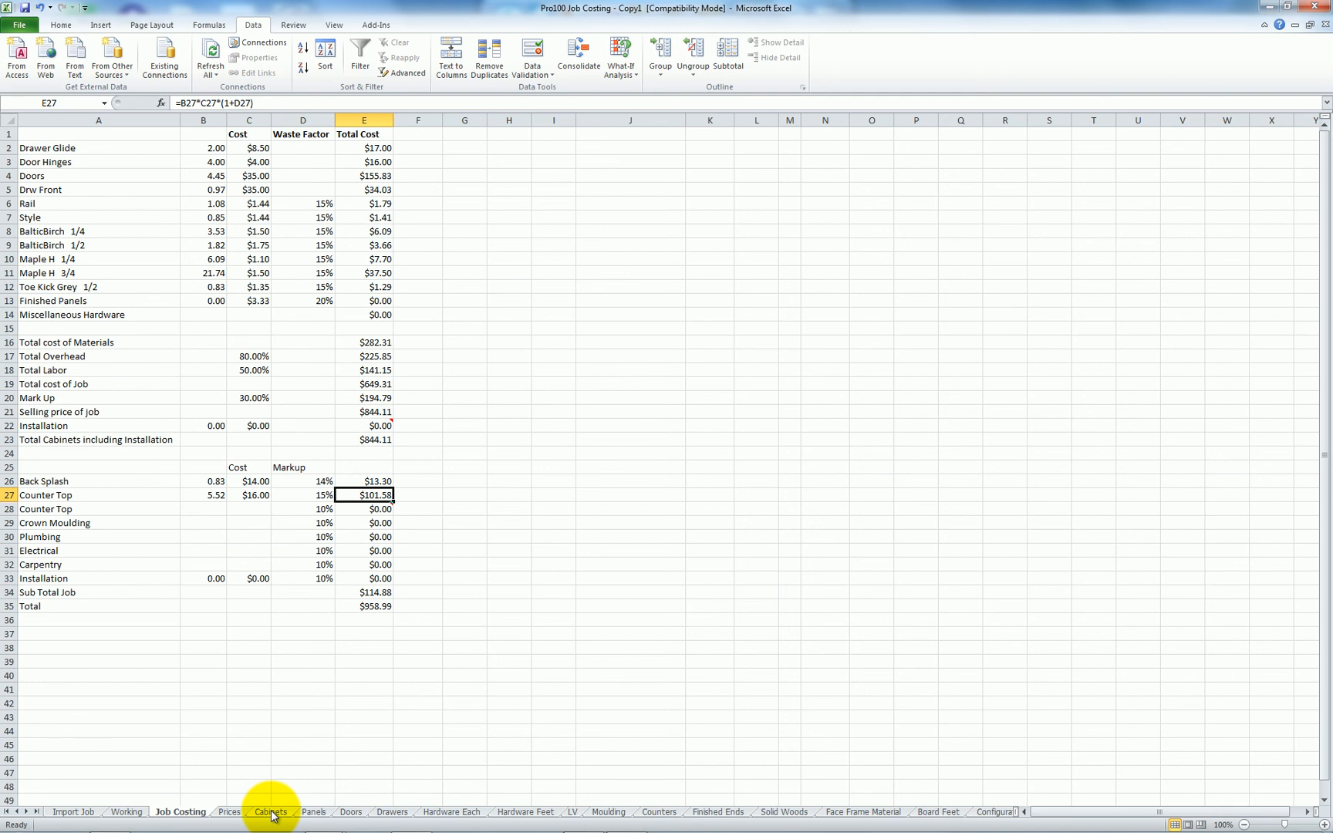
Step: Browse the Cabinets, Panels and Doors sheets to see the parts grouped by material
{"action": "left_click", "coordinate": [270, 812]}
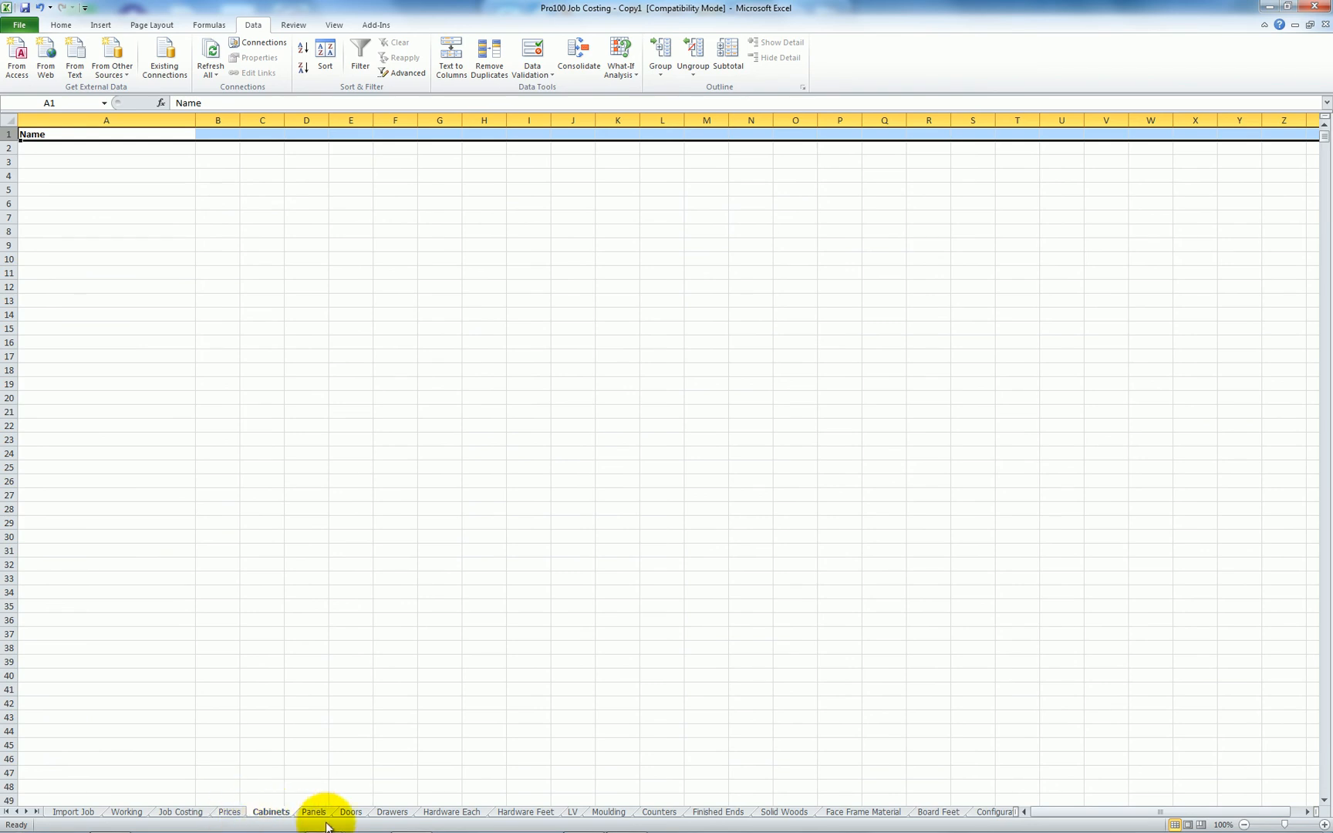
{"action": "left_click", "coordinate": [316, 812]}
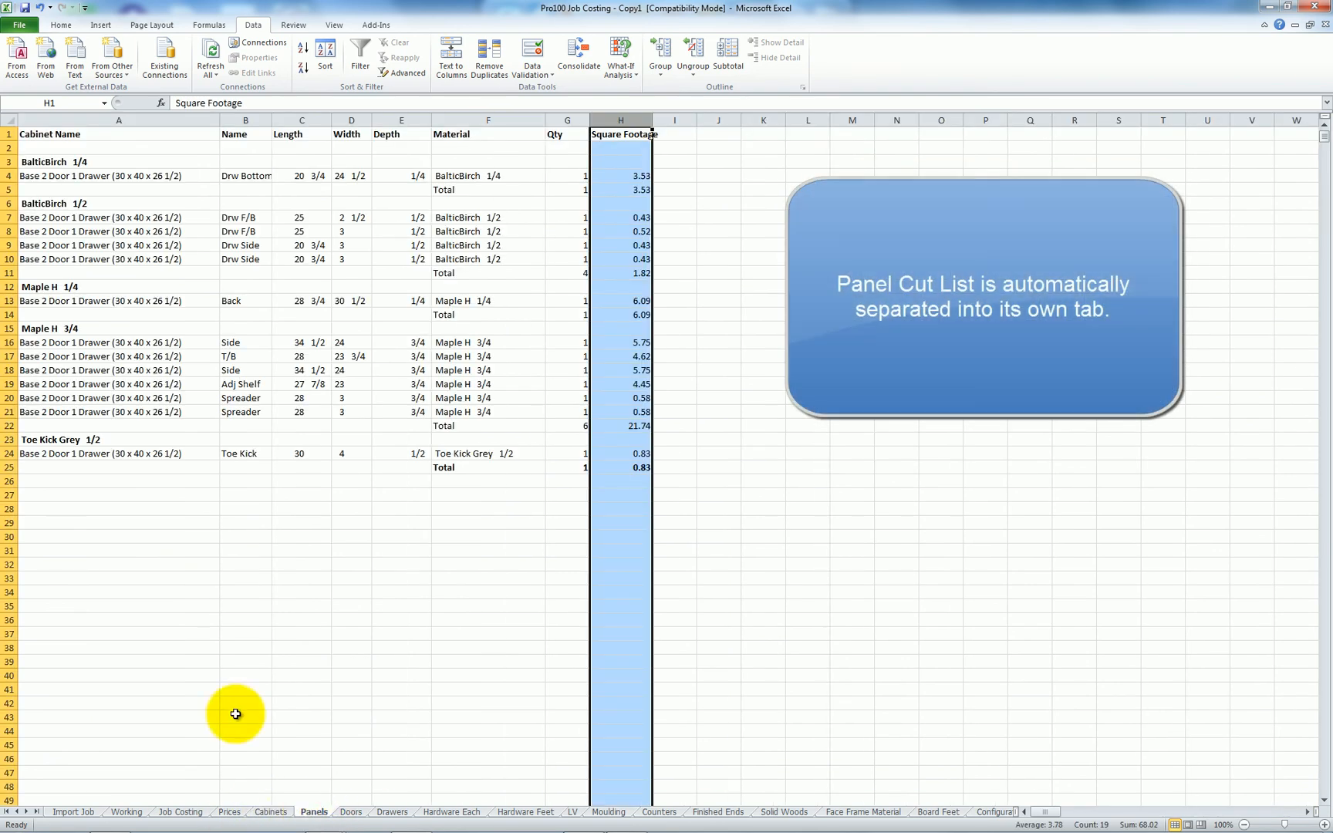
{"action": "left_click", "coordinate": [246, 549]}
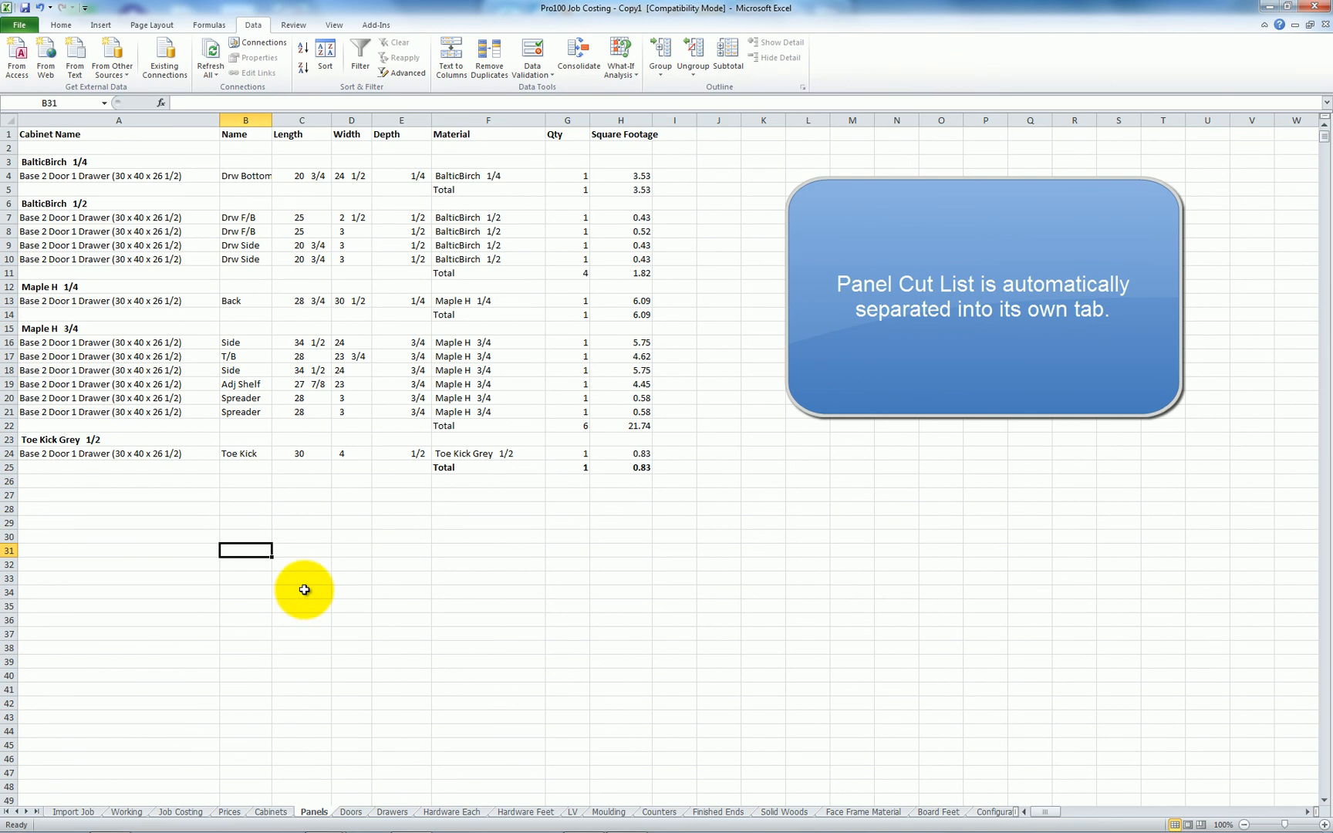
{"action": "mouse_move", "coordinate": [357, 815]}
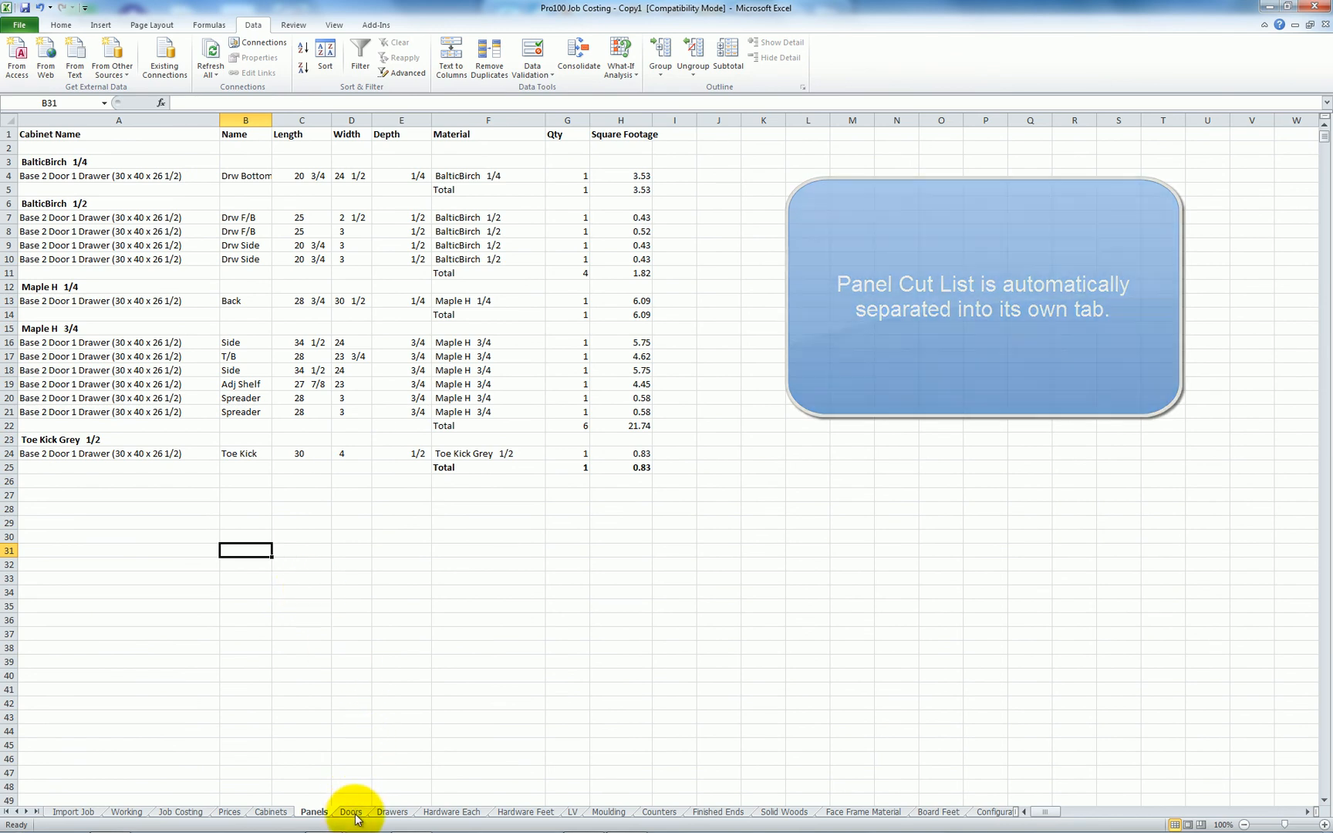
{"action": "left_click", "coordinate": [351, 812]}
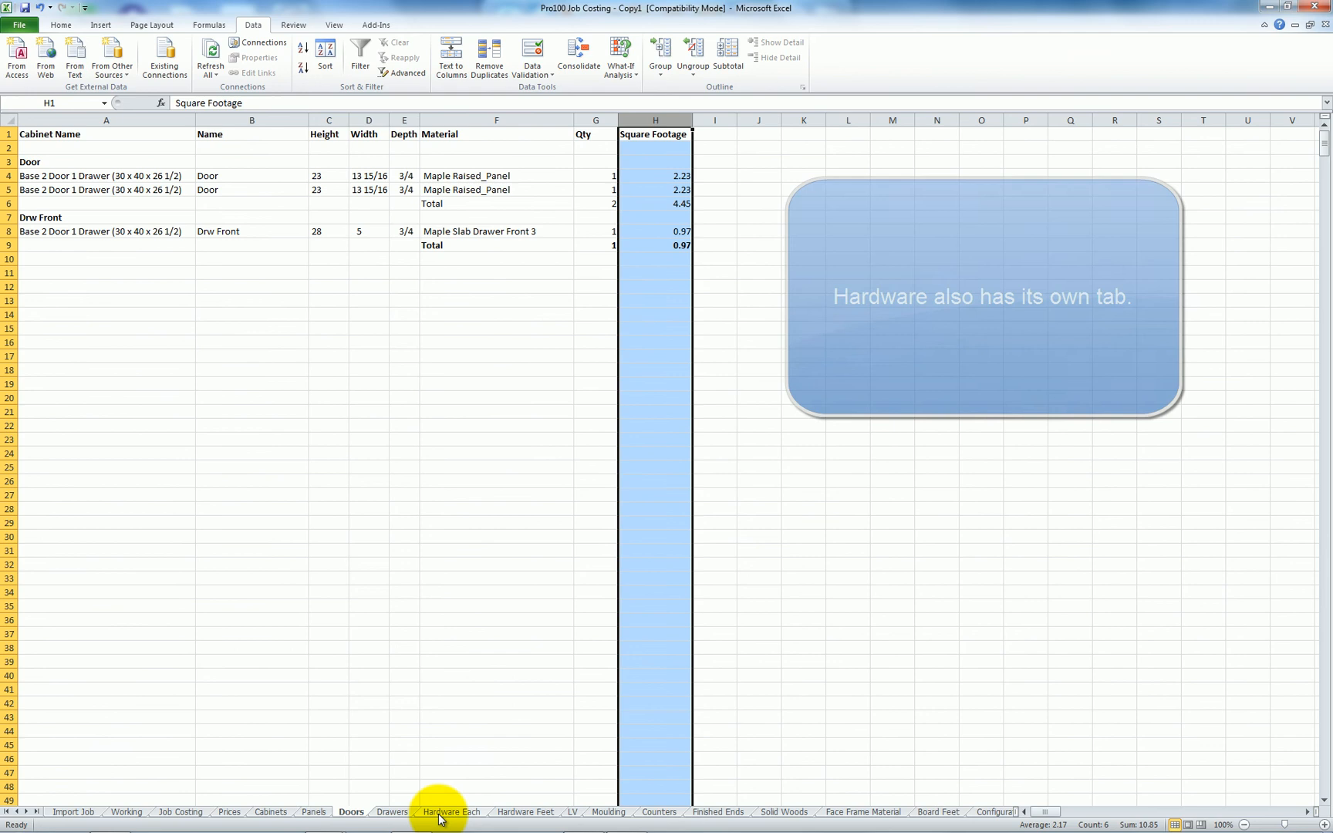
Step: Show the Hardware Each sheet listing drawer glides and door hinges with quantities
{"action": "left_click", "coordinate": [457, 812]}
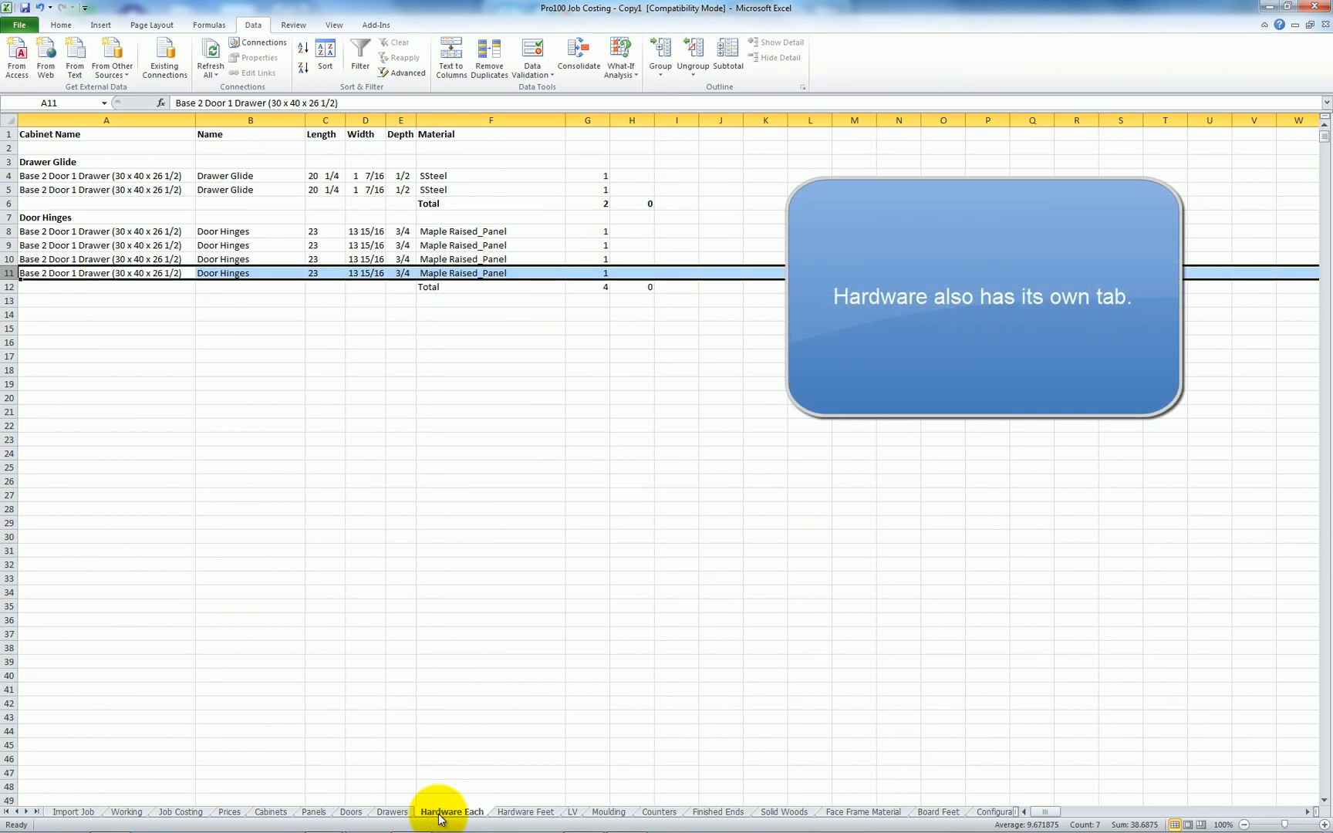
{"action": "mouse_move", "coordinate": [879, 608]}
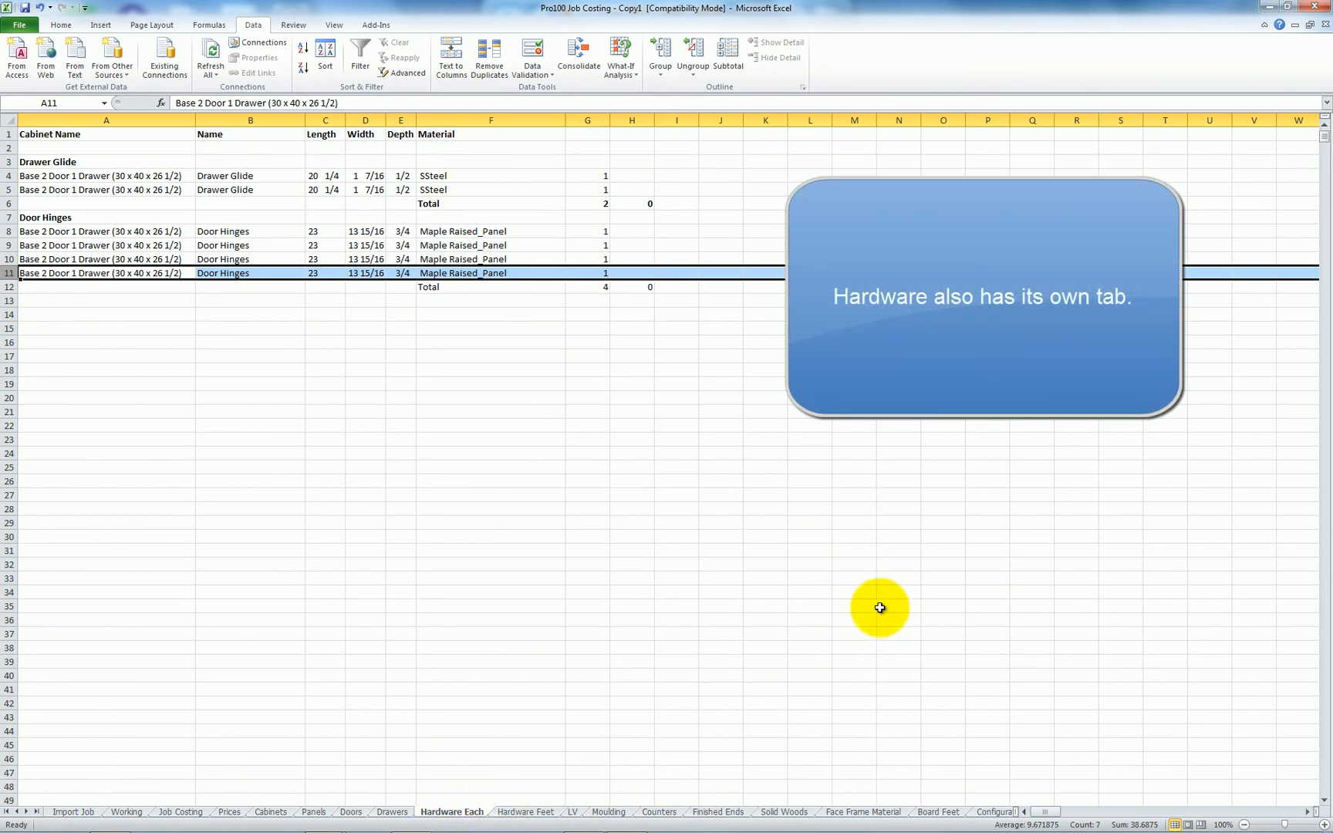